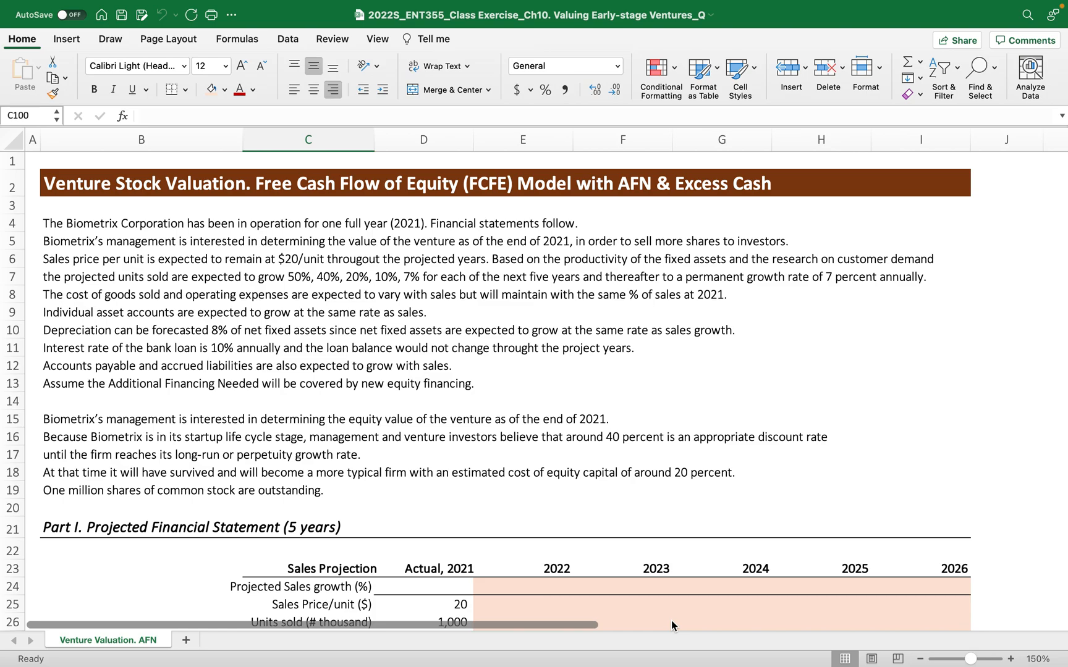
pyautogui.moveTo(629, 493)
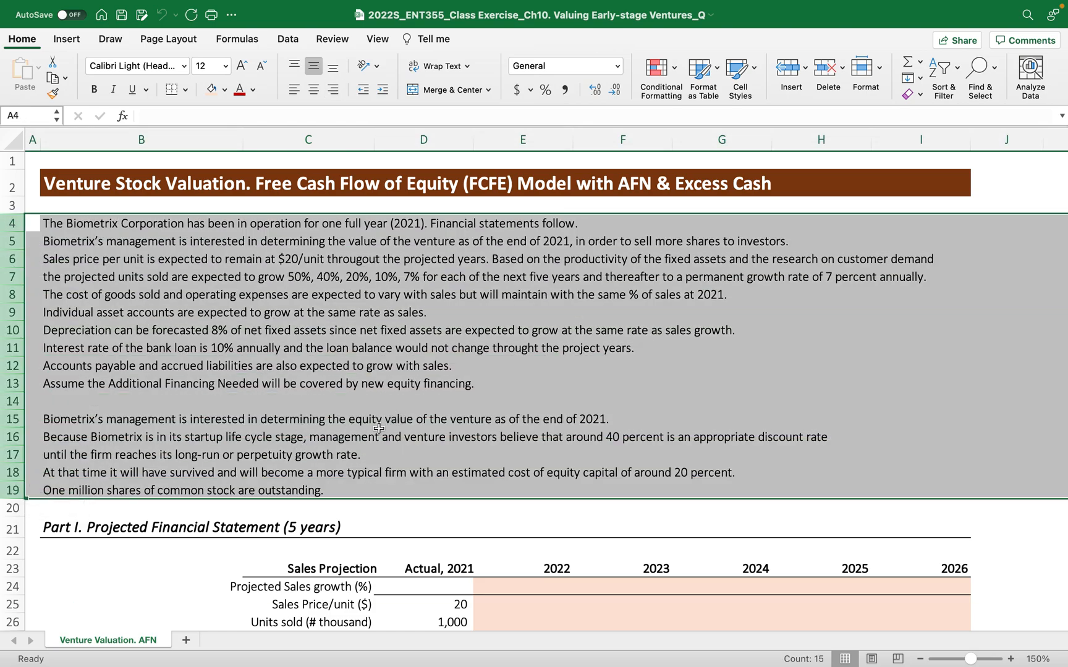
# - Enter sales growth rates 50%, 40%, 20%, 10% and 7% into E24:I24
pyautogui.scroll(-3)
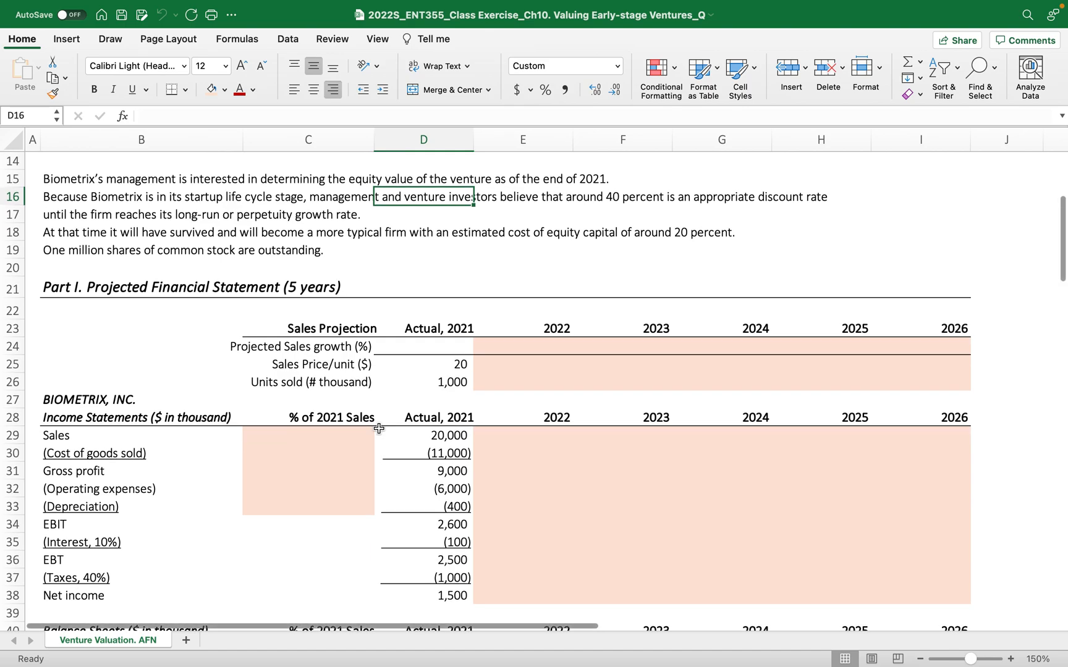
pyautogui.scroll(-3)
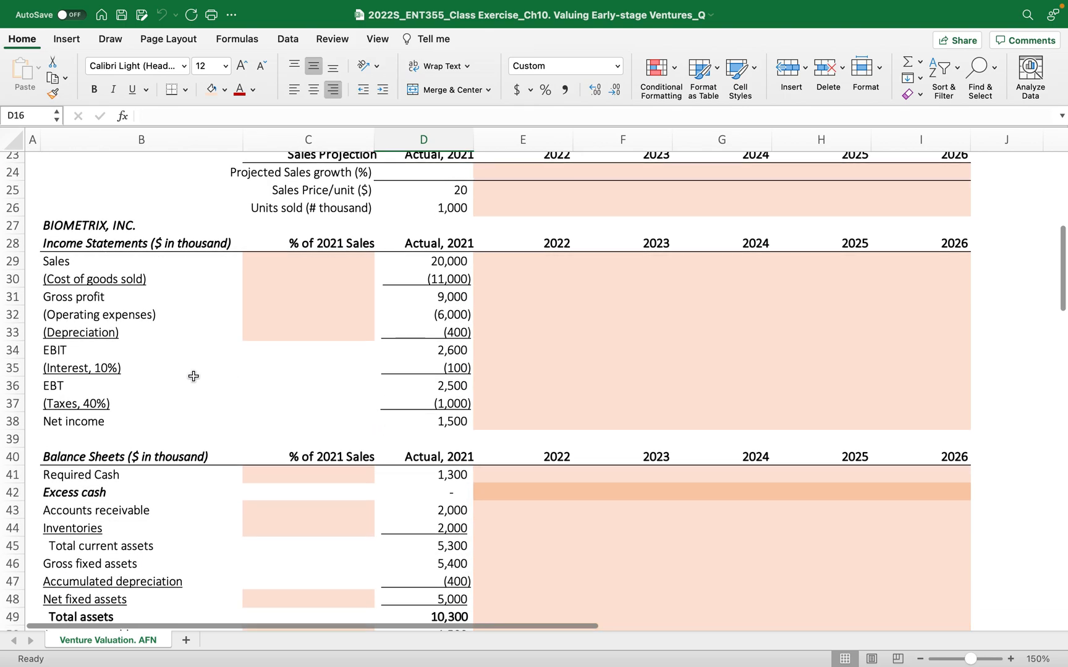
pyautogui.scroll(-3)
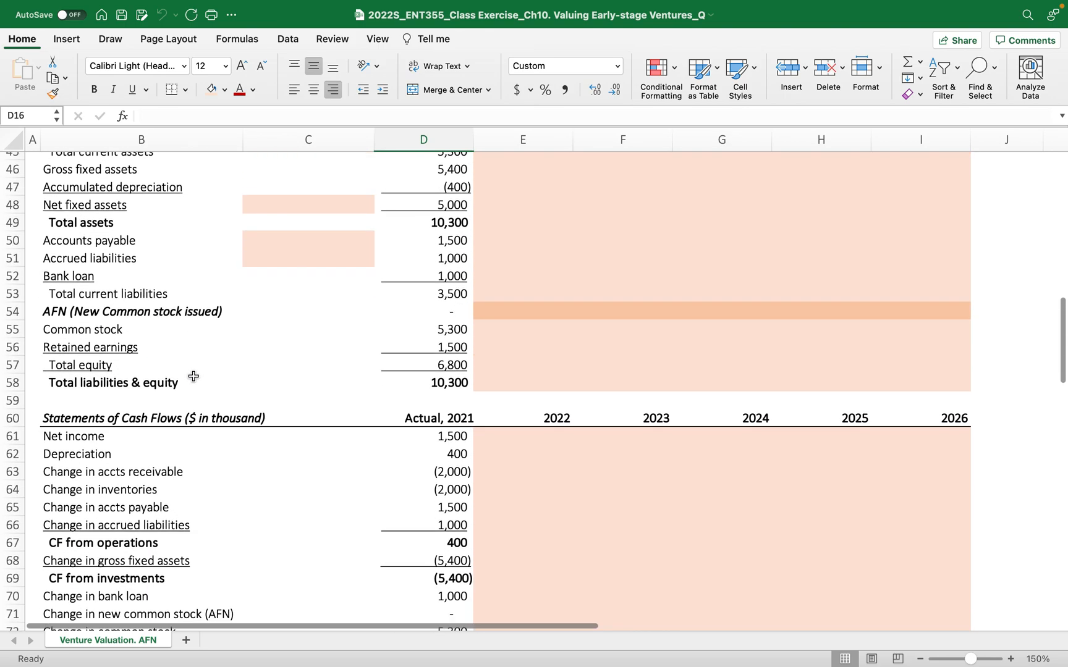
pyautogui.moveTo(406, 389)
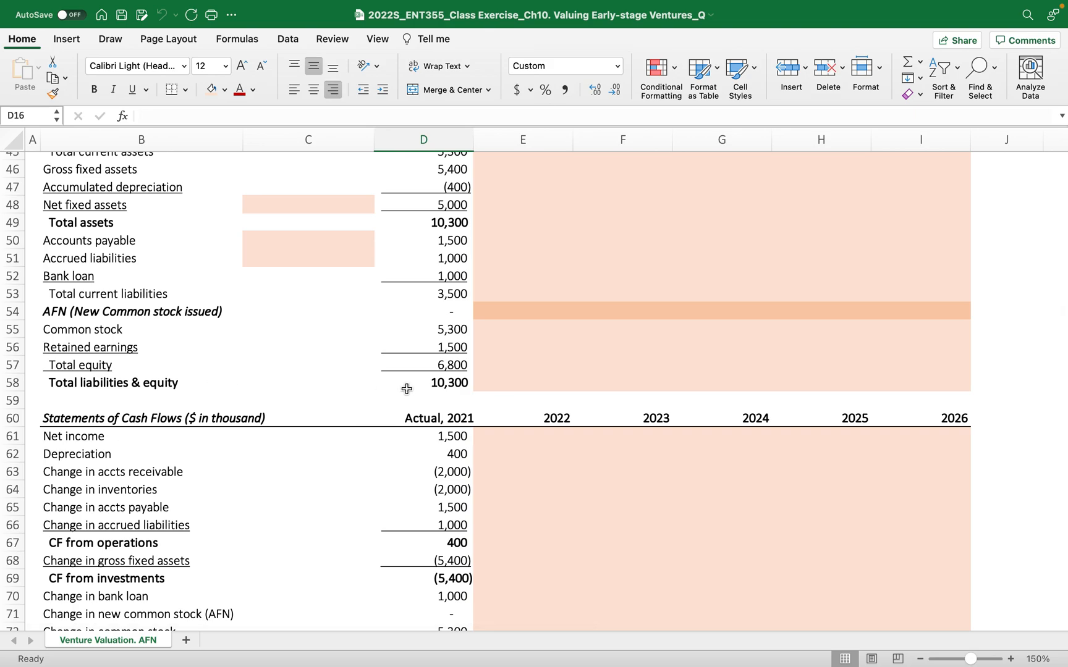
pyautogui.scroll(-3)
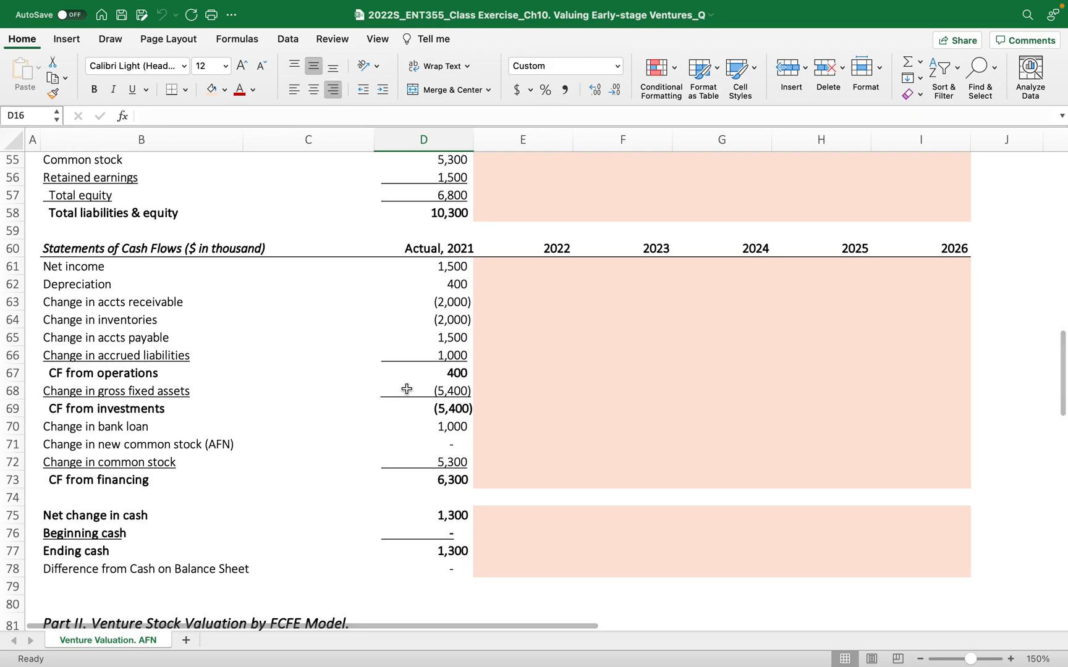
pyautogui.scroll(-3)
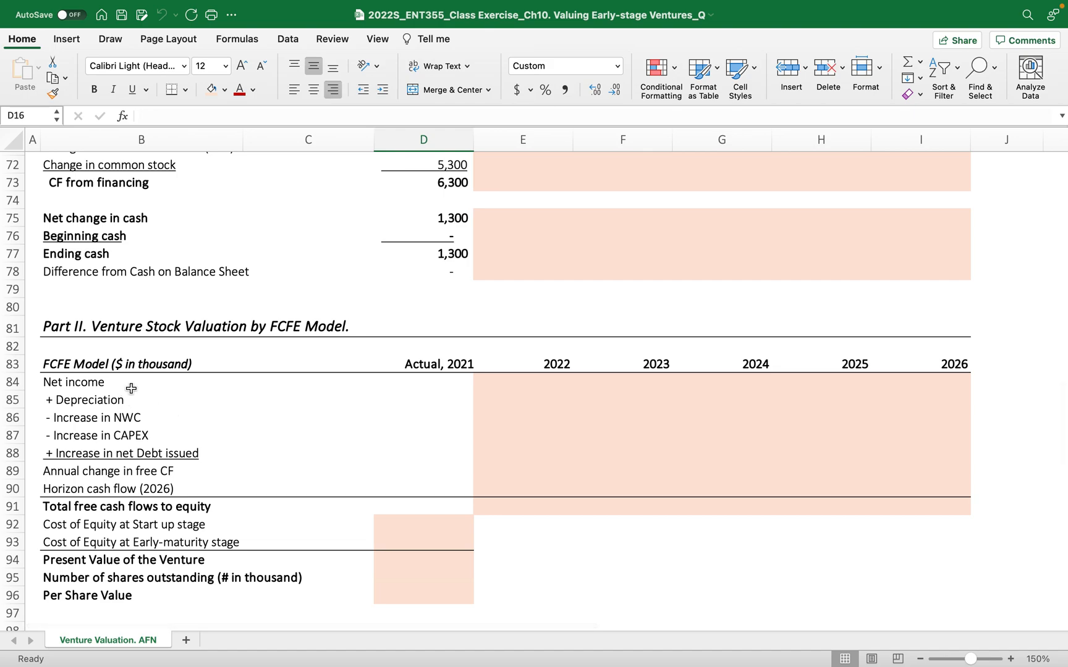
pyautogui.moveTo(199, 524)
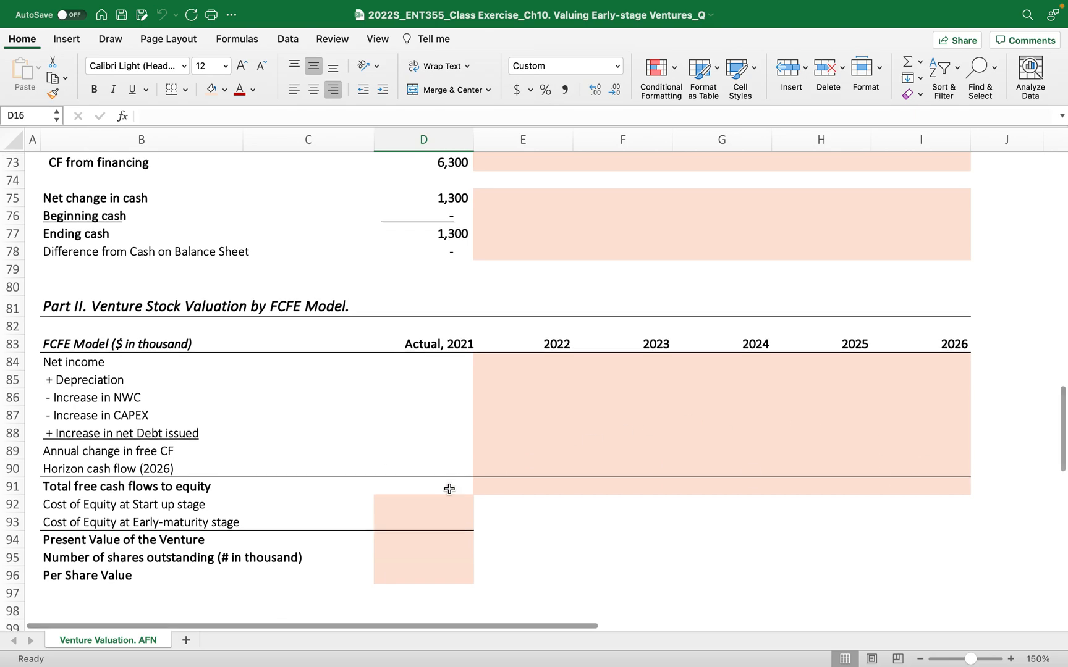
pyautogui.scroll(-3)
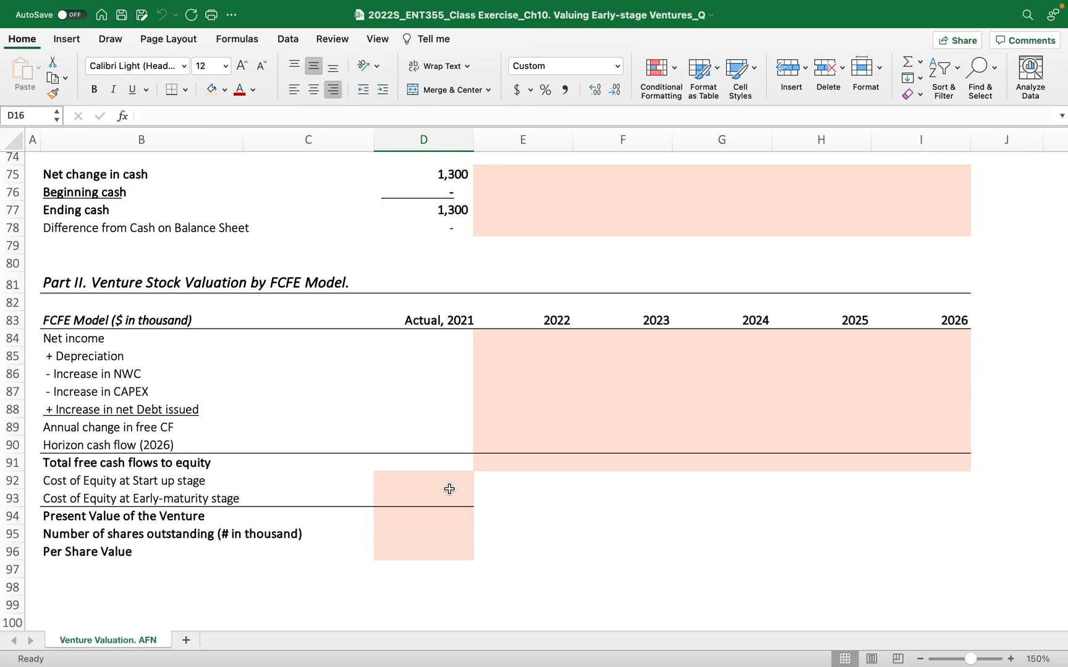
pyautogui.moveTo(555, 501)
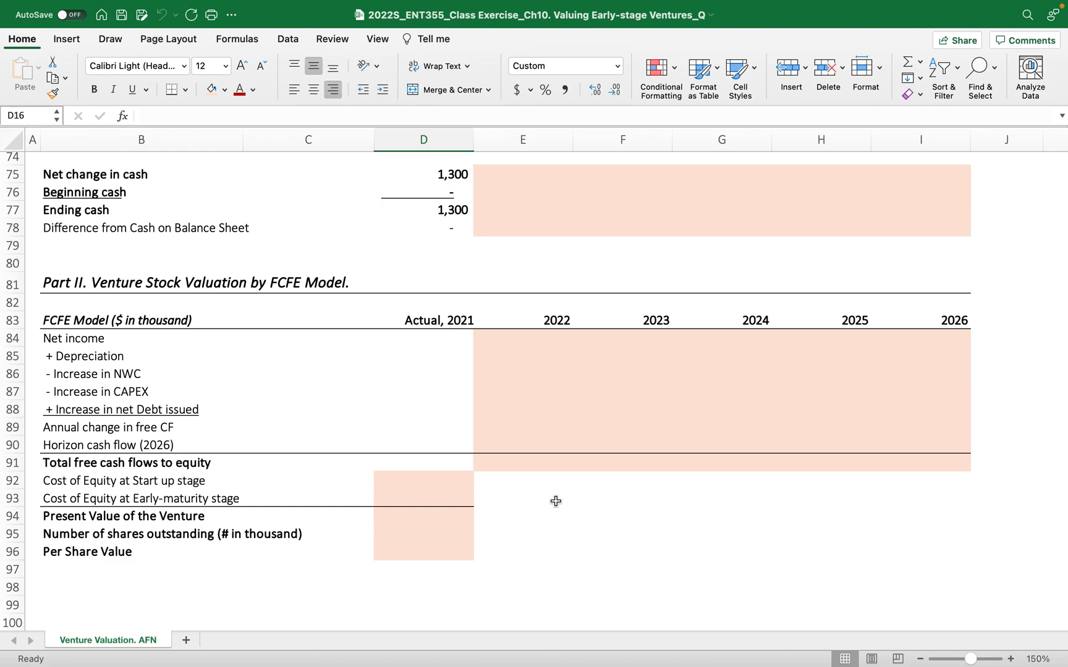
pyautogui.scroll(3)
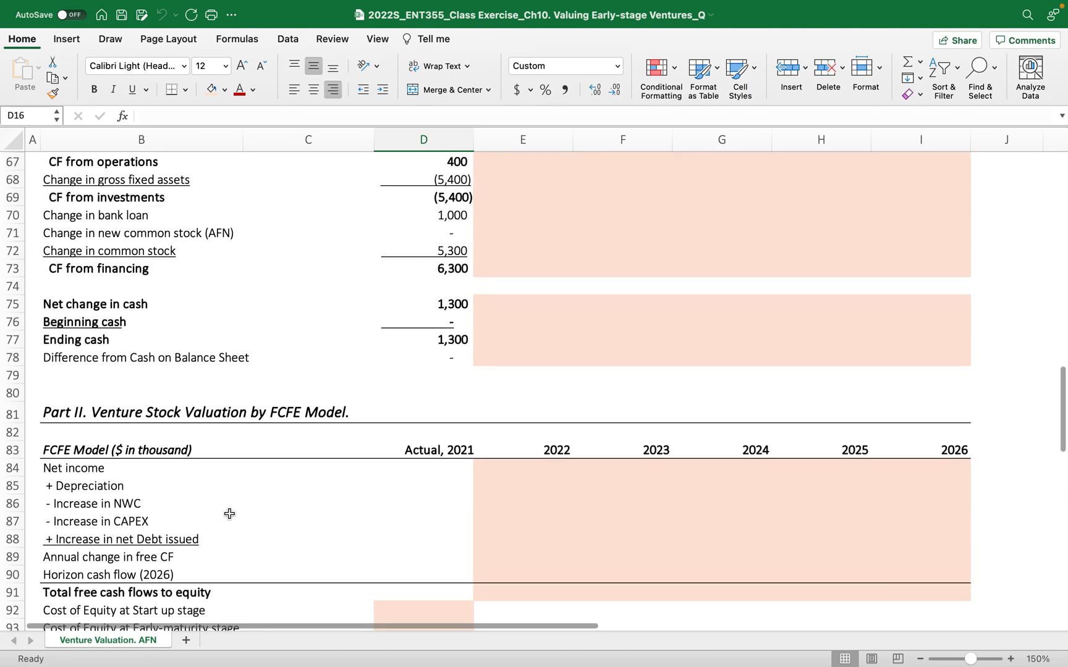
pyautogui.scroll(3)
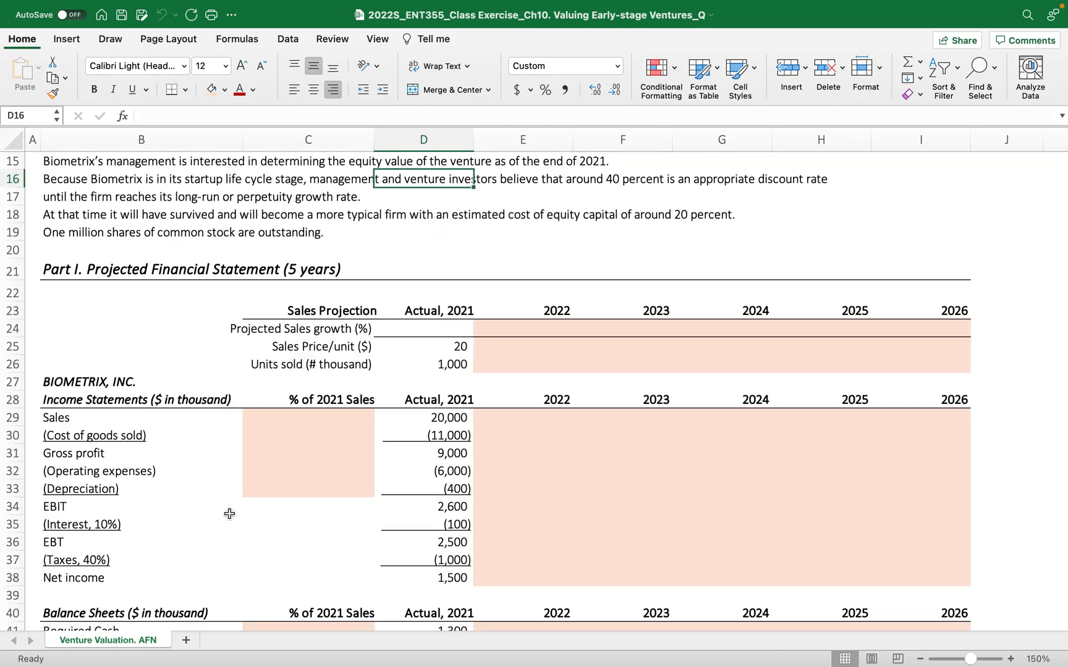
pyautogui.moveTo(235, 527)
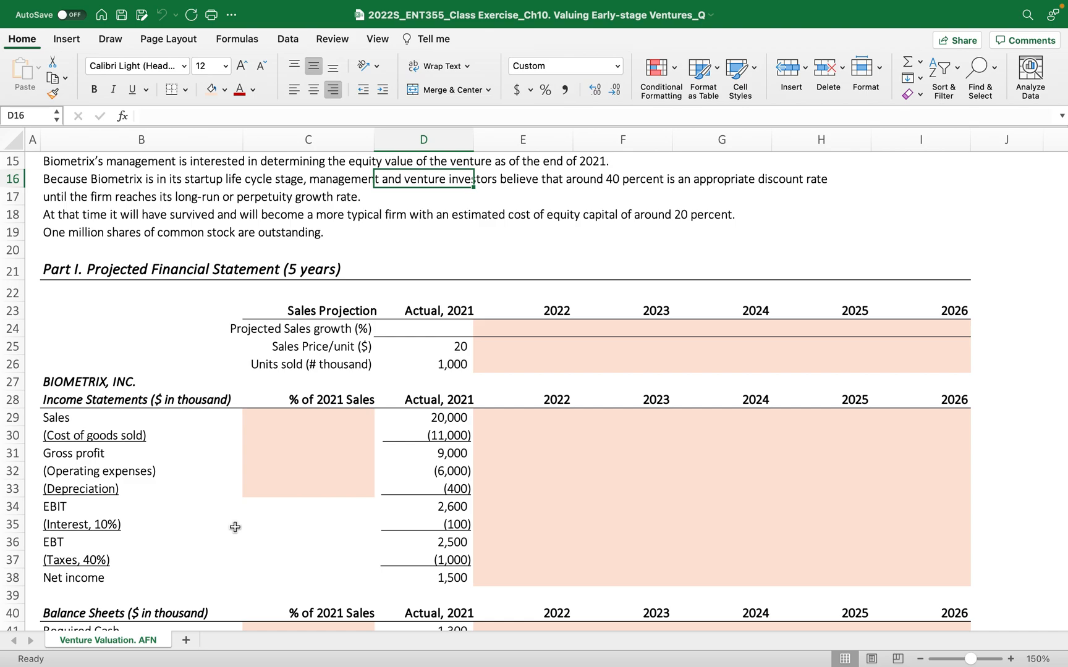
pyautogui.moveTo(476, 361)
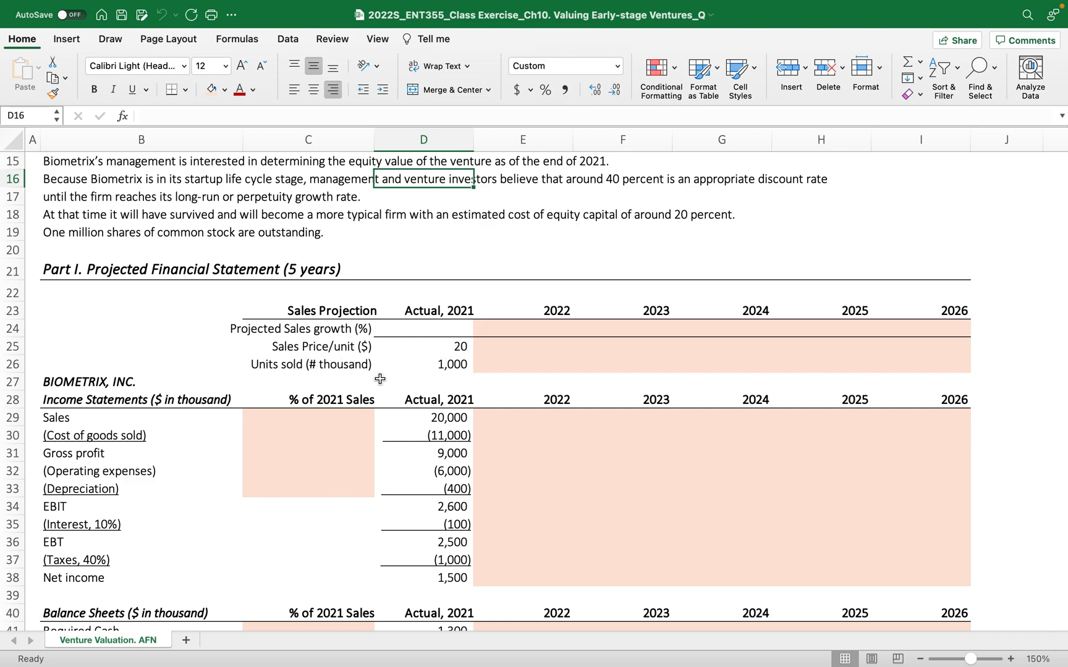
pyautogui.moveTo(455, 386)
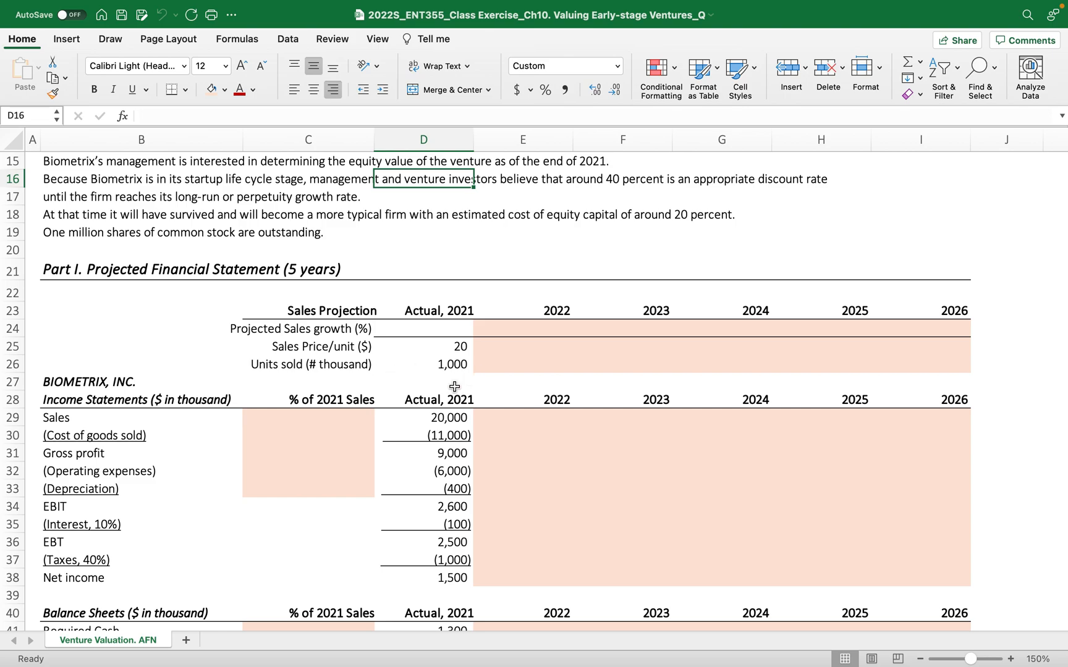
pyautogui.moveTo(508, 404)
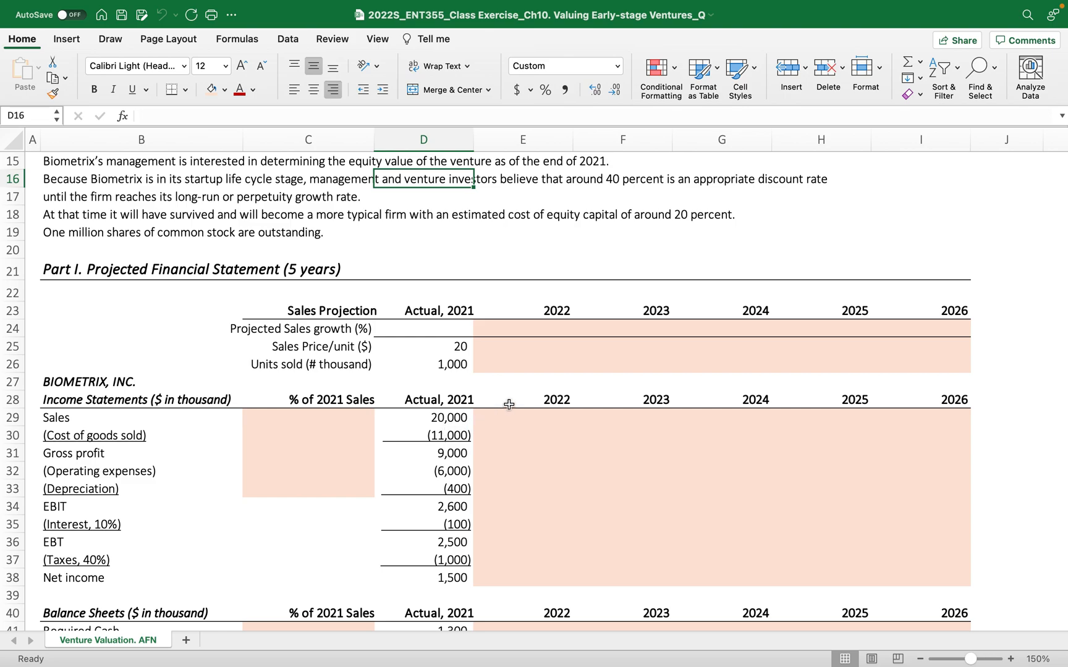
pyautogui.moveTo(425, 520)
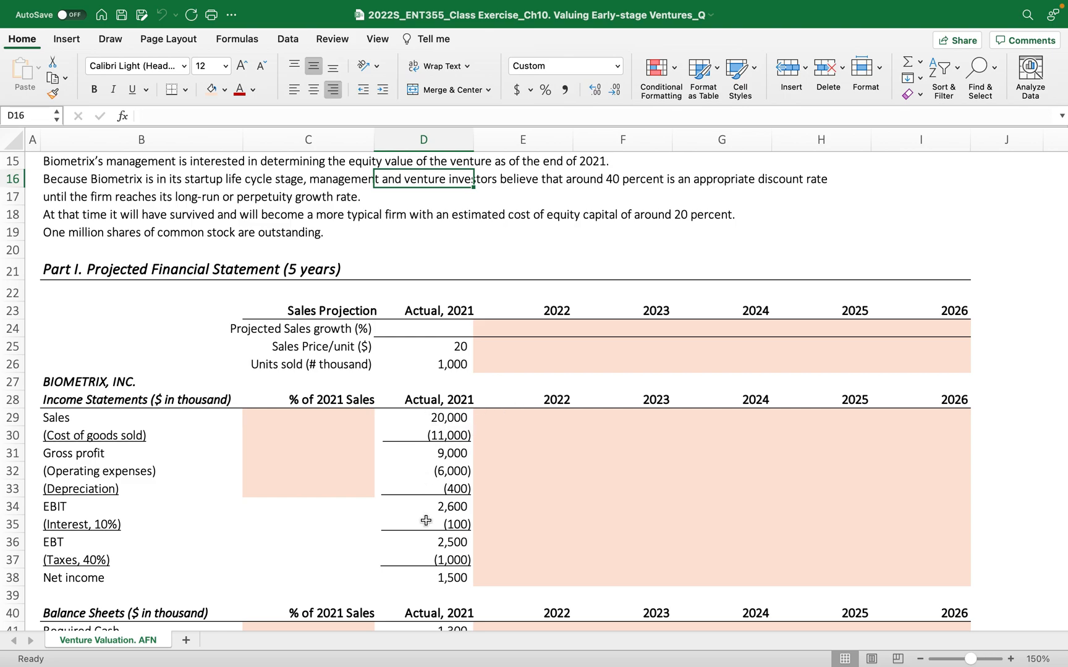
pyautogui.moveTo(311, 464)
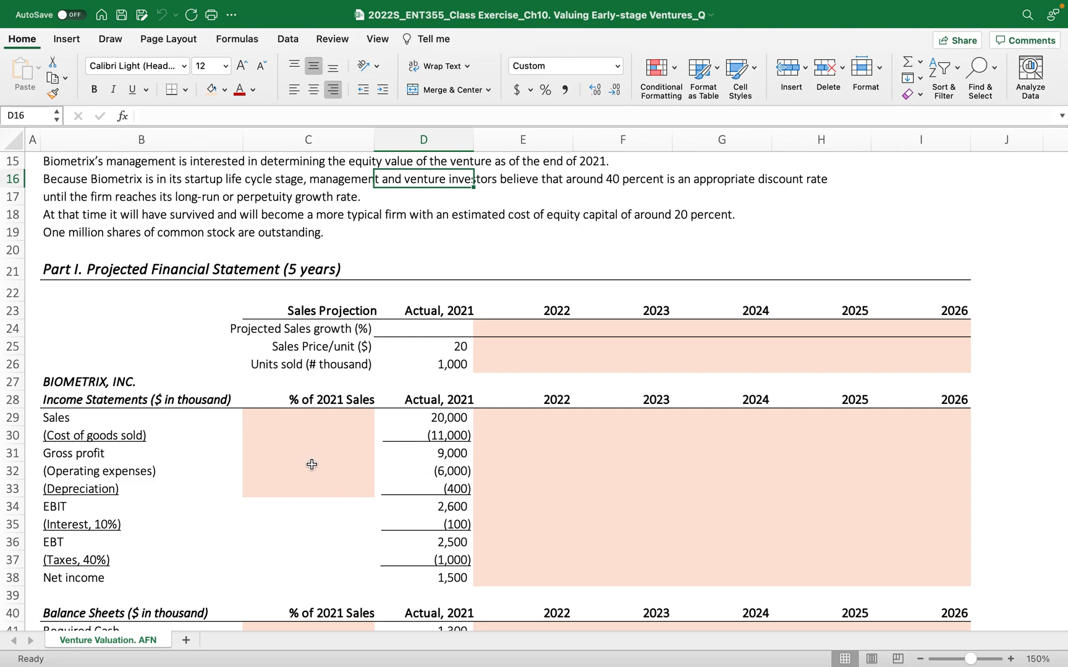
pyautogui.moveTo(791, 467)
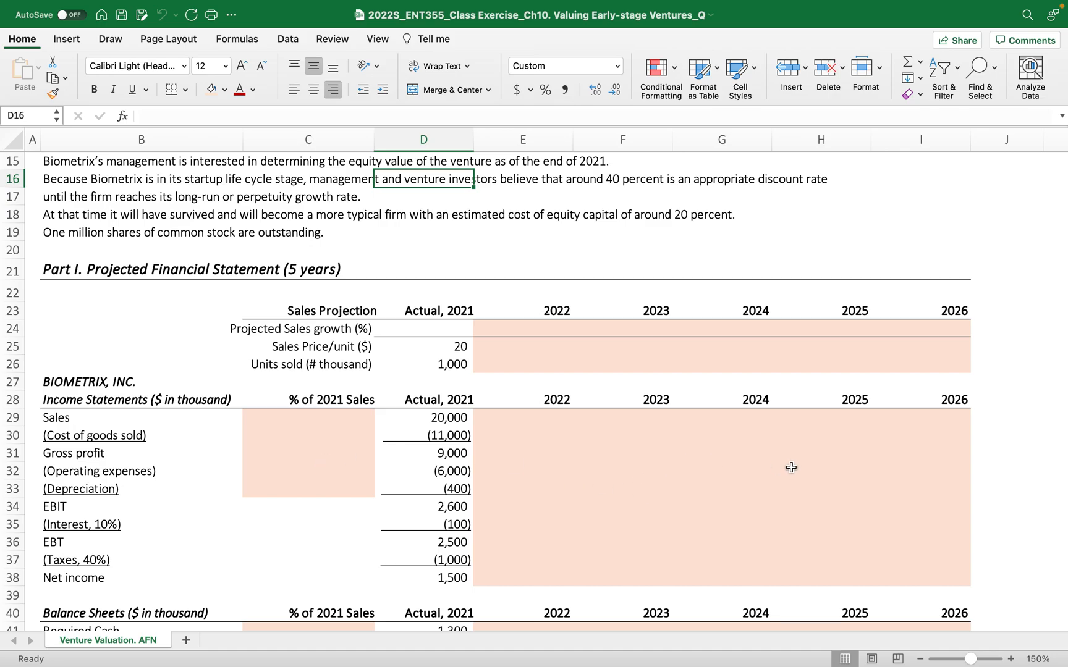
pyautogui.scroll(-3)
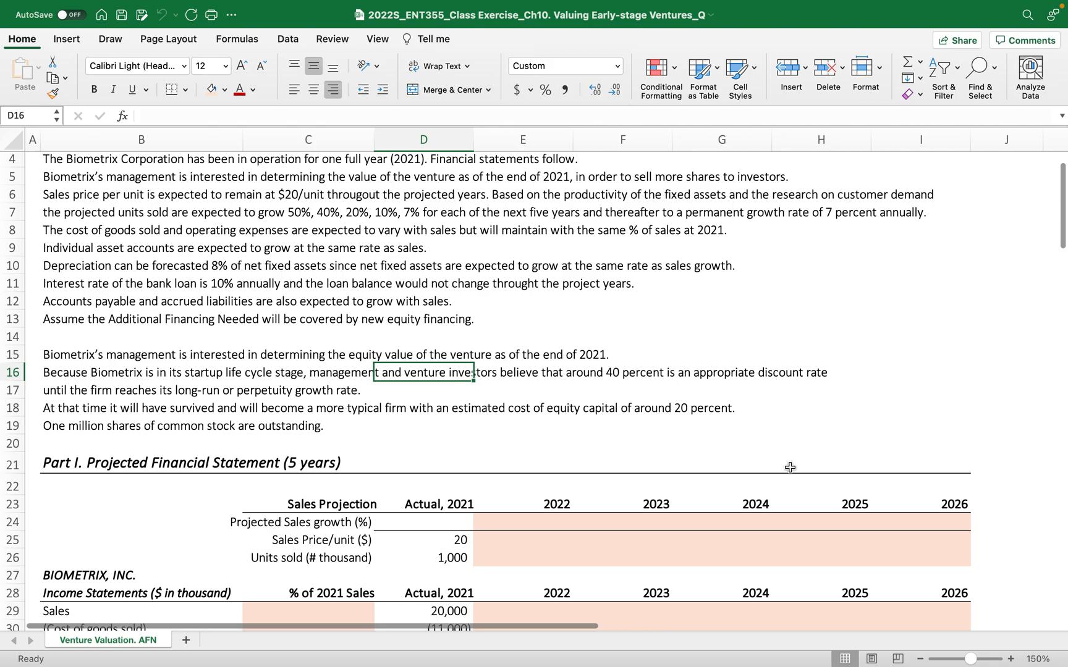
pyautogui.click(522, 521)
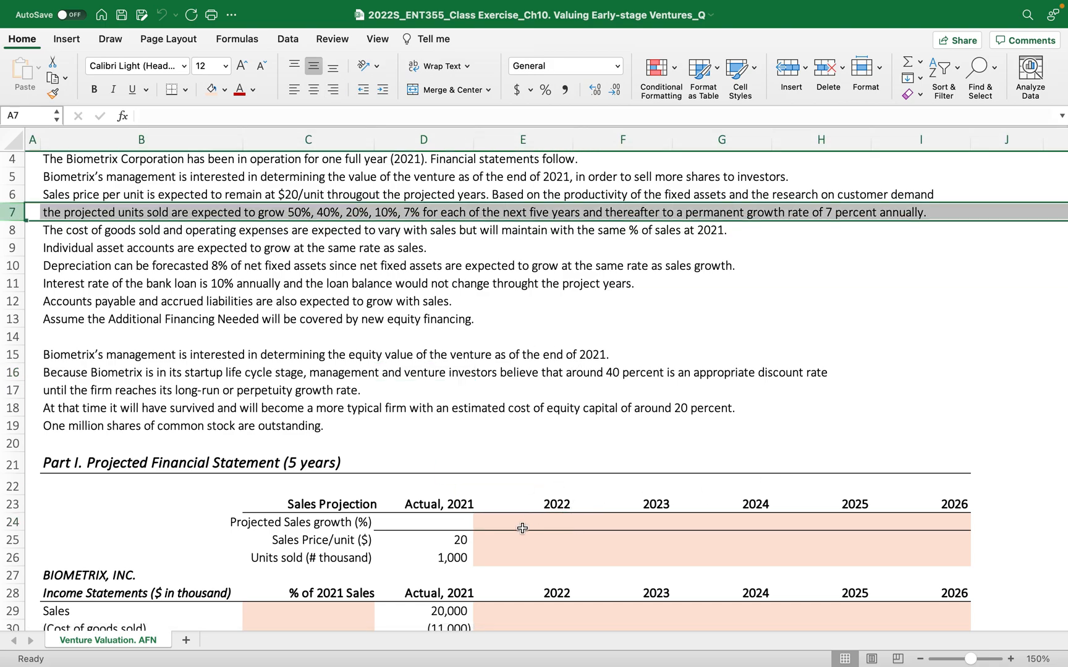
pyautogui.write('50%')
pyautogui.click(622, 522)
pyautogui.write('40')
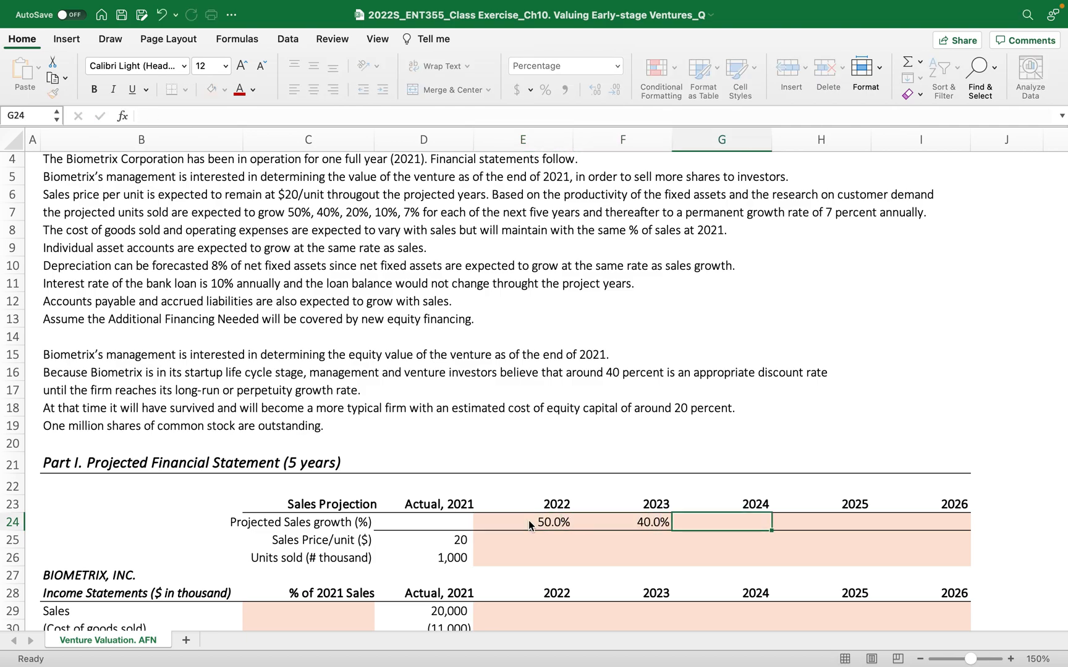
pyautogui.write('10%')
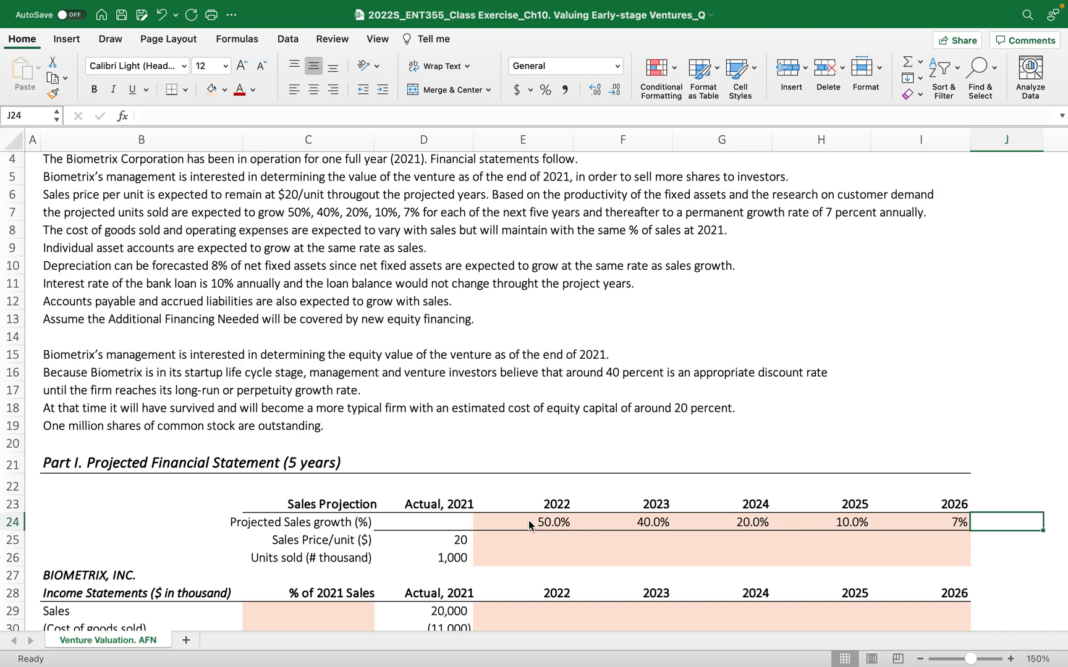
pyautogui.moveTo(522, 530)
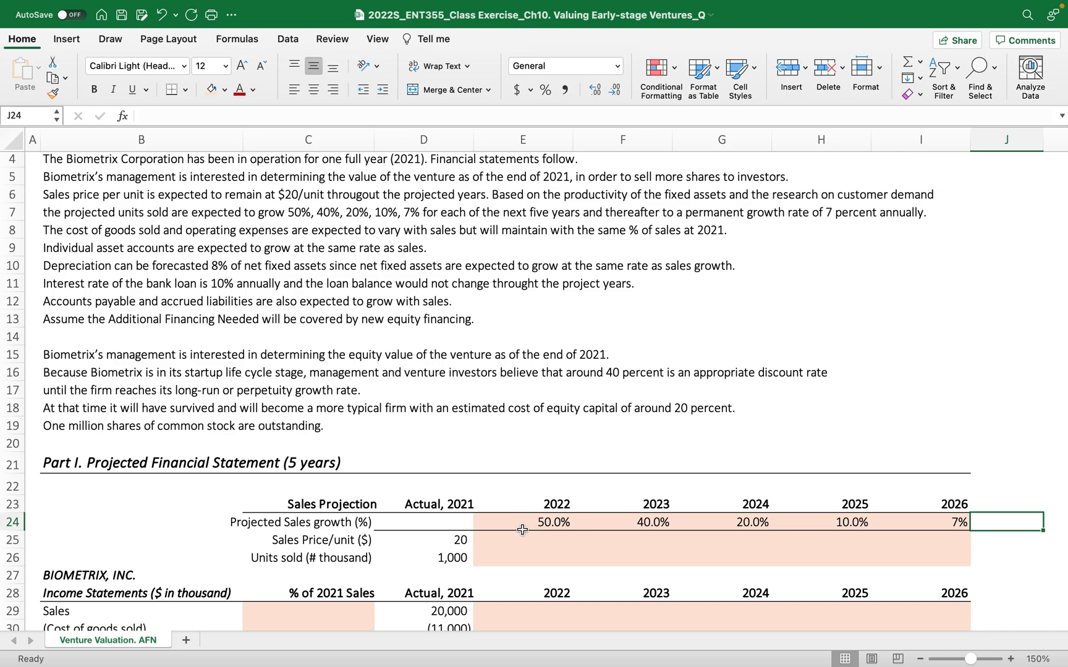
pyautogui.moveTo(618, 528)
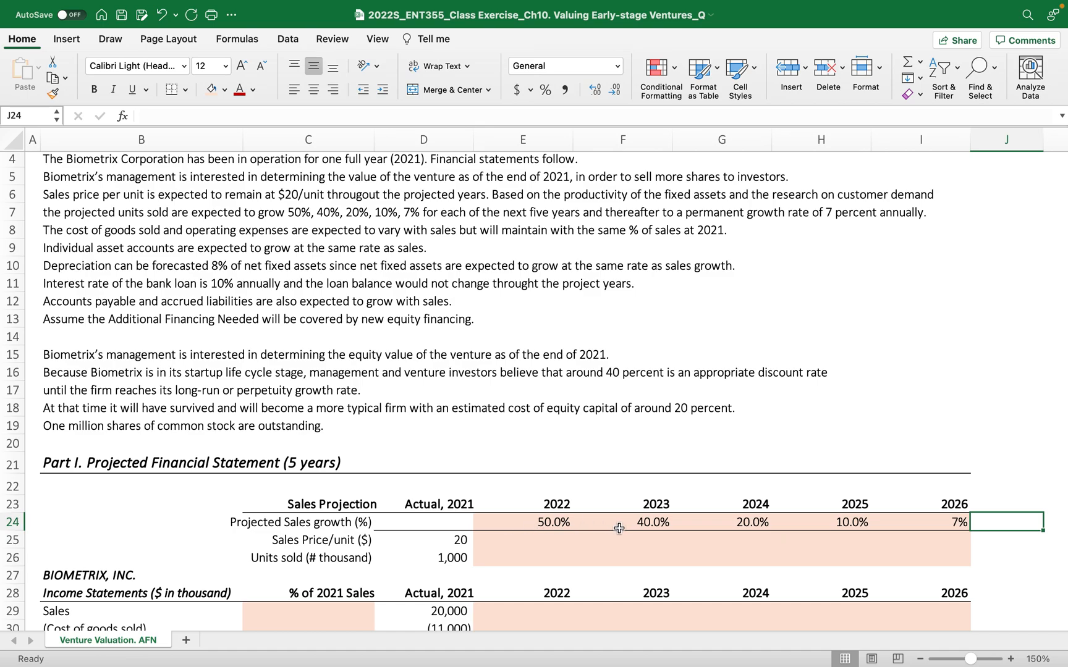
pyautogui.moveTo(732, 553)
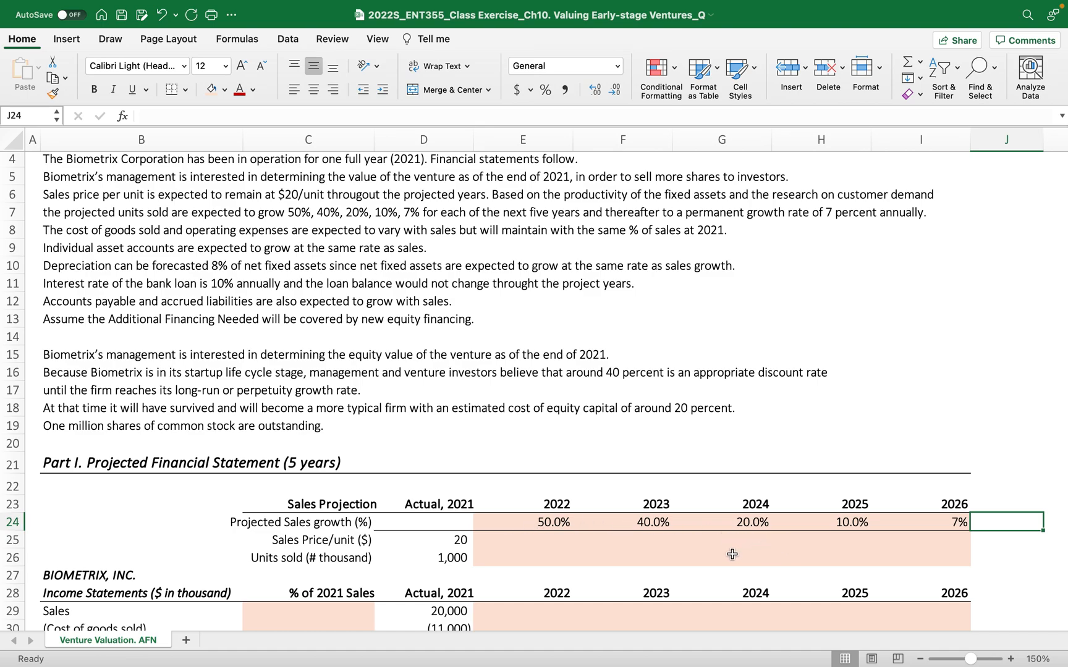
pyautogui.click(522, 539)
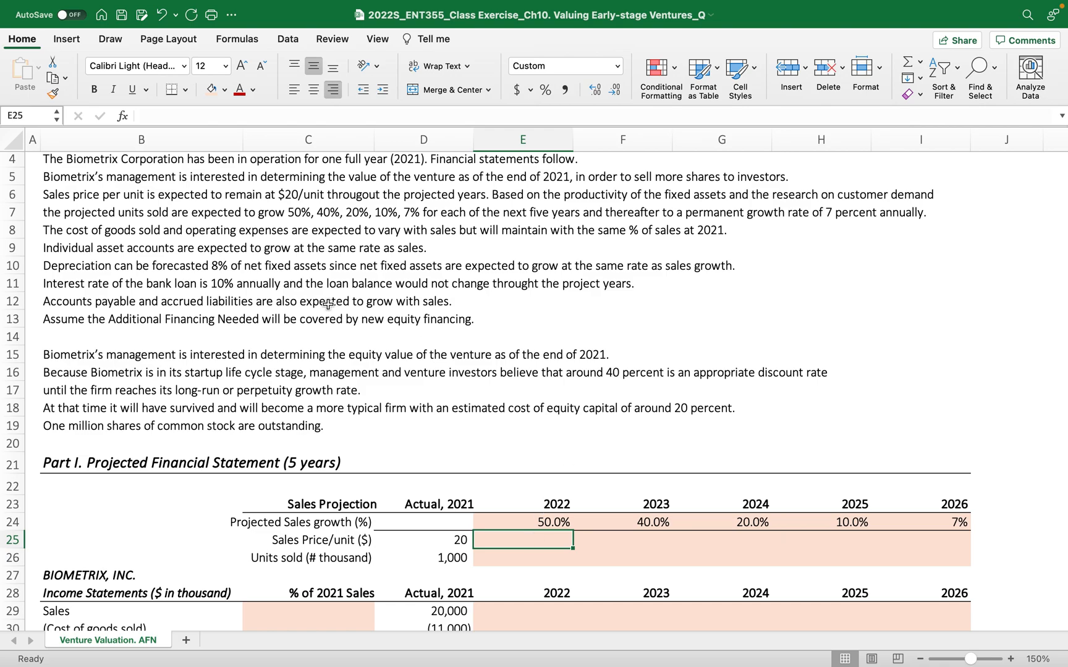
pyautogui.moveTo(213, 200)
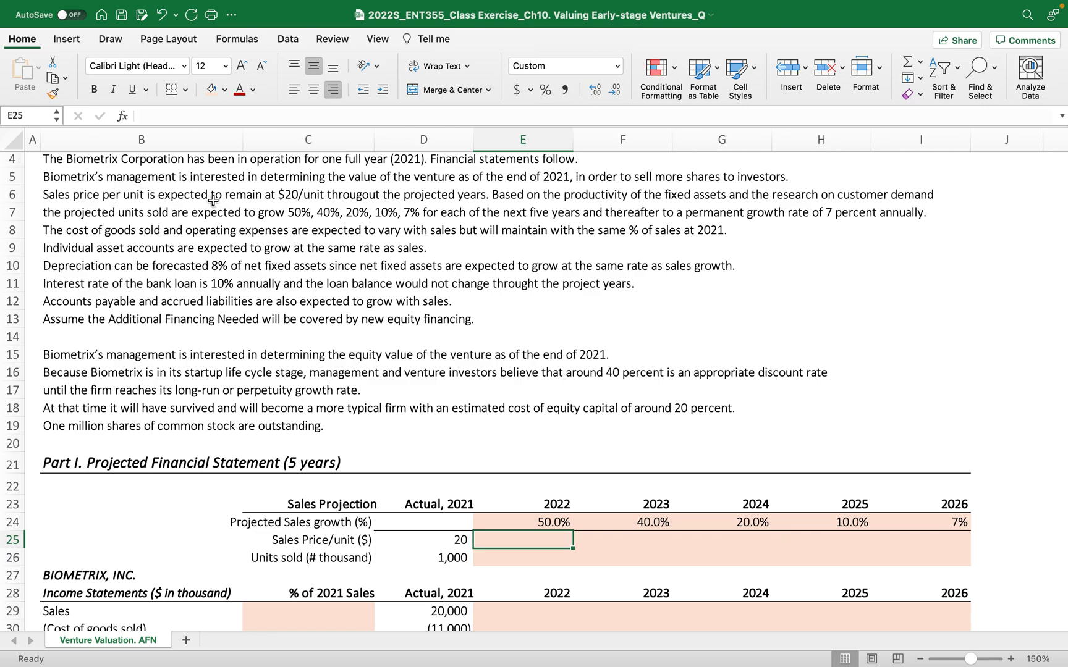
pyautogui.moveTo(320, 274)
pyautogui.write('20')
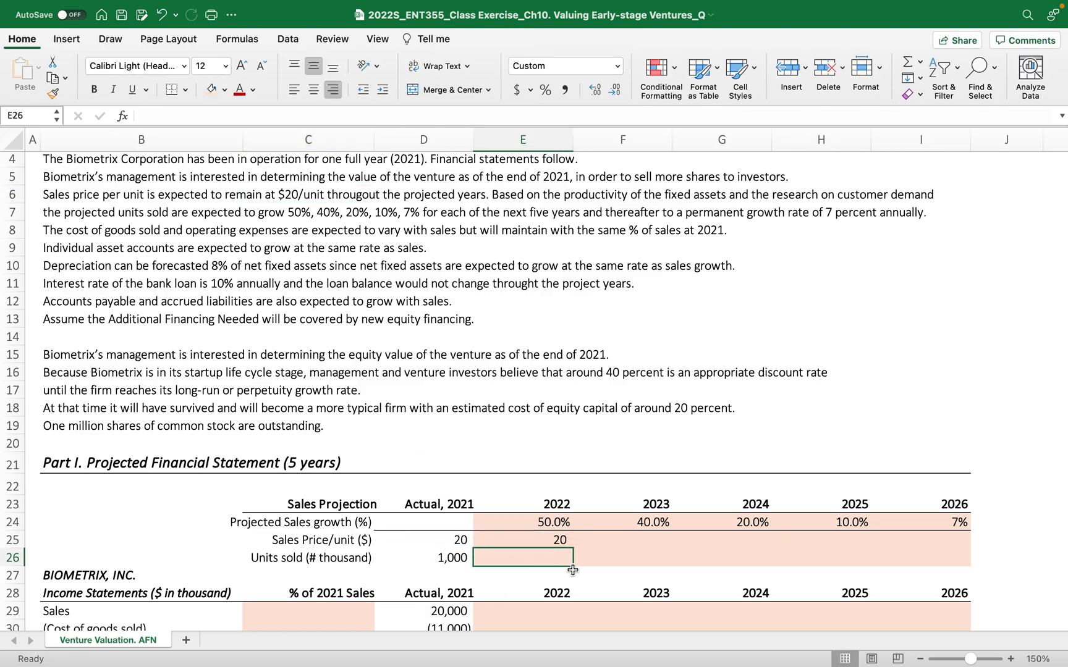
# - Link E25 to the 2021 price of $20 and copy it through I25
pyautogui.click(522, 540)
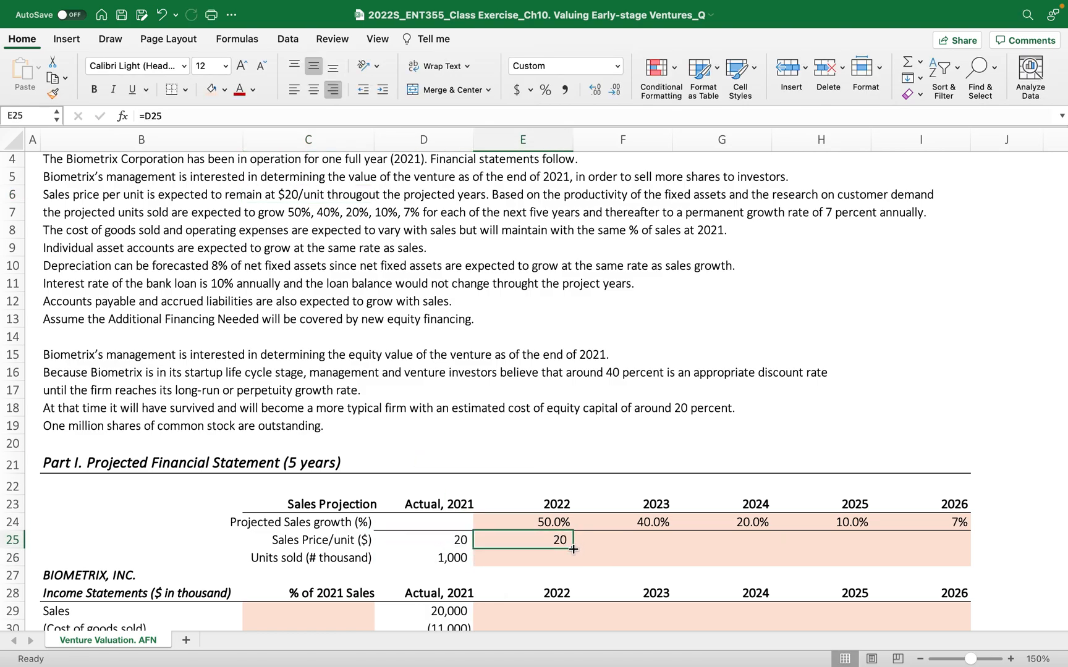
pyautogui.moveTo(573, 548); pyautogui.dragTo(956, 540)
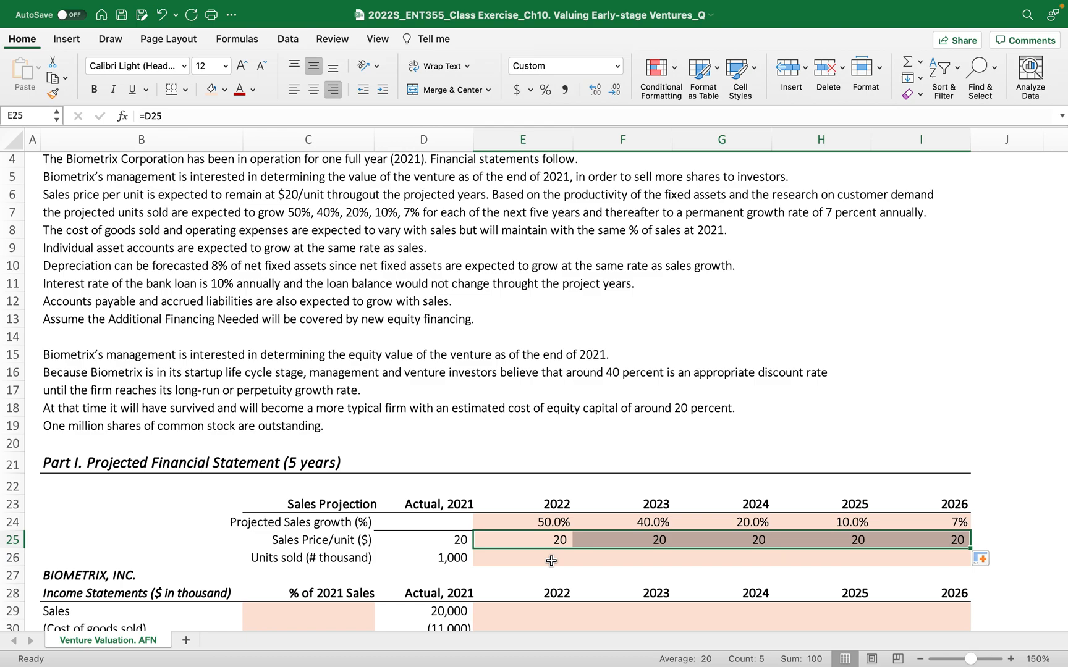
pyautogui.click(522, 558)
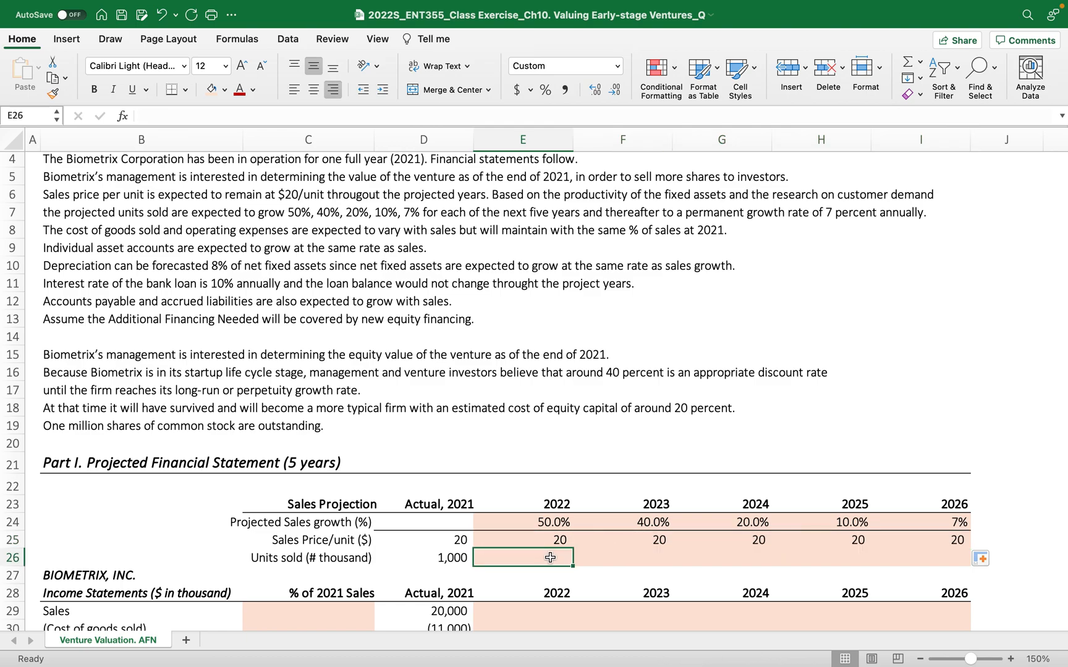
# - Enter =D26*(1+E24) in E26 and fill to I26, giving 1,500 through 2,966
pyautogui.write('=')
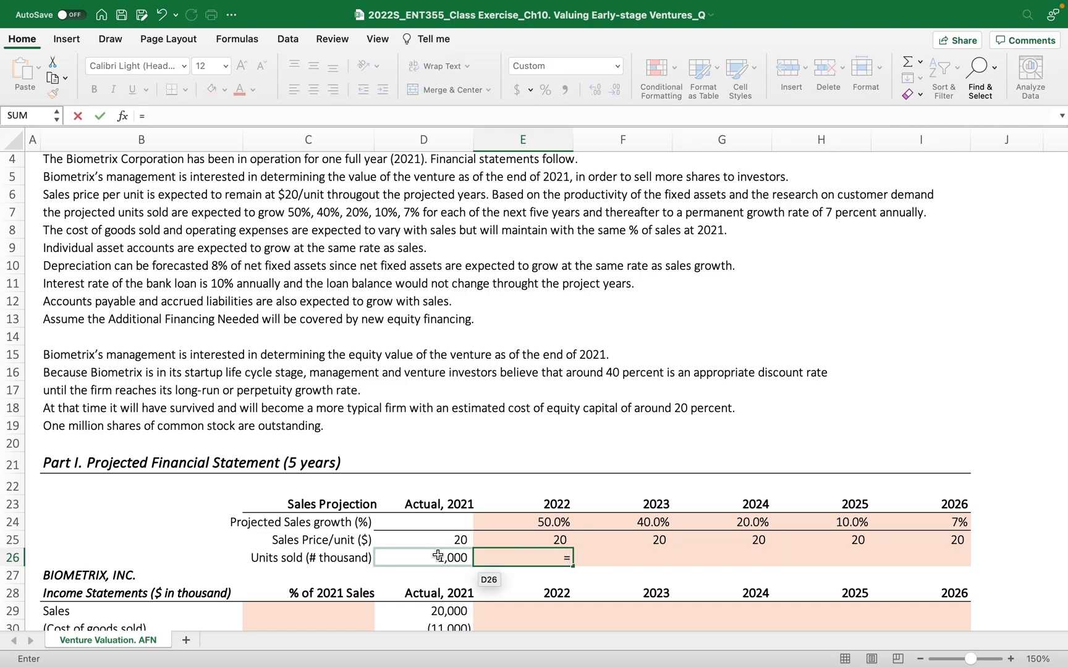
pyautogui.click(423, 557)
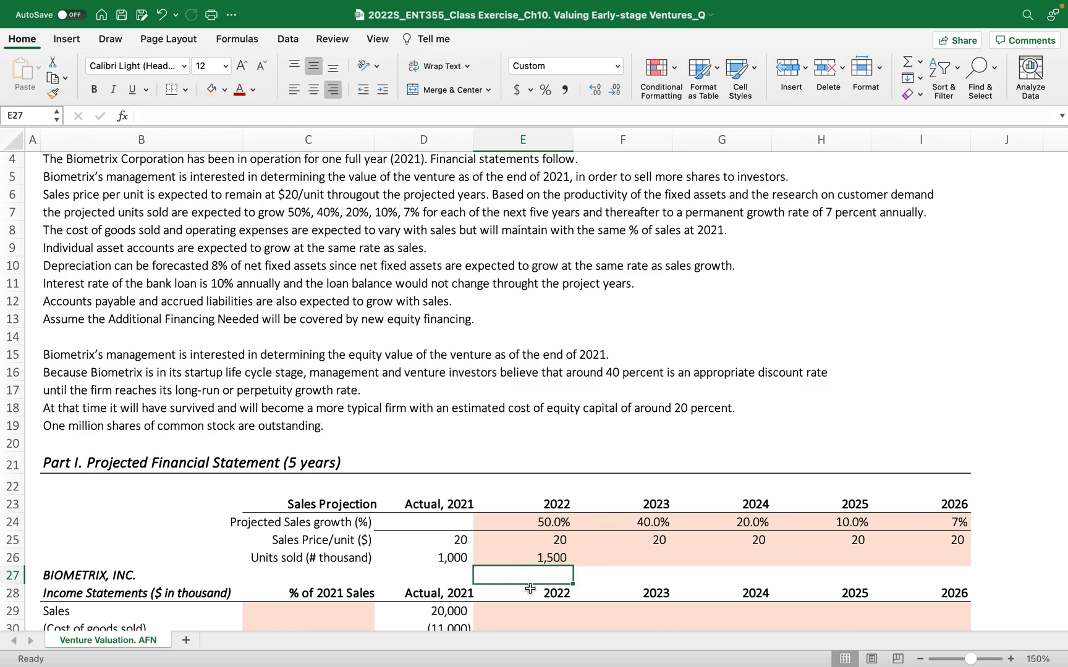
pyautogui.click(522, 558)
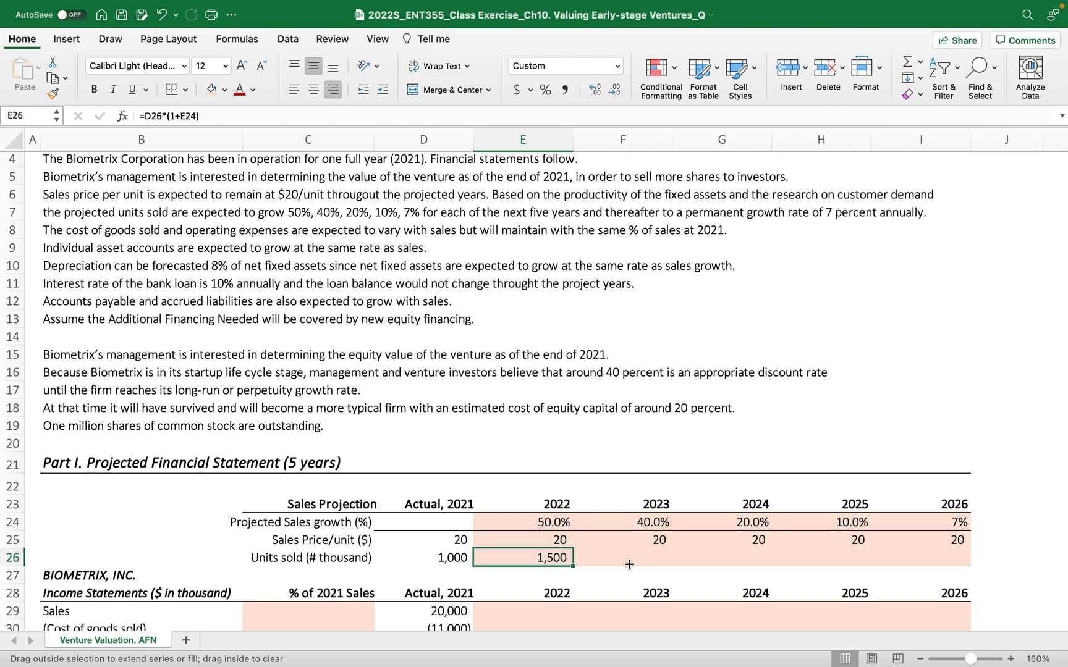
pyautogui.moveTo(573, 557); pyautogui.dragTo(953, 557)
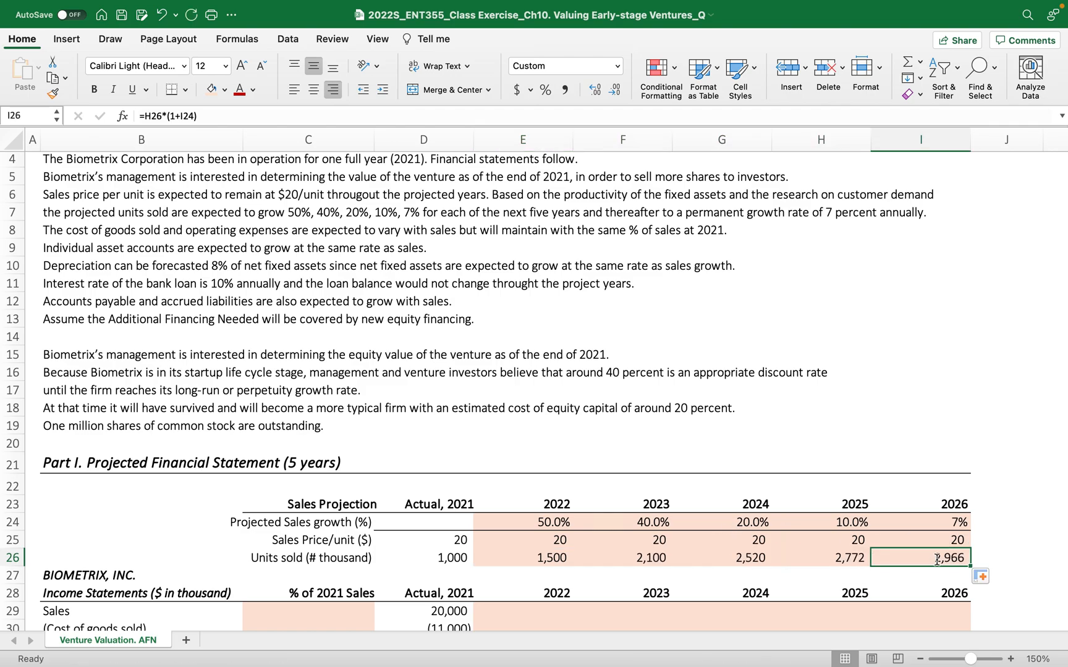
pyautogui.doubleClick(919, 558)
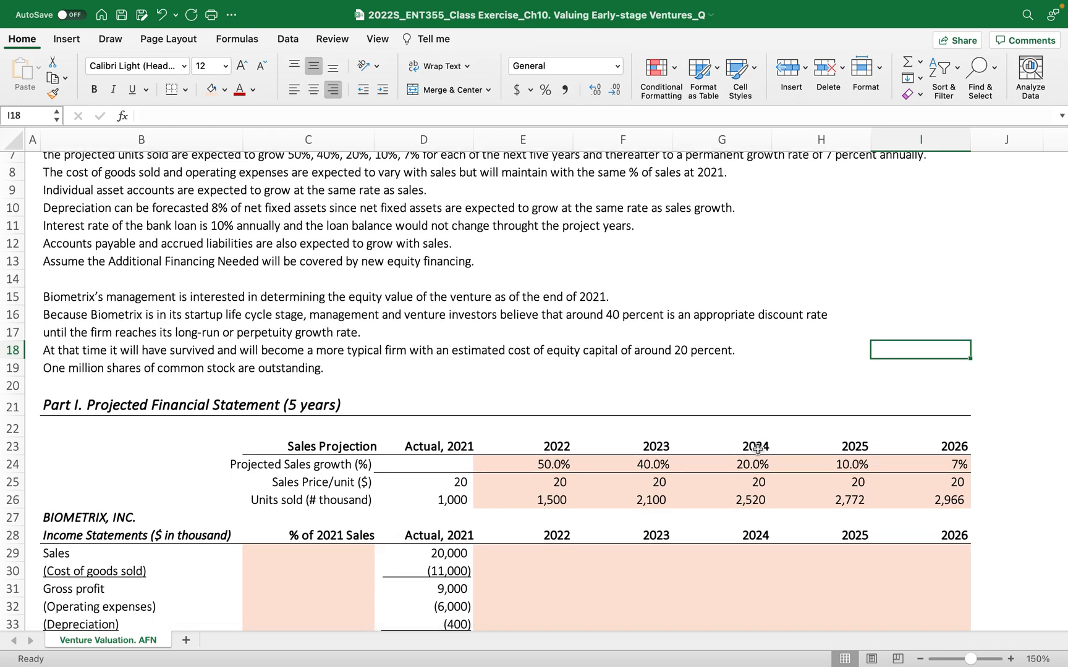
pyautogui.scroll(-3)
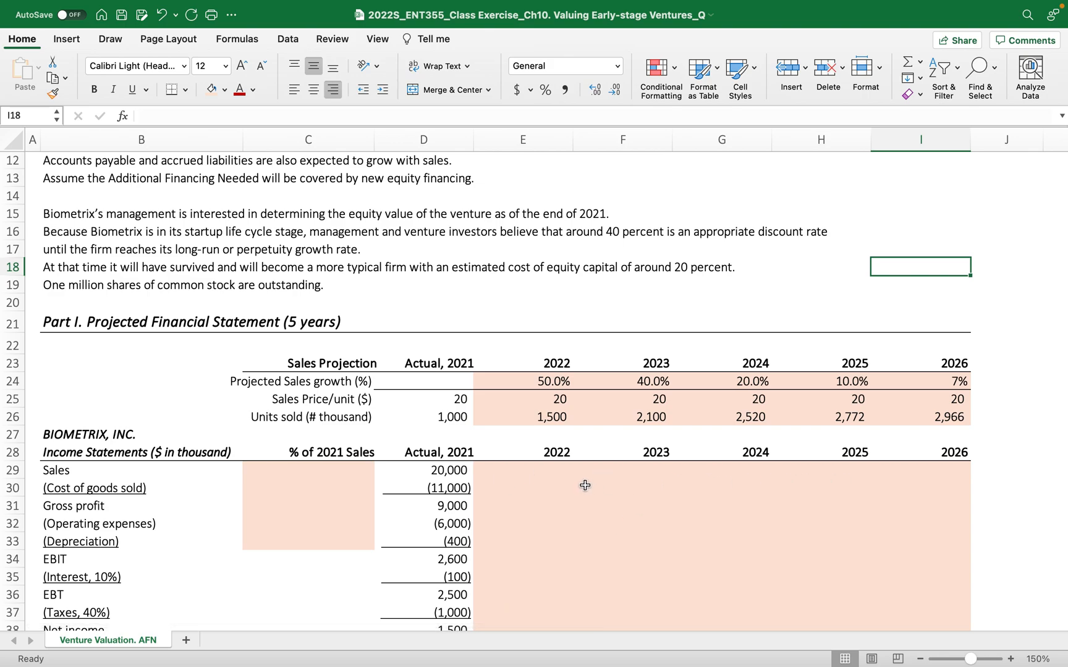
pyautogui.moveTo(361, 492)
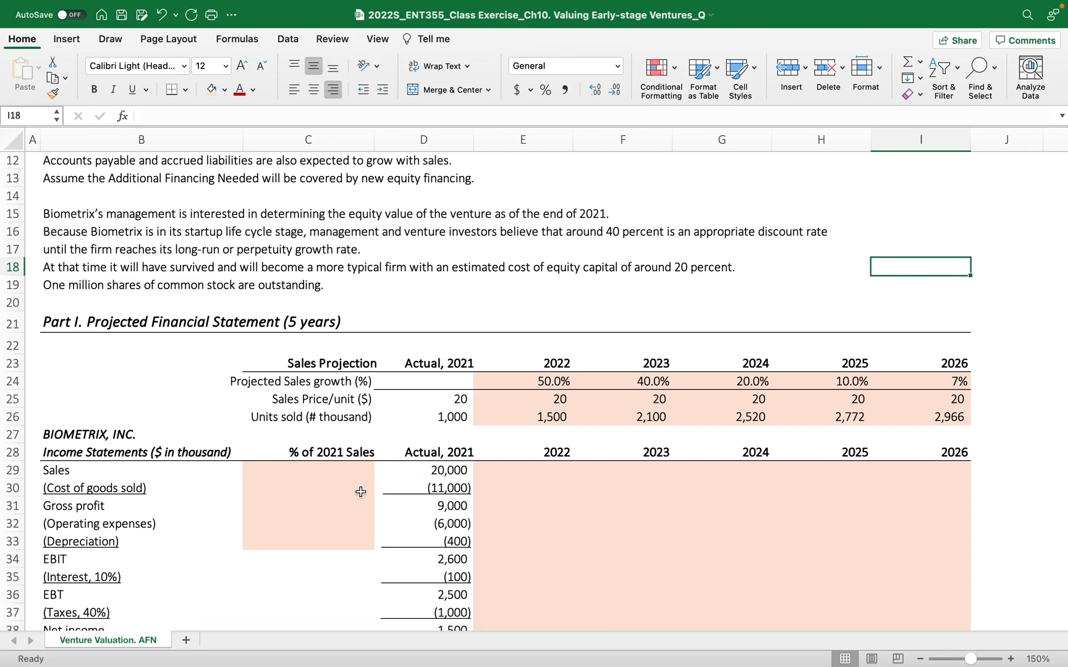
# - Scroll down to the income statement's % of 2021 Sales column
pyautogui.scroll(-3)
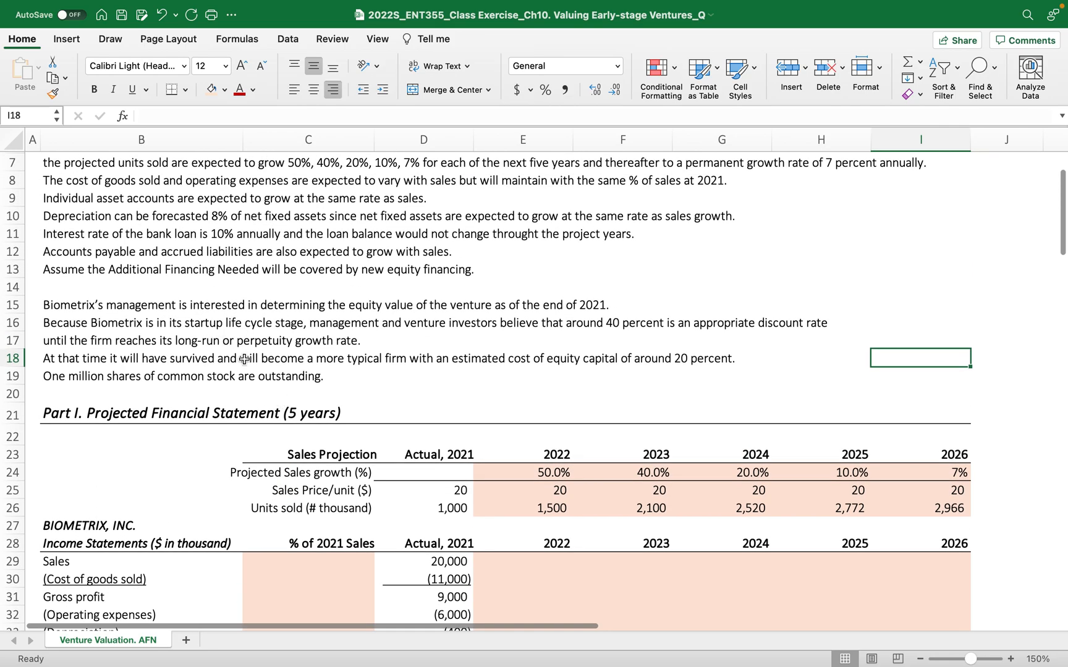
pyautogui.scroll(-3)
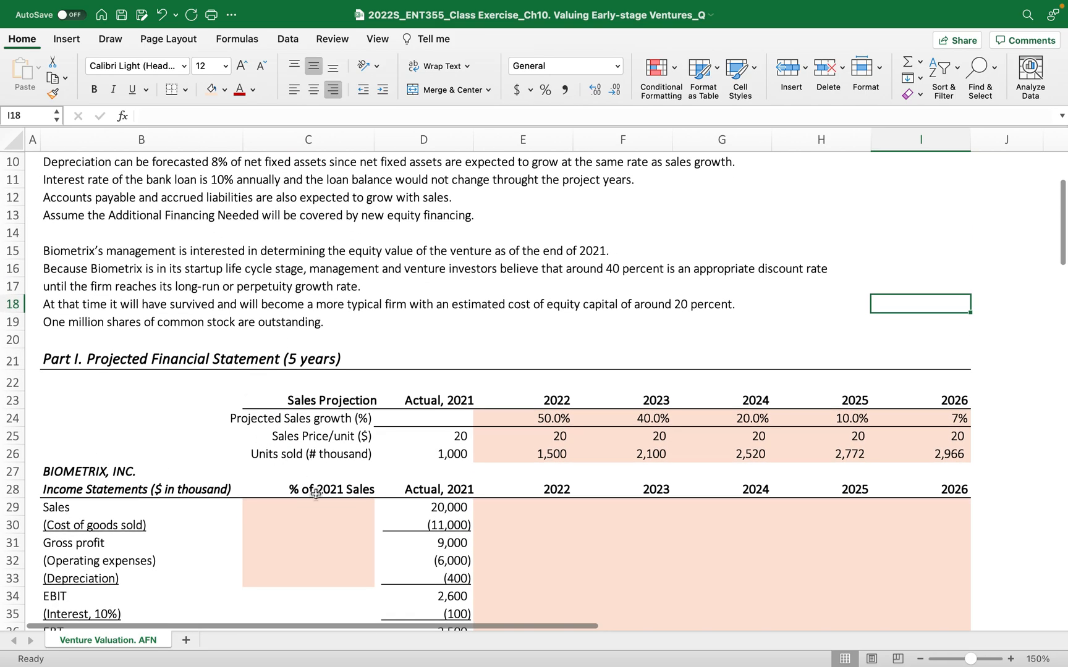
pyautogui.moveTo(439, 569)
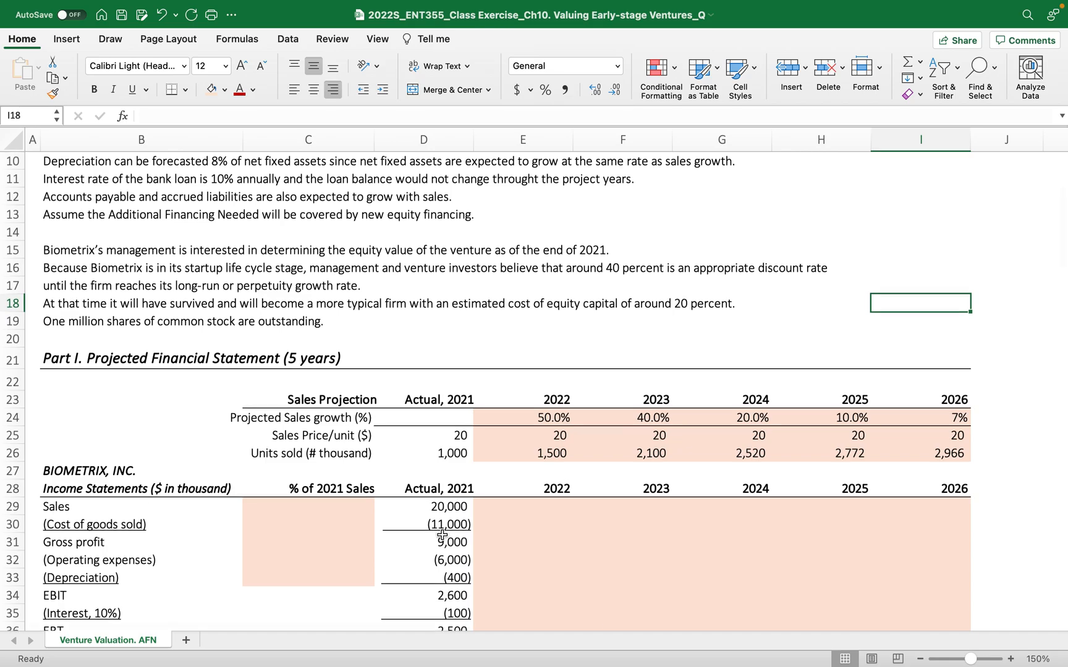
pyautogui.scroll(-3)
pyautogui.write('=D29/D29')
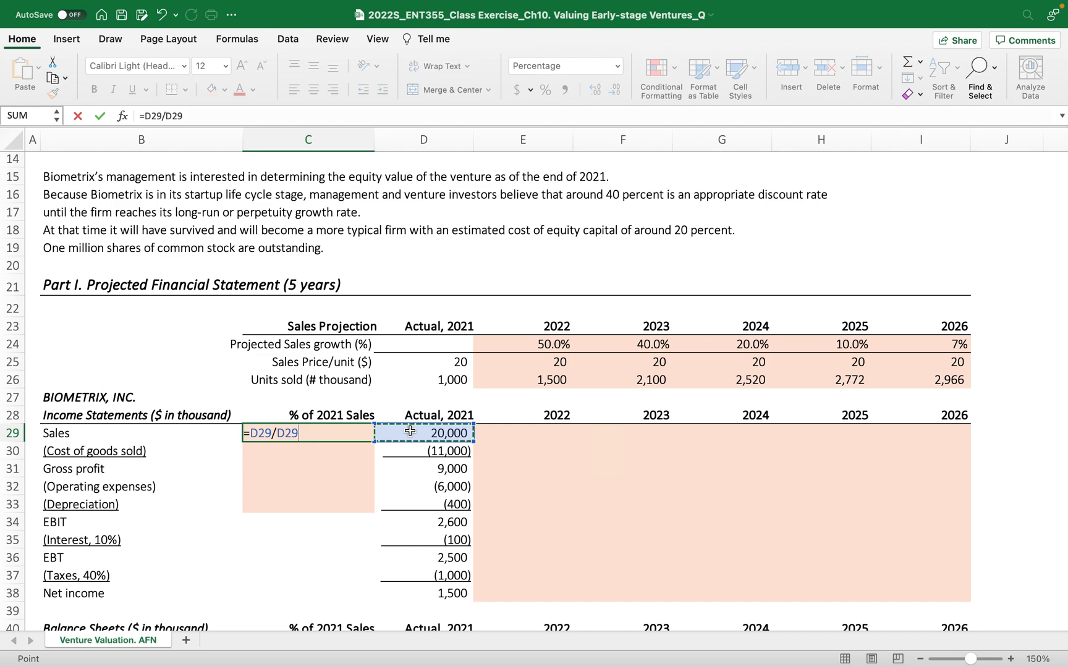
# - Fill % of 2021 Sales with 100%, -55%, 45%, -30% and '8% of net fixed assets'
pyautogui.press('f4')
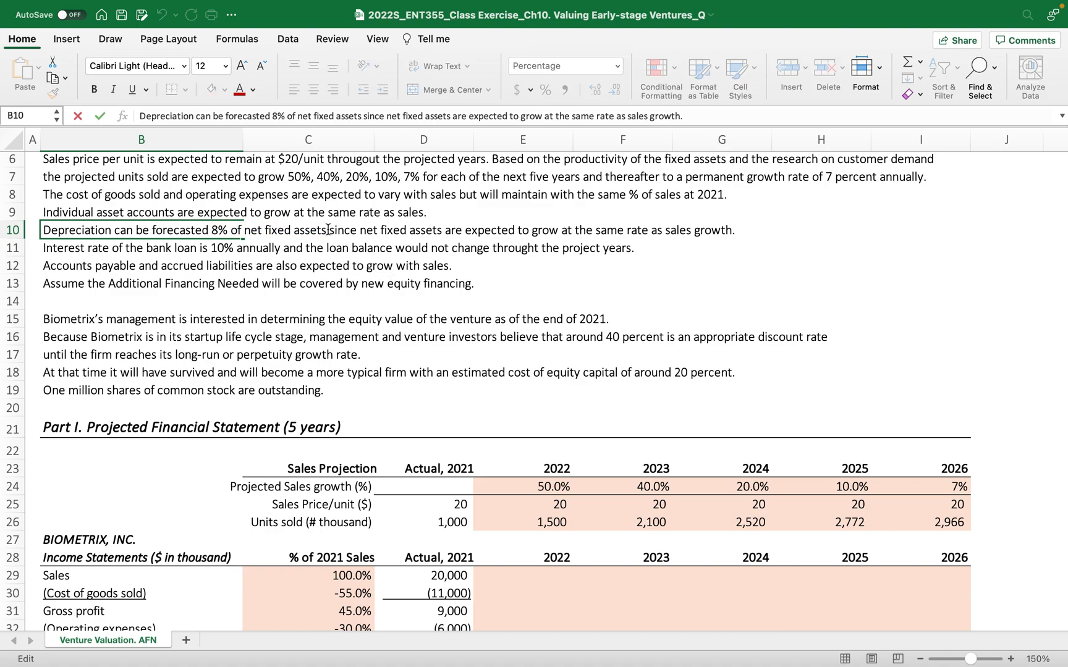
pyautogui.moveTo(212, 230); pyautogui.dragTo(326, 229)
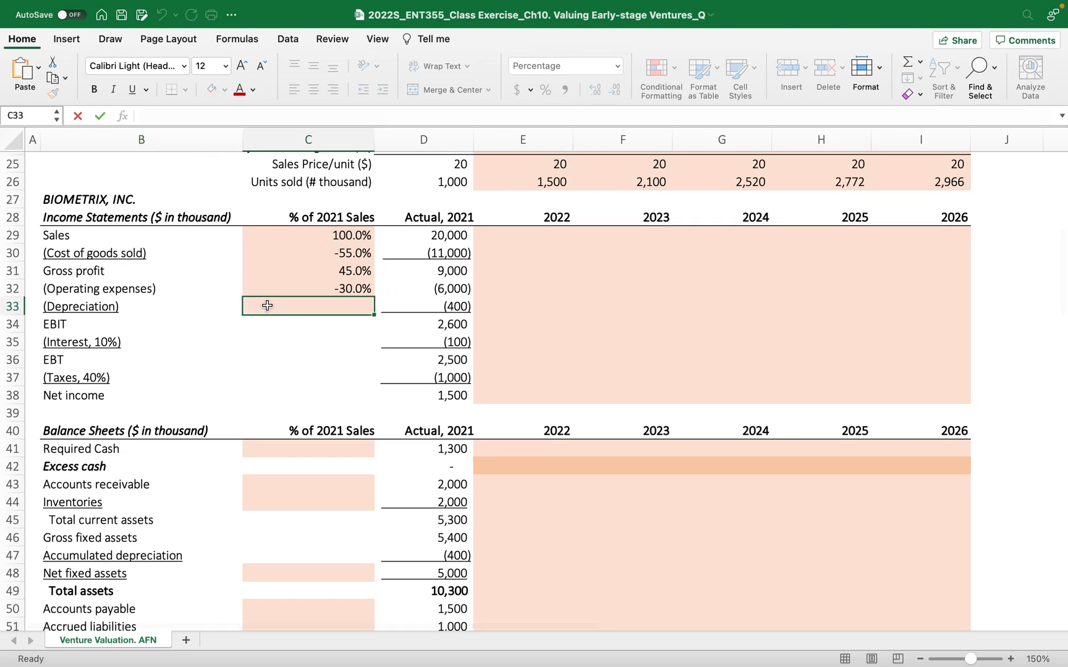
pyautogui.write('8% of net fixed assets')
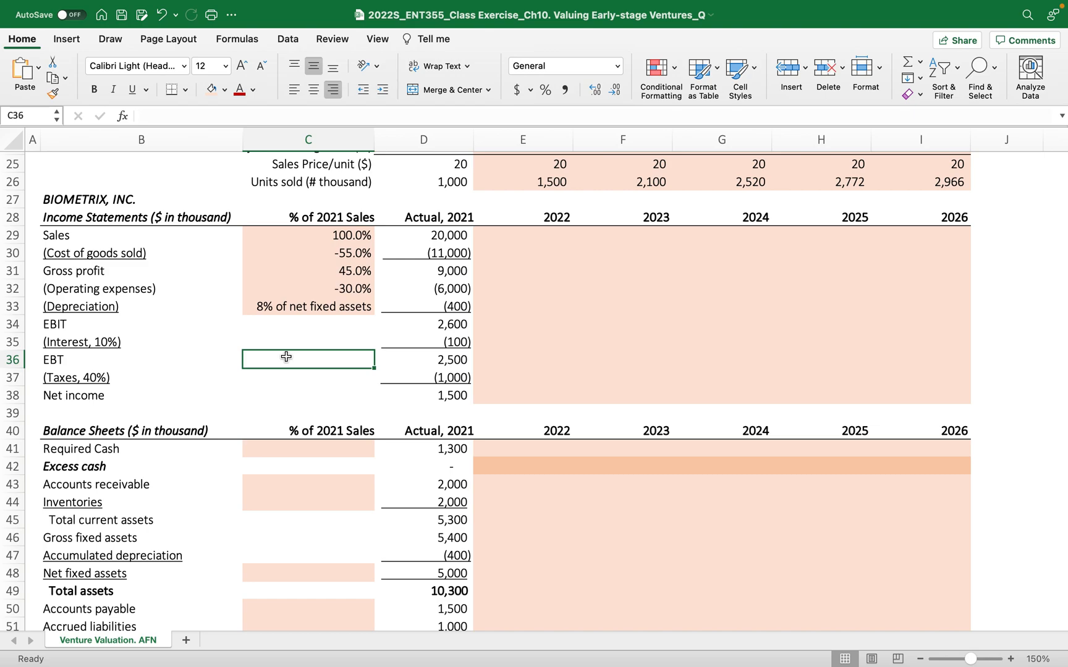
pyautogui.moveTo(358, 334)
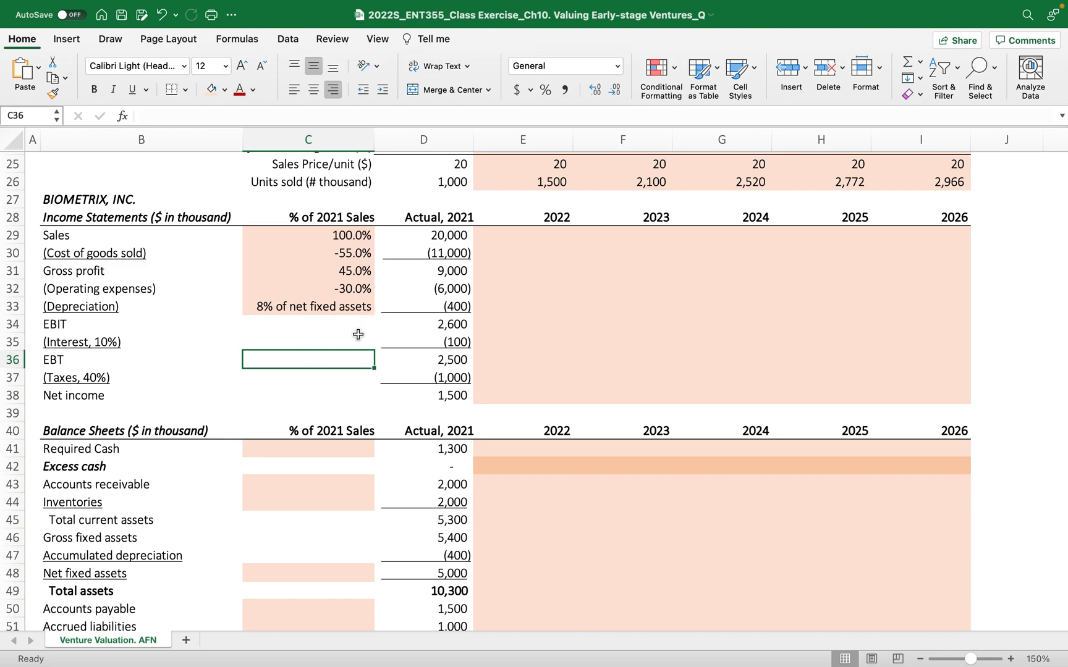
pyautogui.moveTo(312, 306)
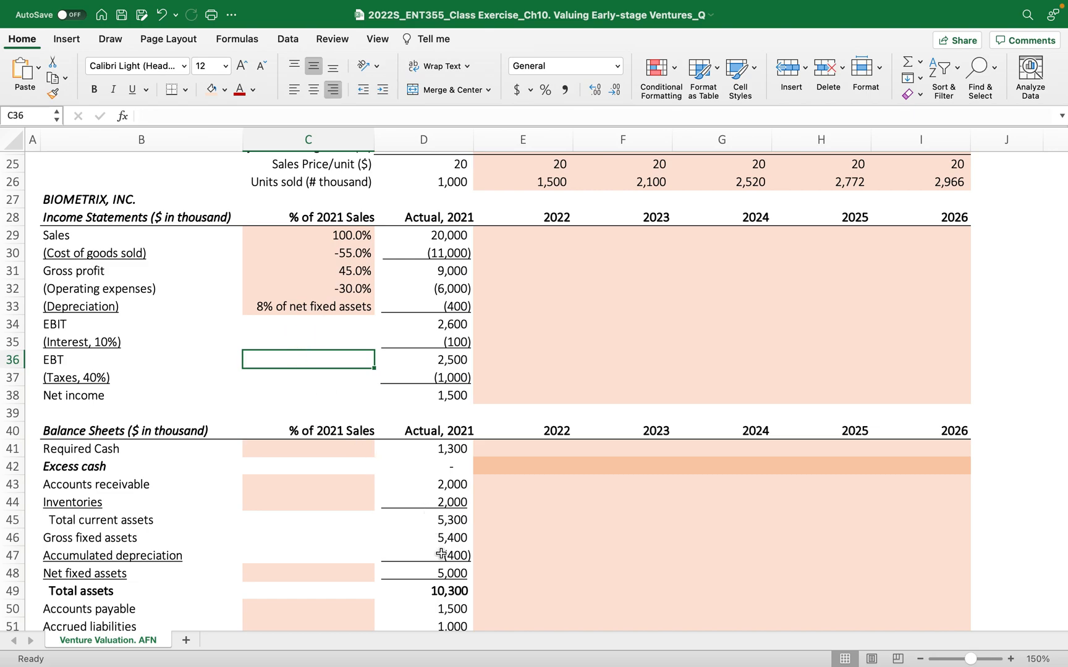
pyautogui.write('5000')
pyautogui.click(522, 235)
pyautogui.write('=')
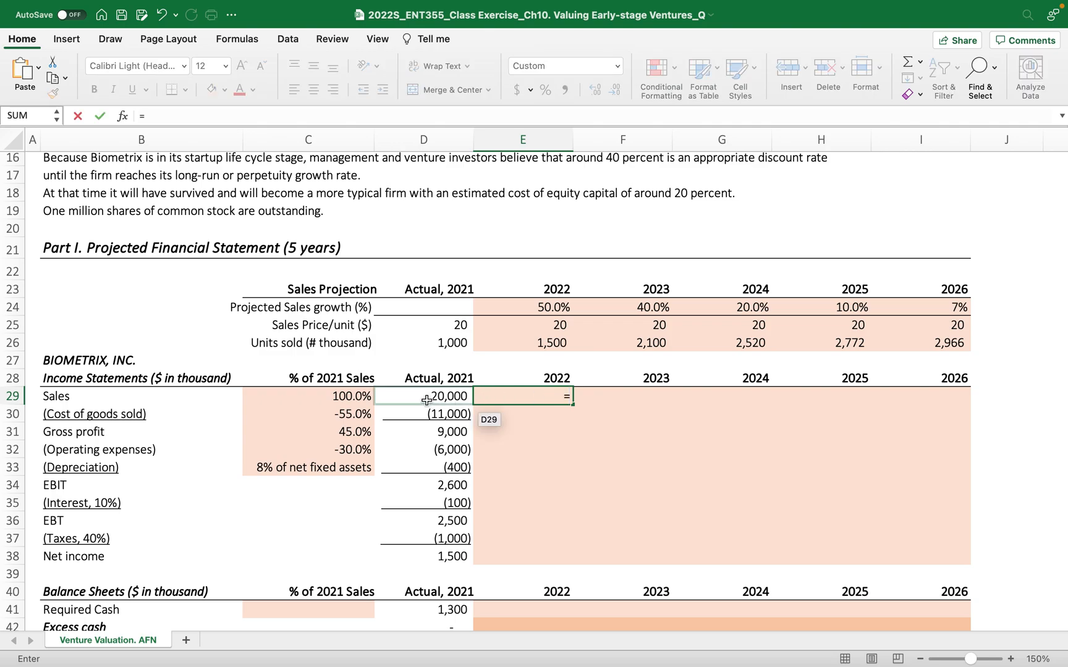
# - Enter sales as price times units in E29 and fill to I29, 30,000 to 59,321
pyautogui.write('D29*(')
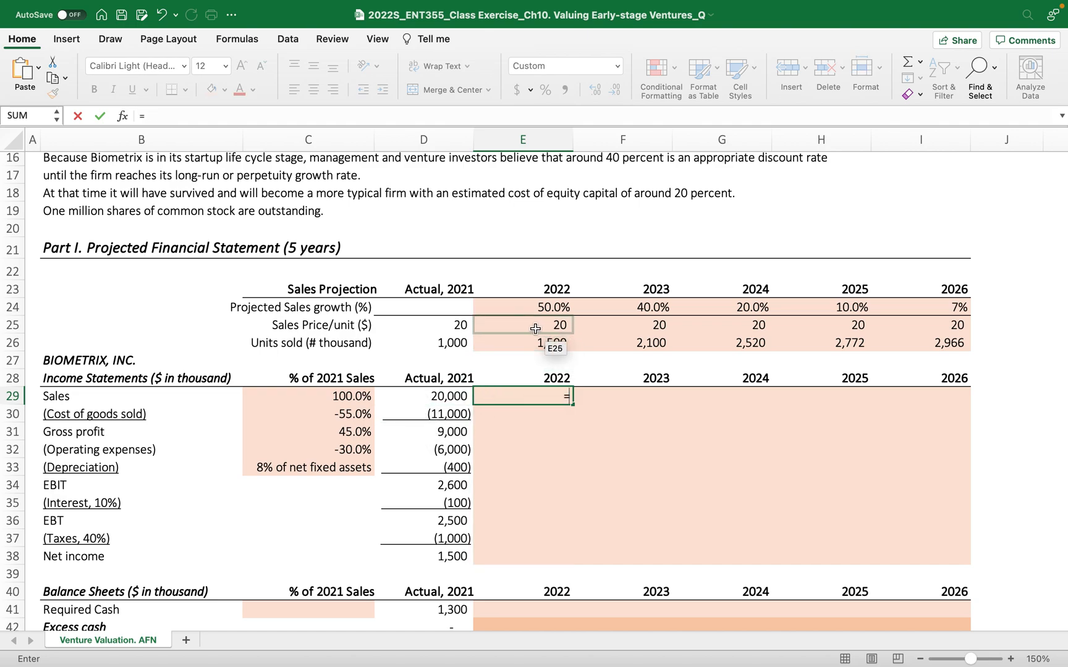
pyautogui.click(521, 325)
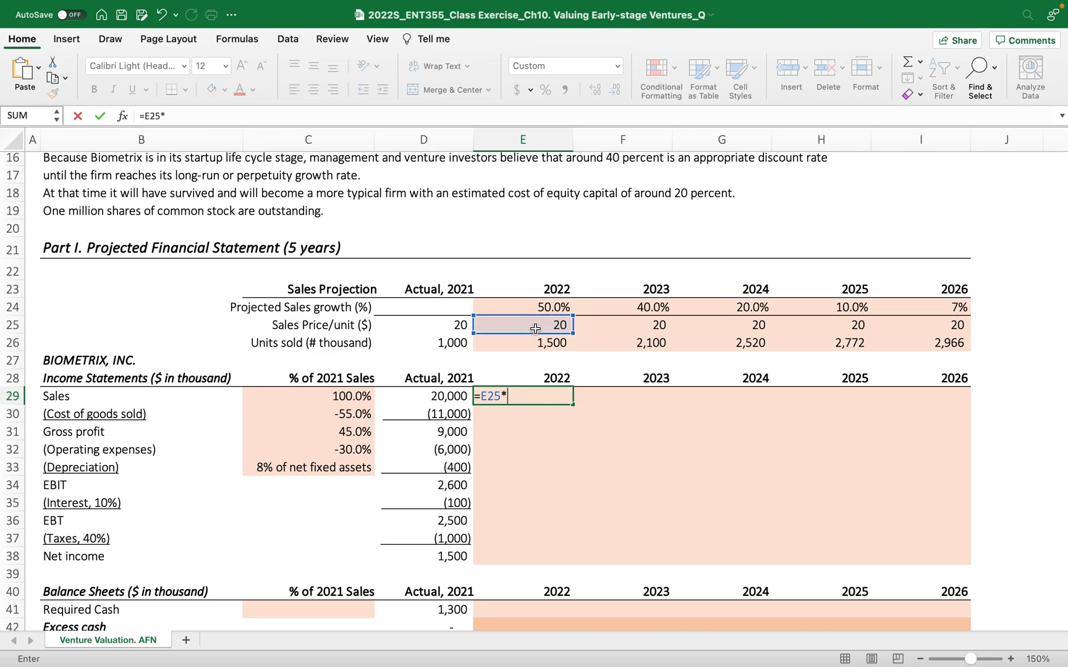
pyautogui.moveTo(497, 342)
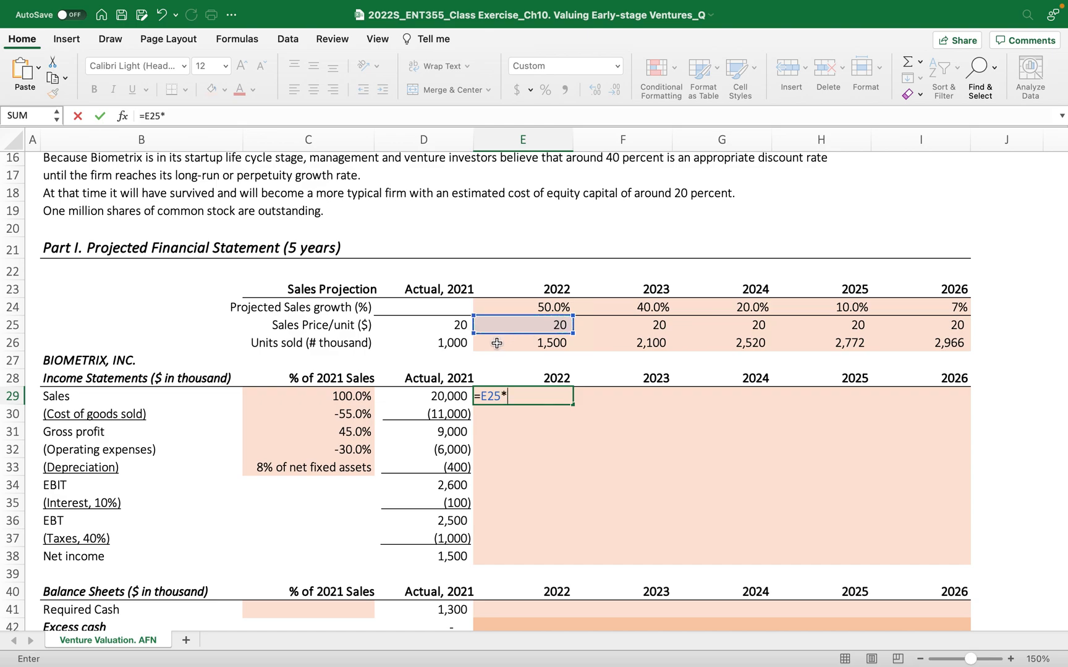
pyautogui.write('E26')
pyautogui.press('enter')
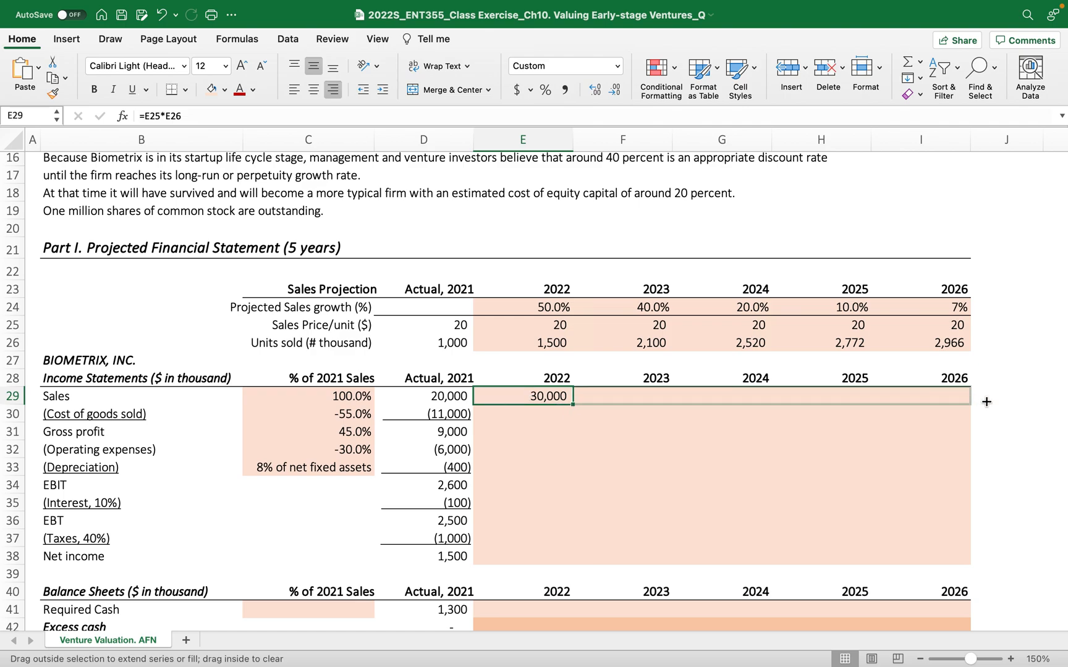
pyautogui.moveTo(573, 395); pyautogui.dragTo(956, 395)
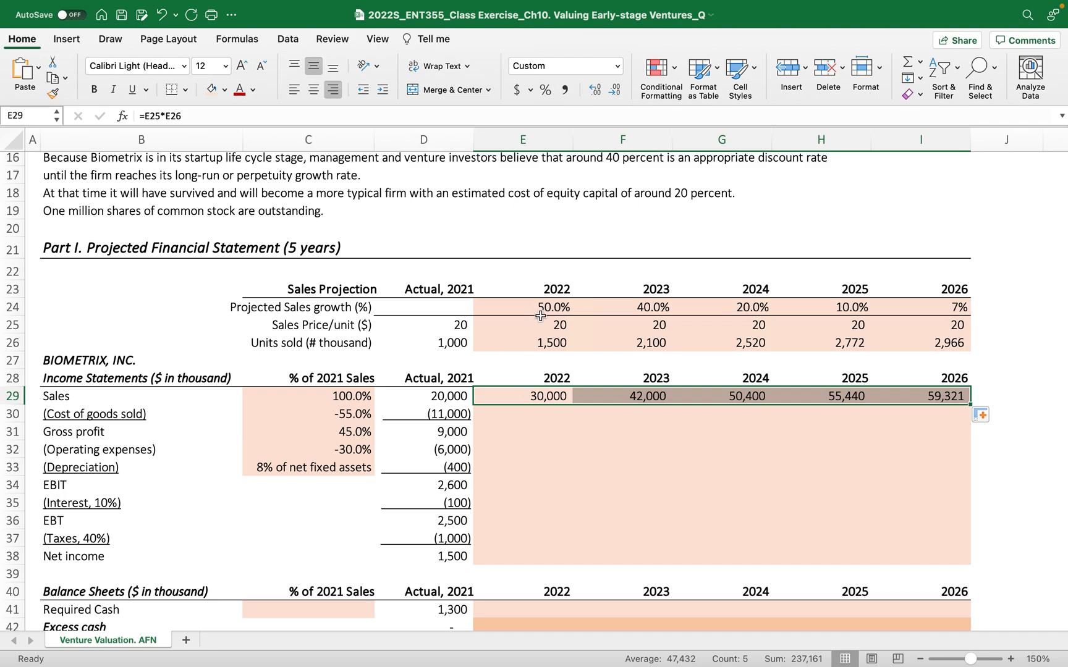
pyautogui.moveTo(524, 335)
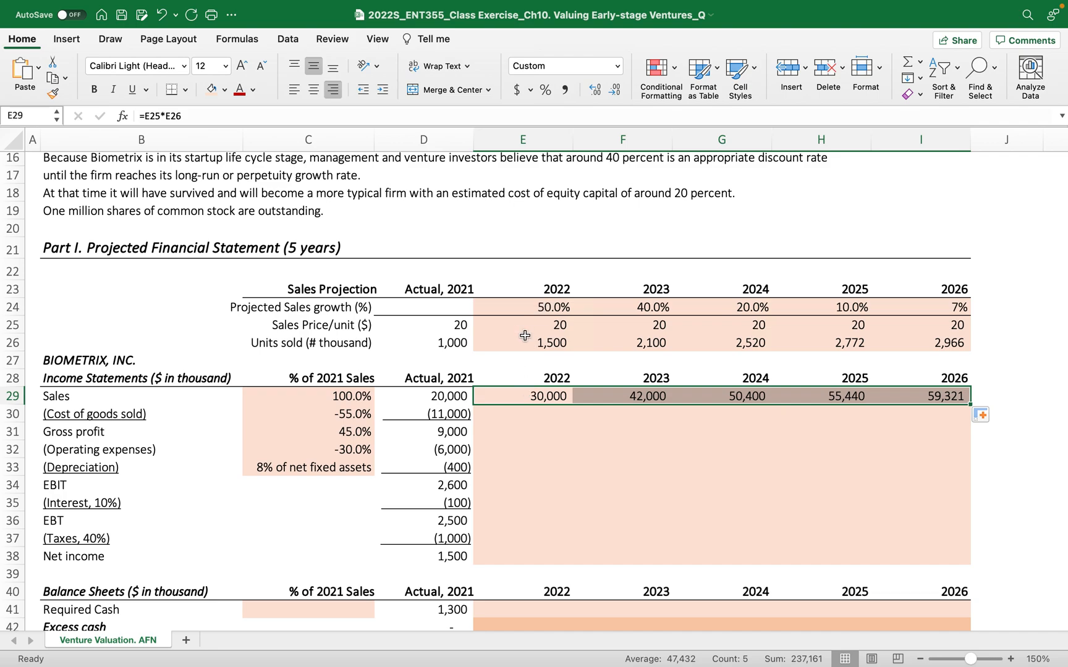
pyautogui.click(522, 342)
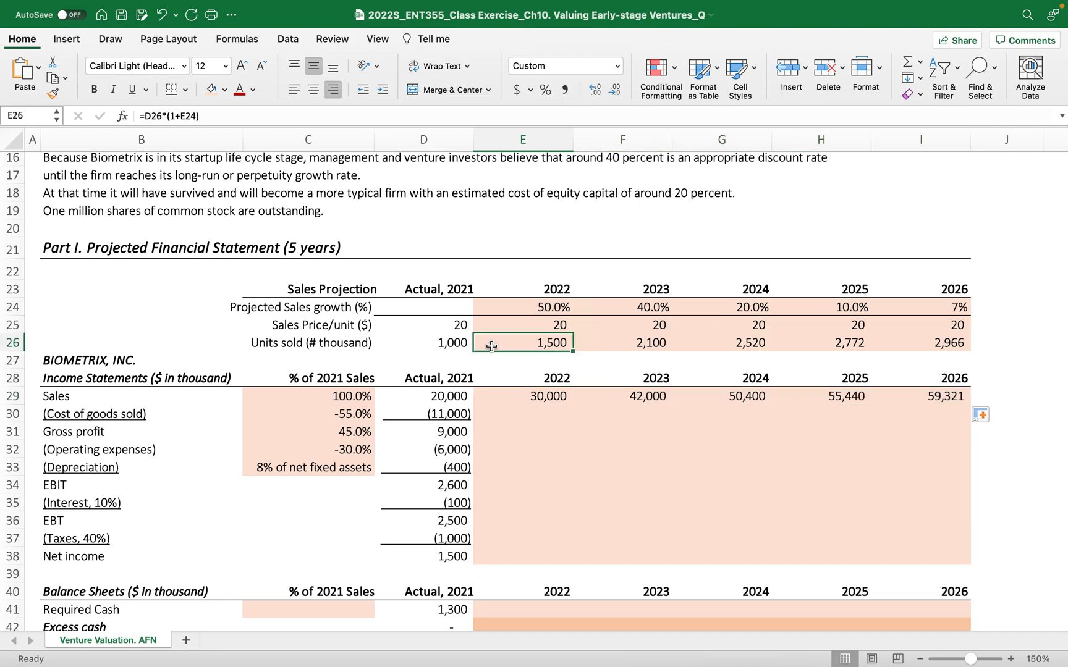
pyautogui.moveTo(542, 420)
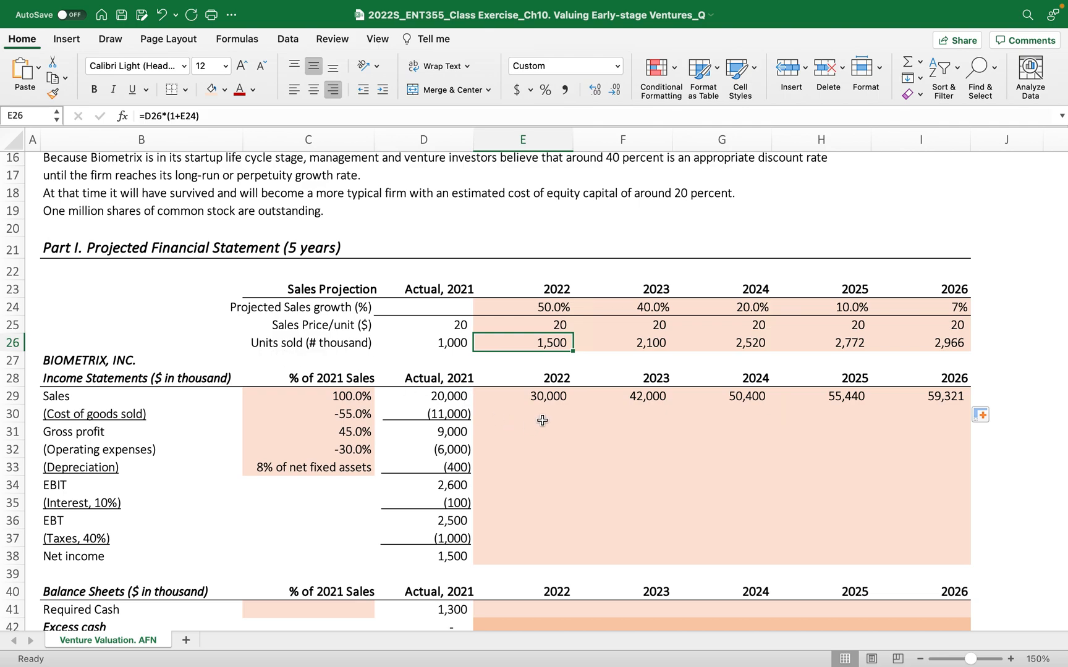
# - Enter =$C$30*E29 in E30 and fill to I30, giving (16,500) to (32,626)
pyautogui.click(521, 413)
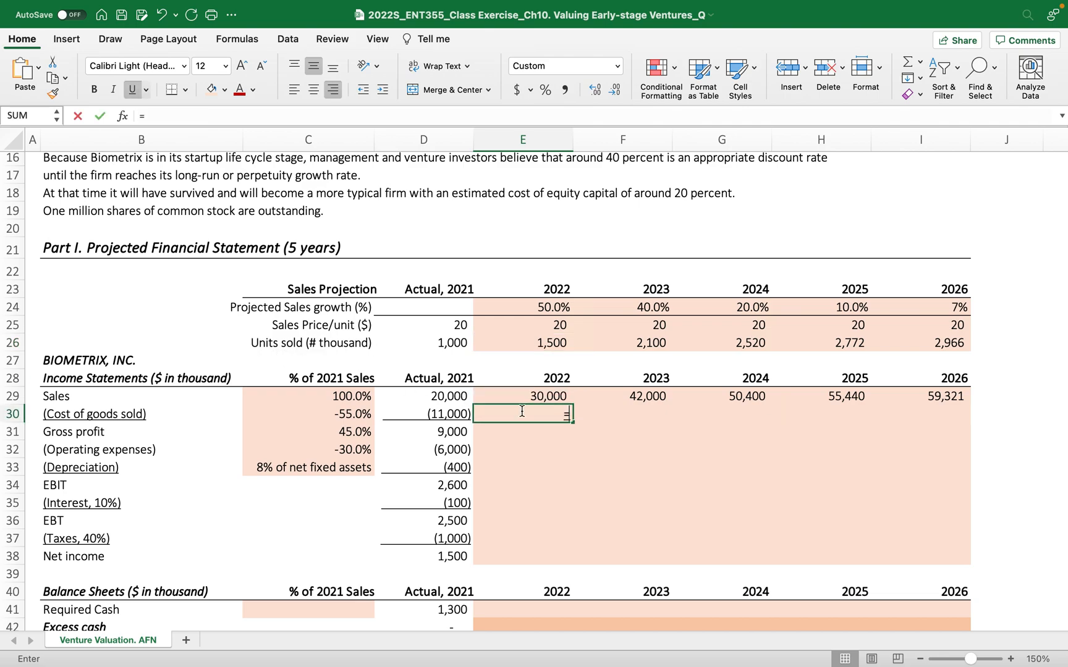
pyautogui.click(307, 413)
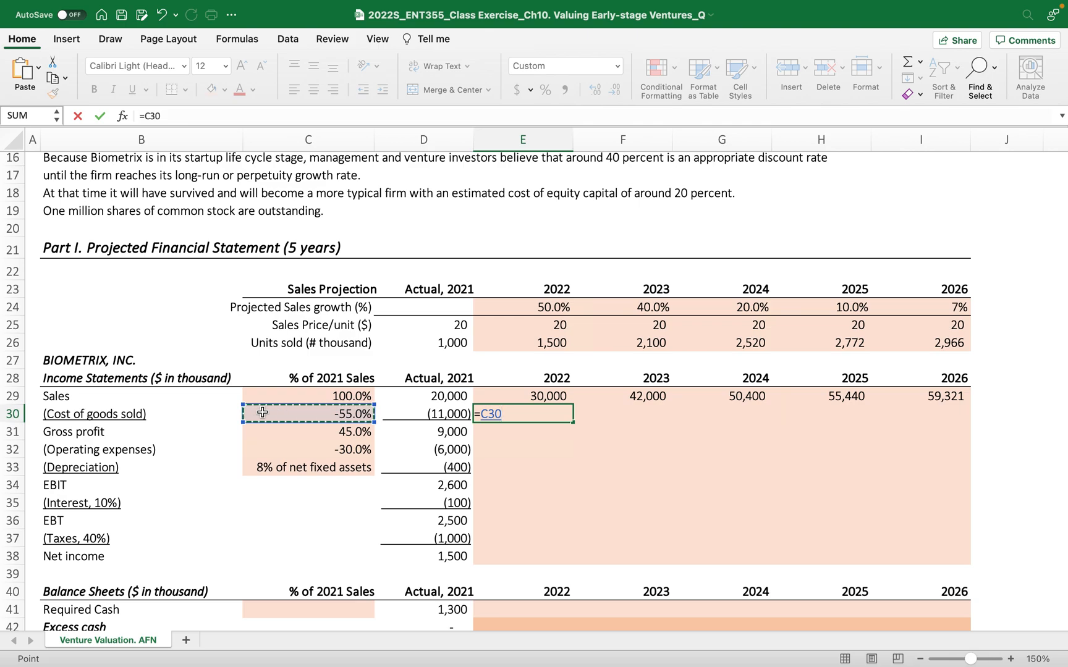
pyautogui.press('f4')
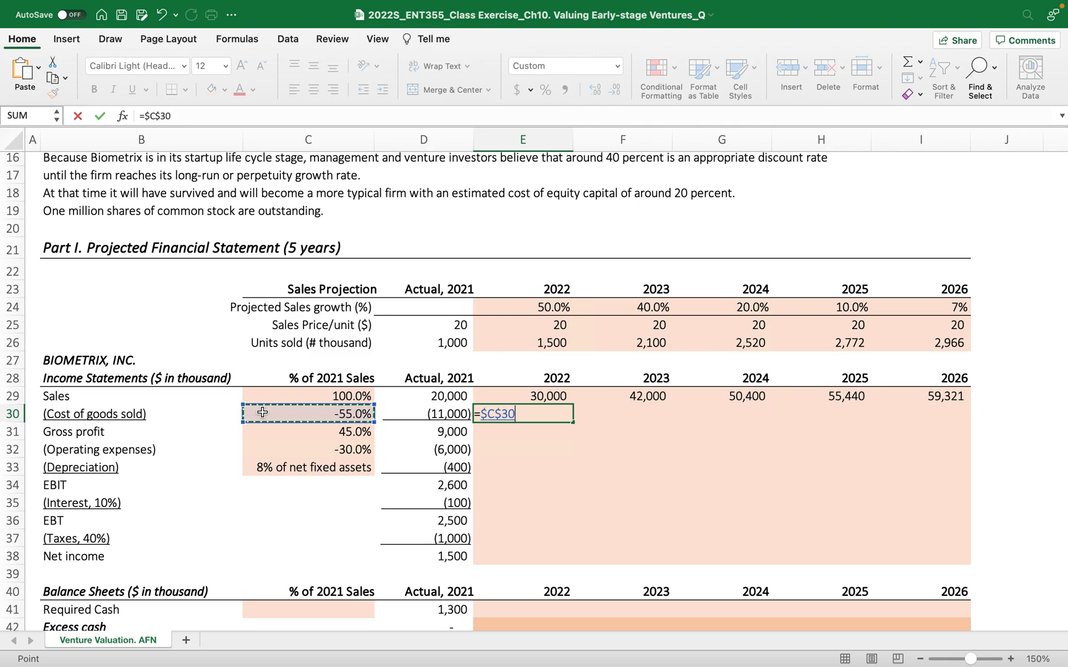
pyautogui.write('*')
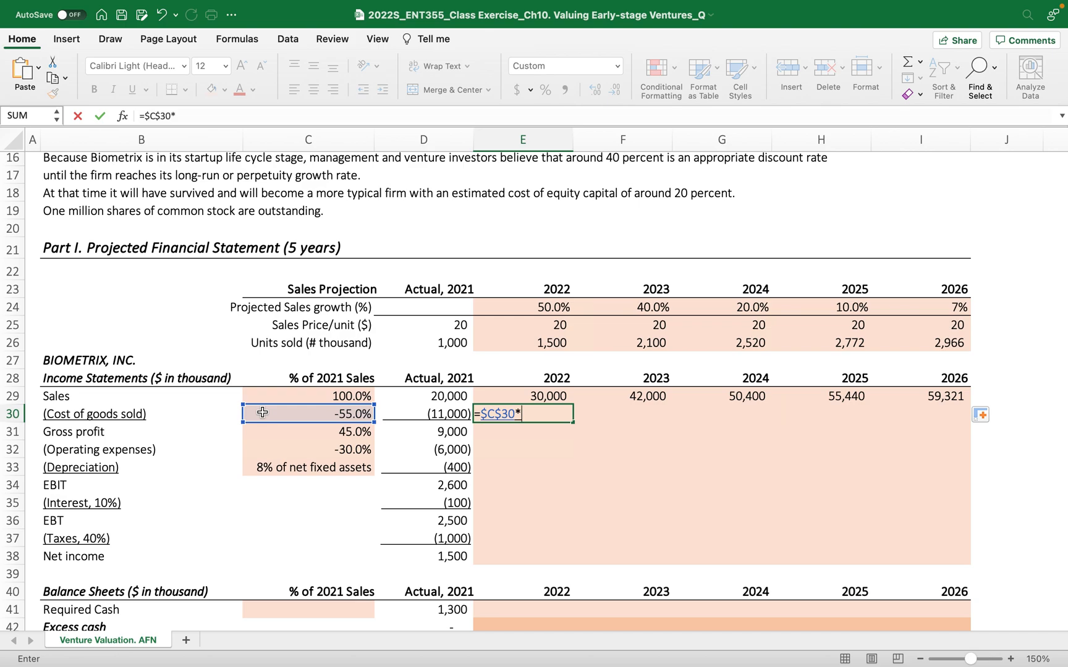
pyautogui.click(555, 396)
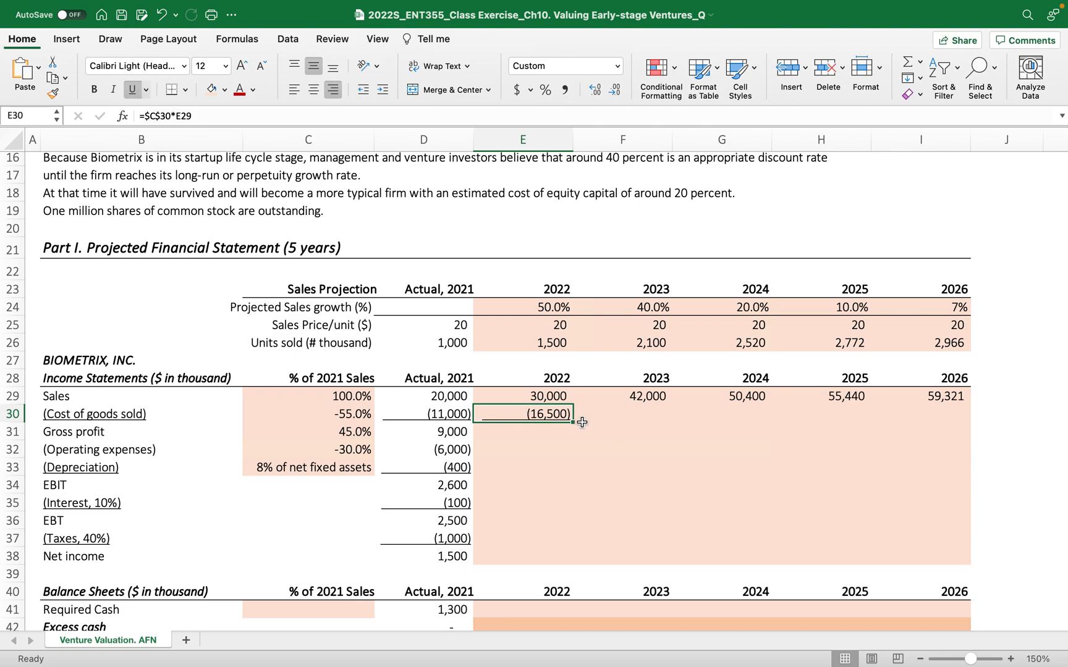
pyautogui.moveTo(572, 413); pyautogui.dragTo(960, 413)
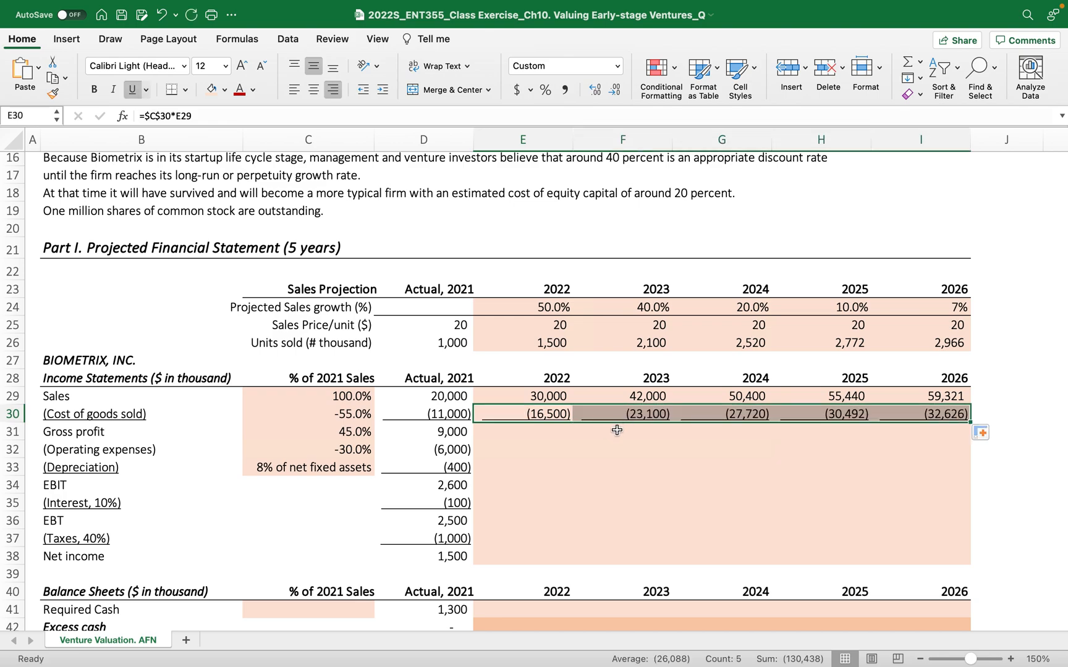
pyautogui.moveTo(411, 422)
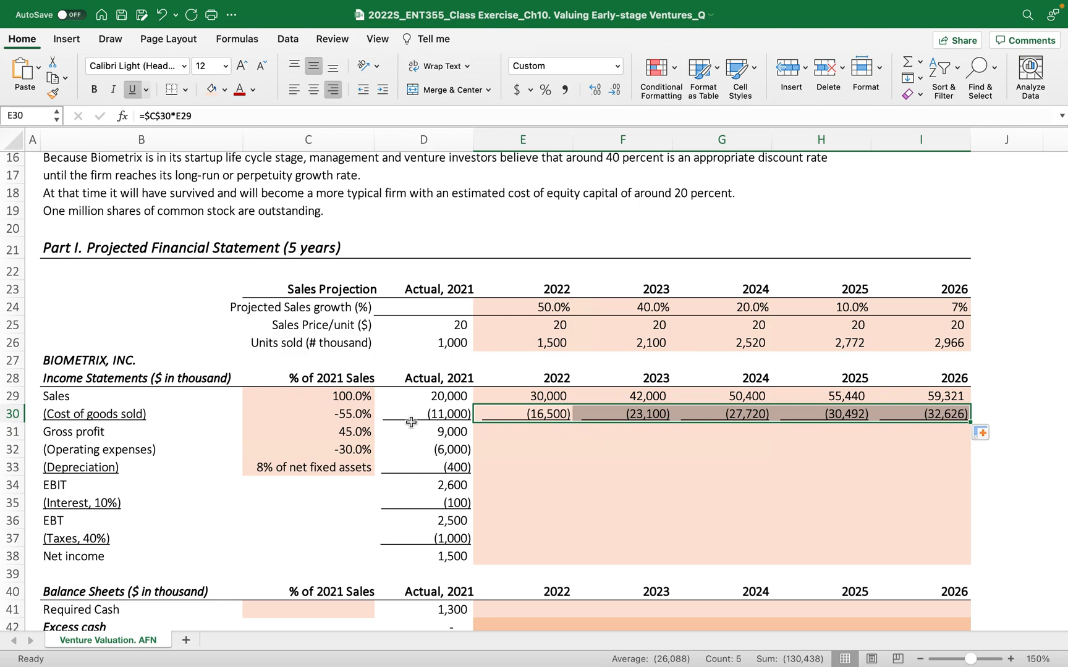
pyautogui.moveTo(538, 425)
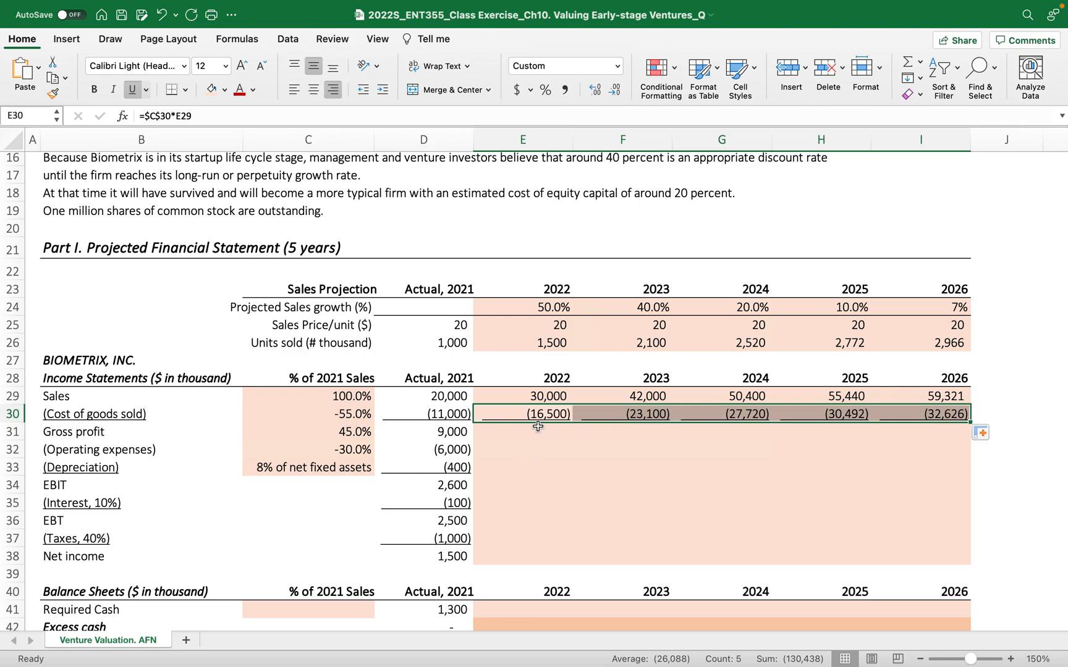
pyautogui.click(721, 414)
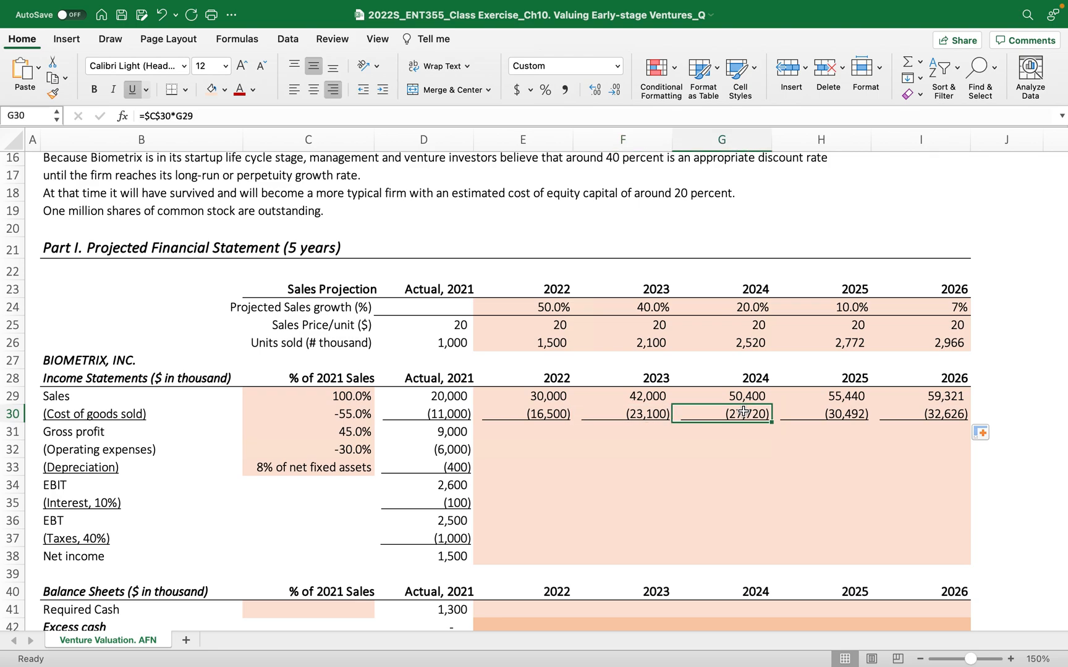
pyautogui.click(622, 395)
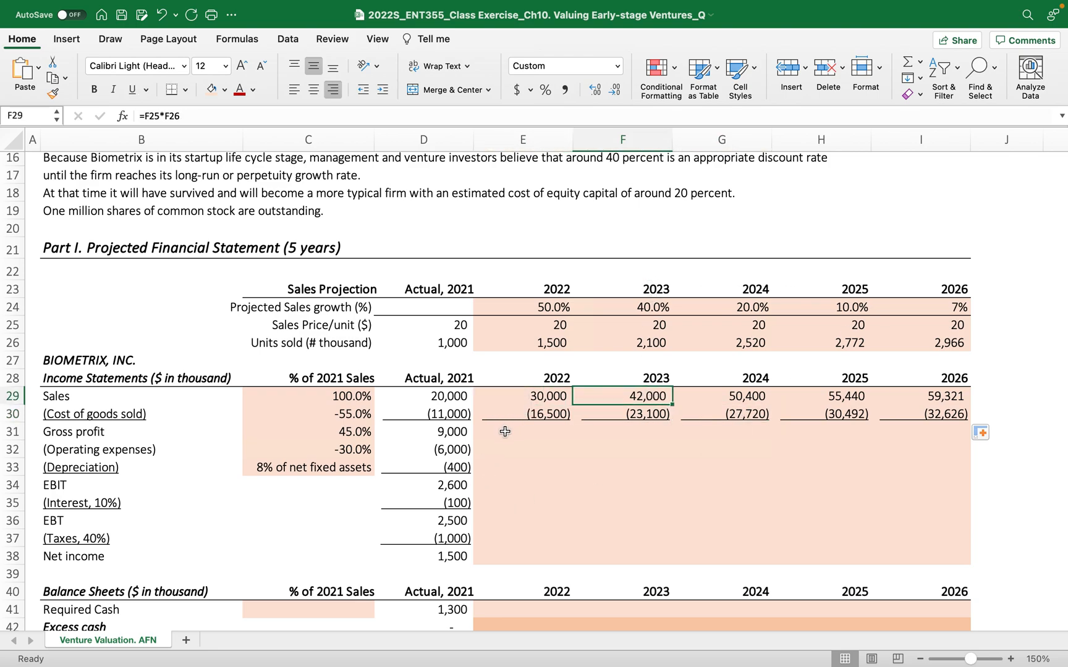
# - Sum sales and cost of goods sold in E31:I31, giving 13,500 to 26,694
pyautogui.write('=sum(')
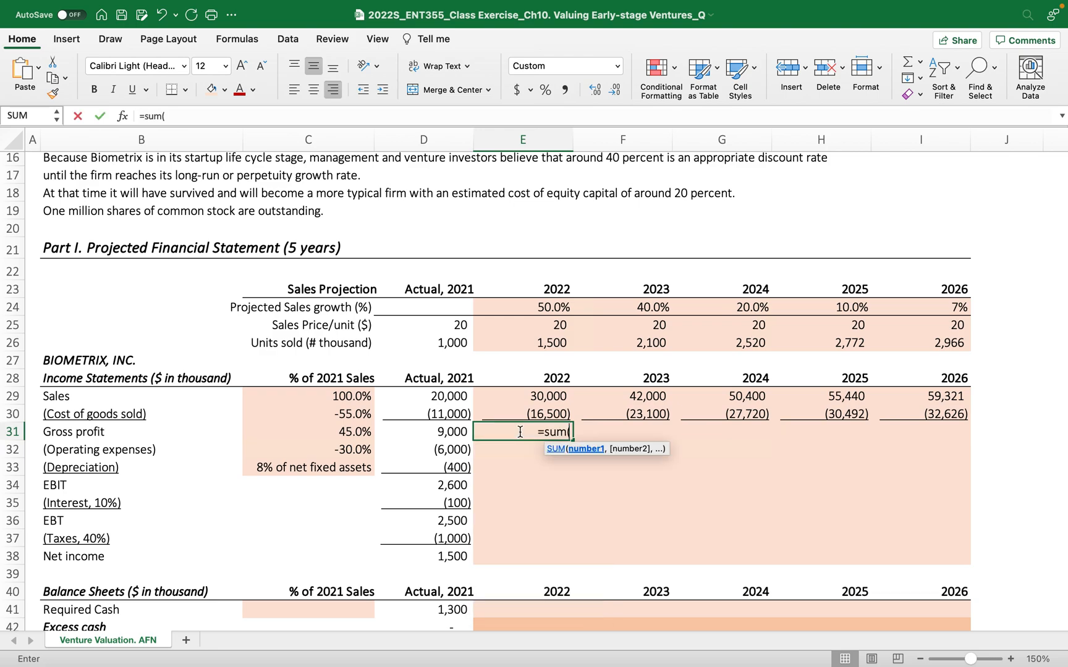
pyautogui.click(552, 396)
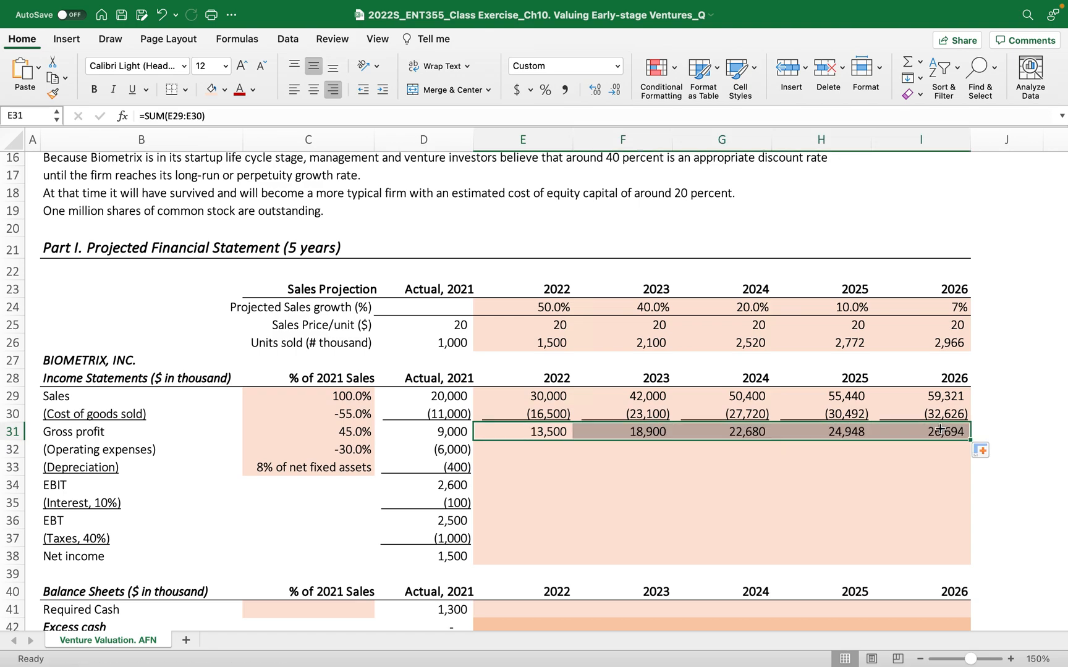
pyautogui.click(522, 449)
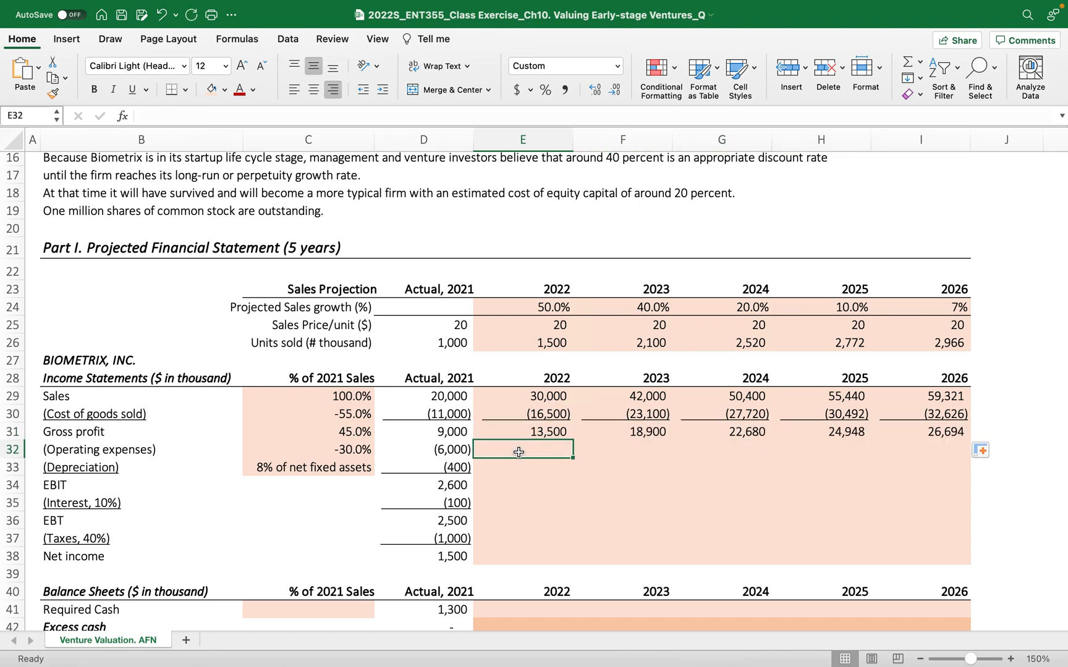
pyautogui.write('=')
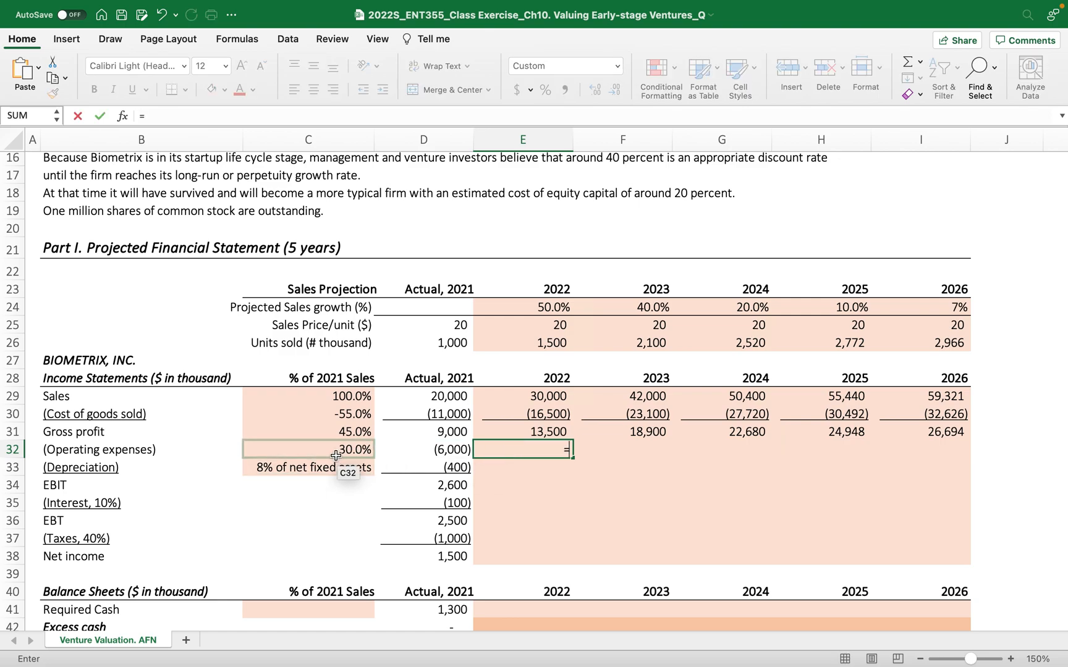
# - Enter =$C$32*E29 in E32 and fill across, giving (9,000) to (17,796)
pyautogui.click(307, 448)
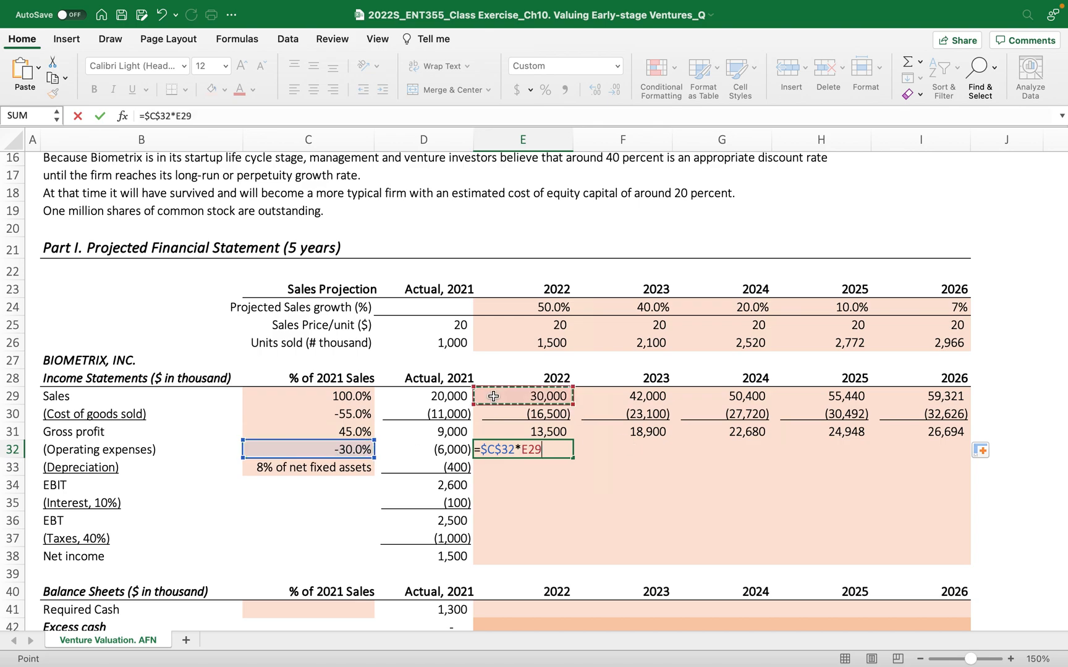
pyautogui.press('enter')
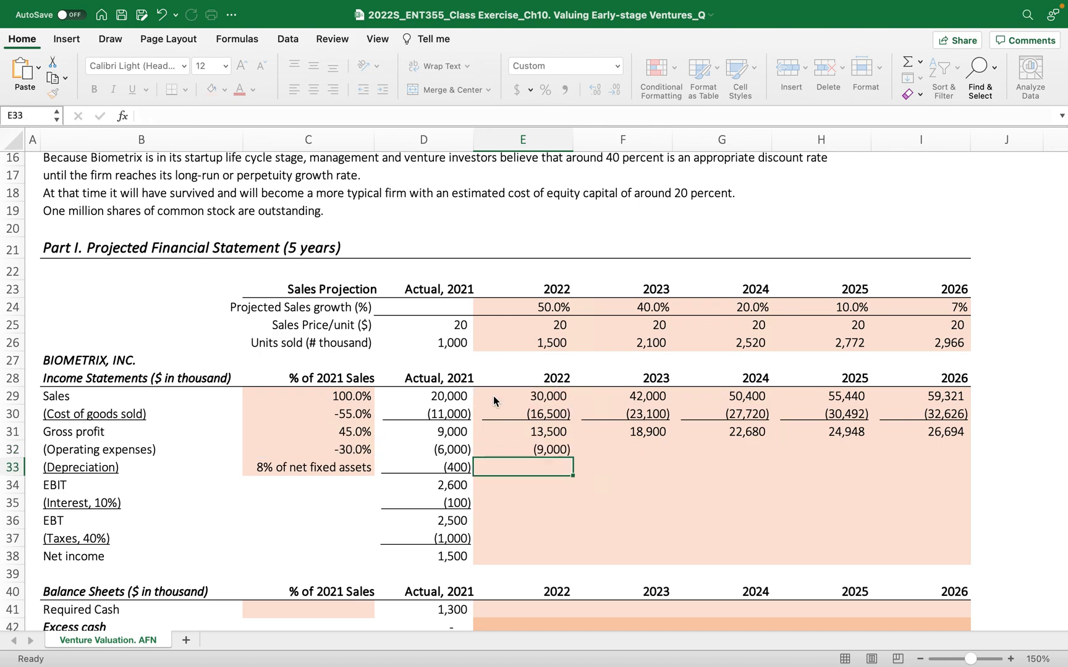
pyautogui.click(522, 449)
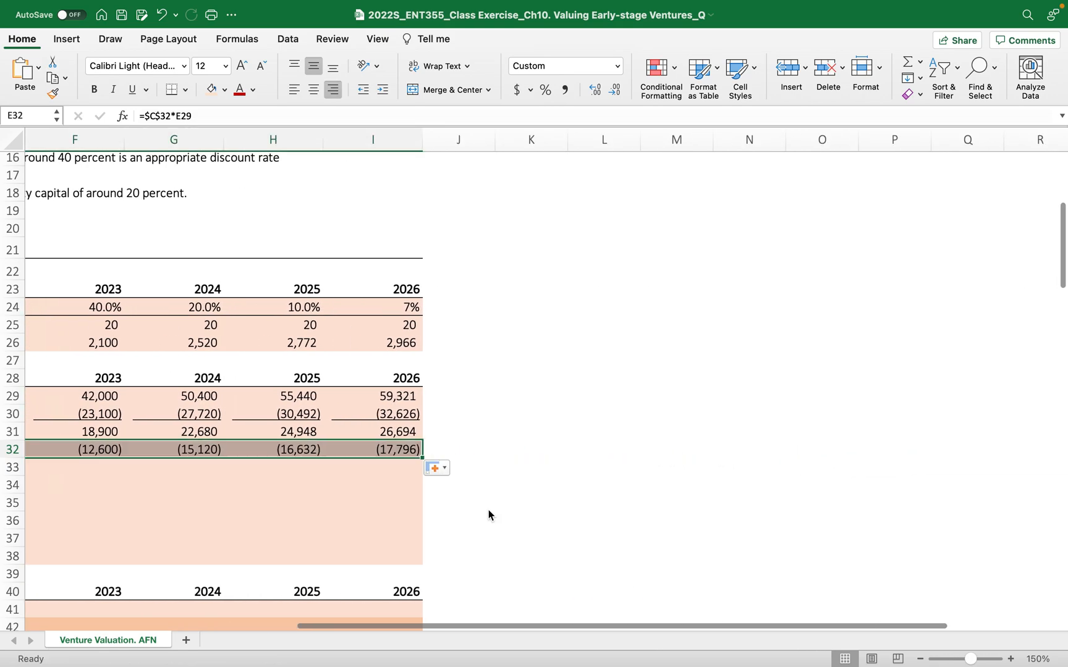
pyautogui.hscroll(-3)
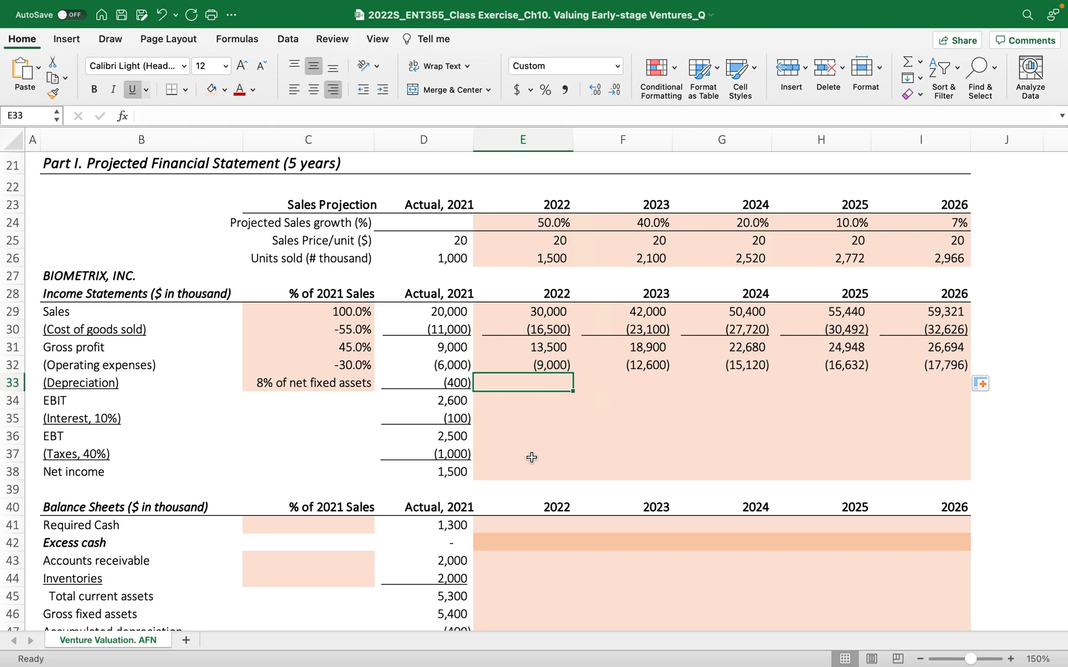
# - Enter =-8%*E48 in E33, linking depreciation to net fixed assets, and fill to I33
pyautogui.write('=')
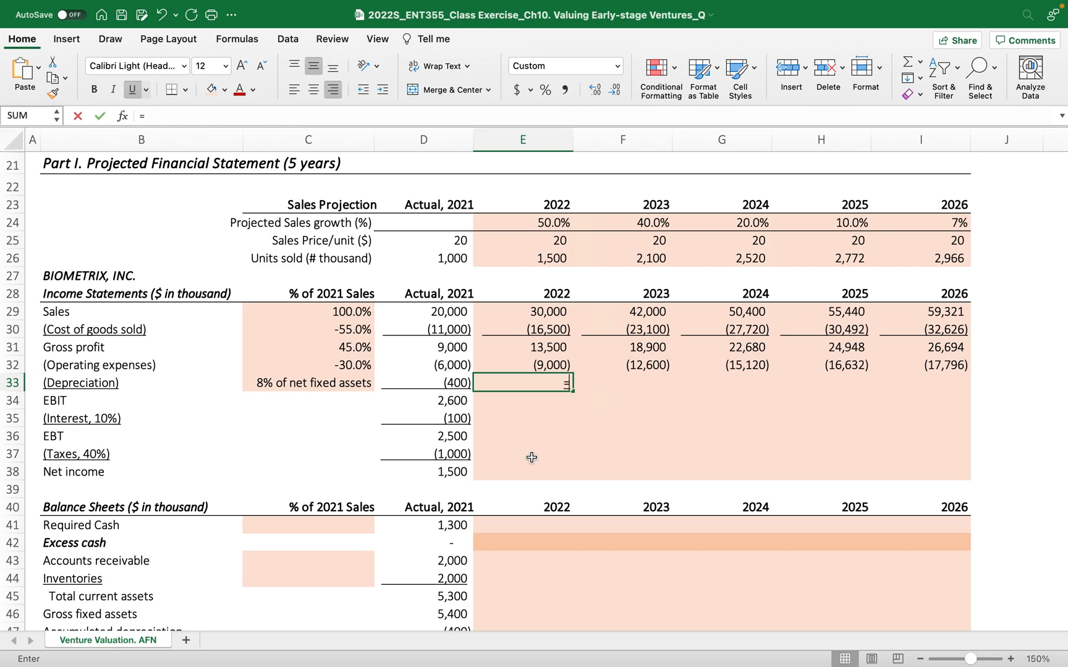
pyautogui.scroll(-3)
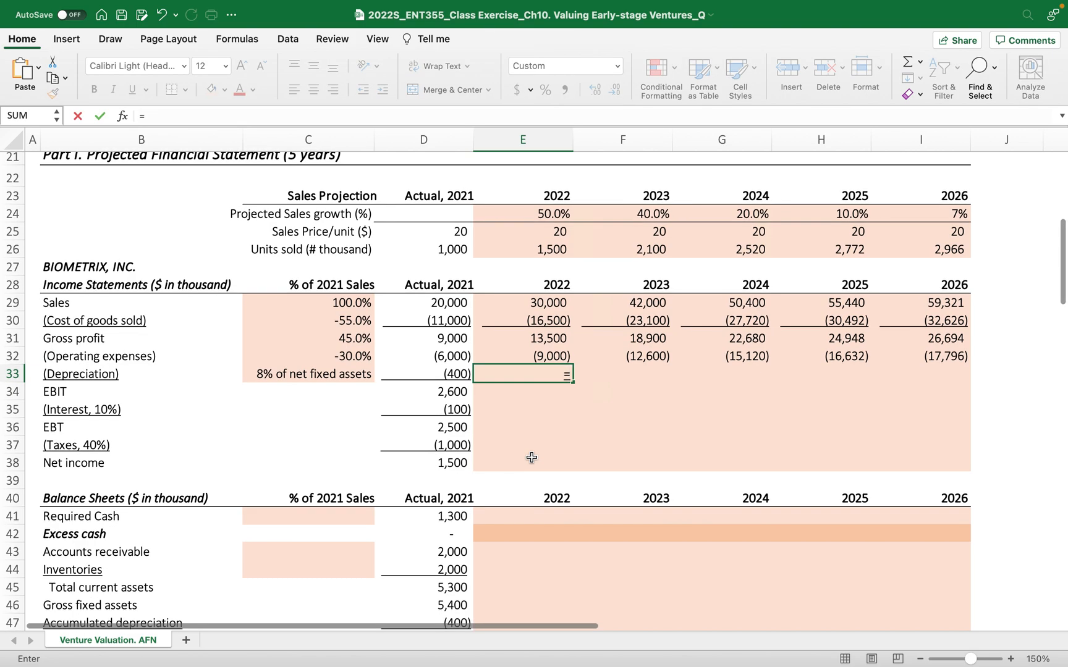
pyautogui.click(522, 587)
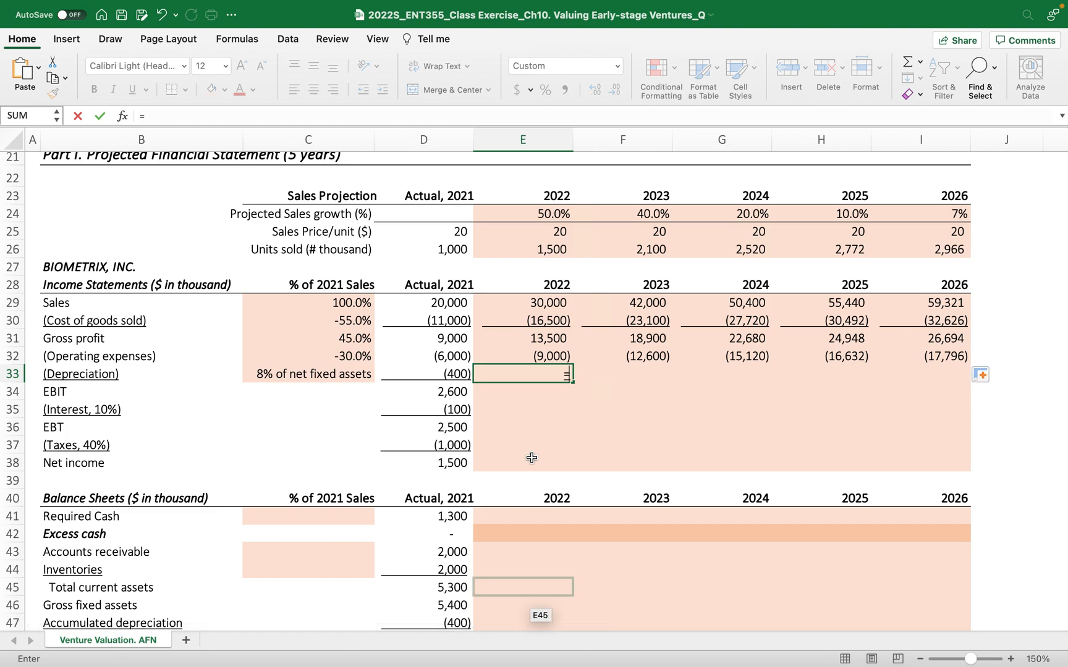
pyautogui.write('-')
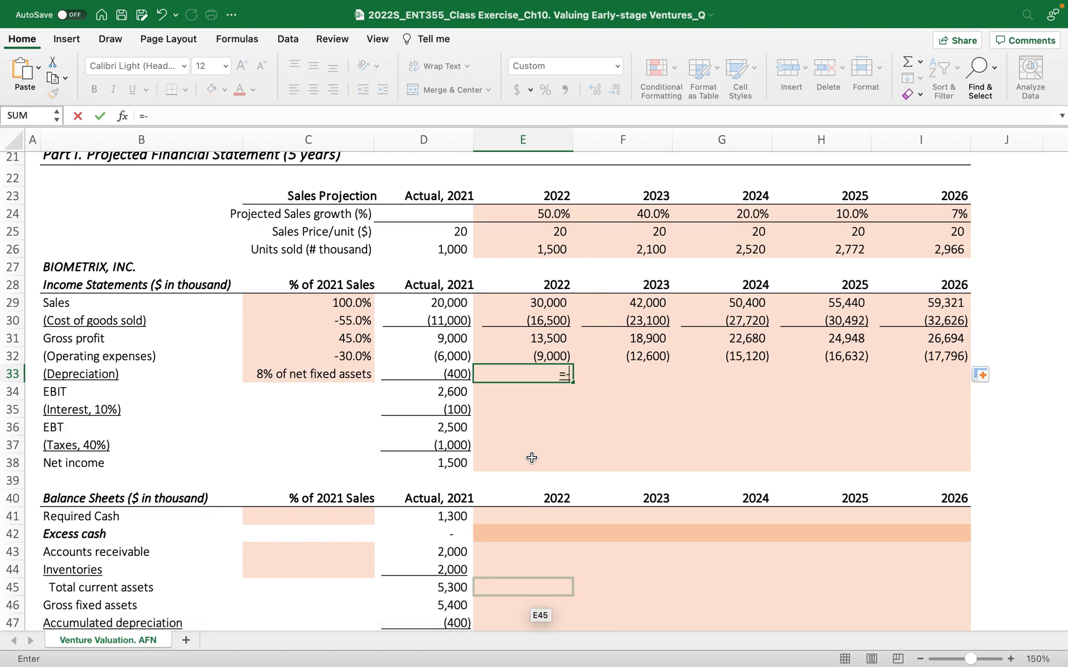
pyautogui.write('8%')
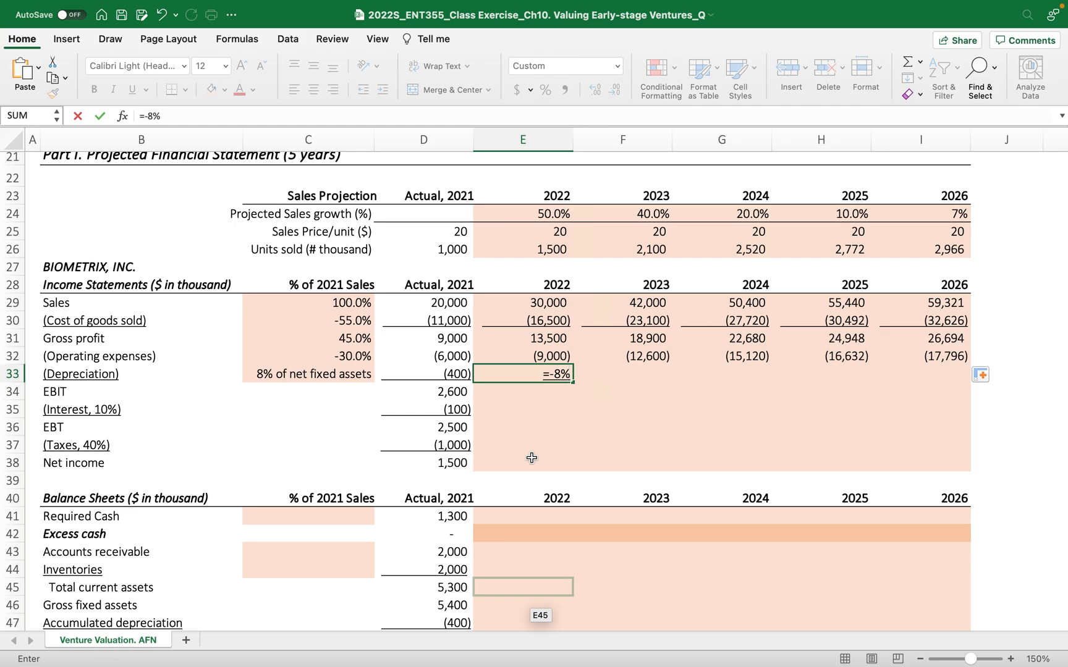
pyautogui.write('*')
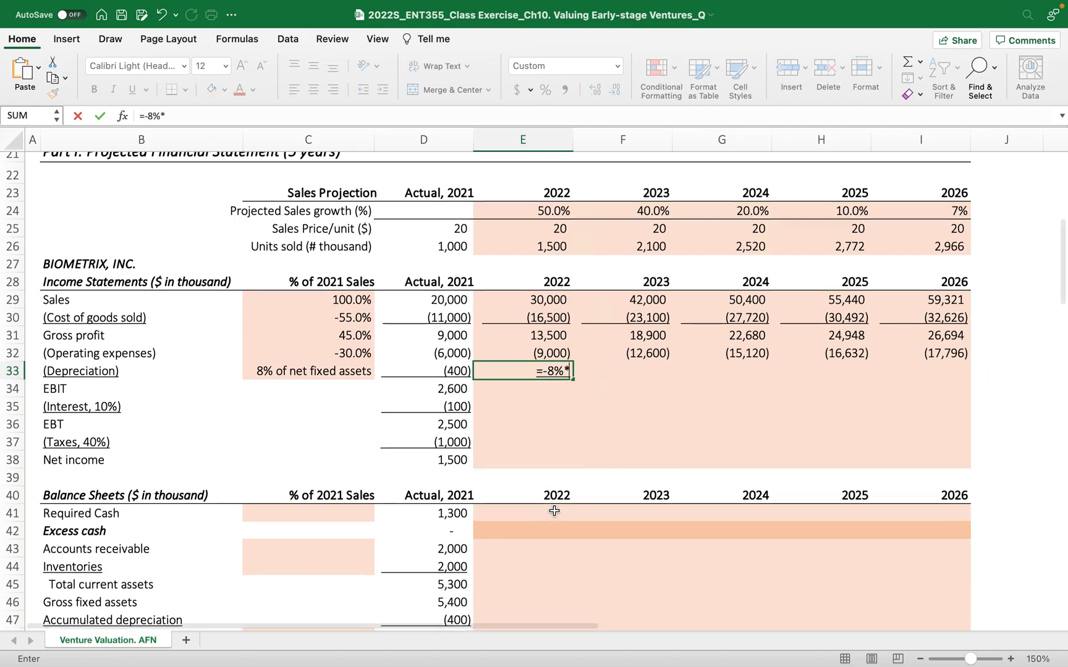
pyautogui.scroll(-3)
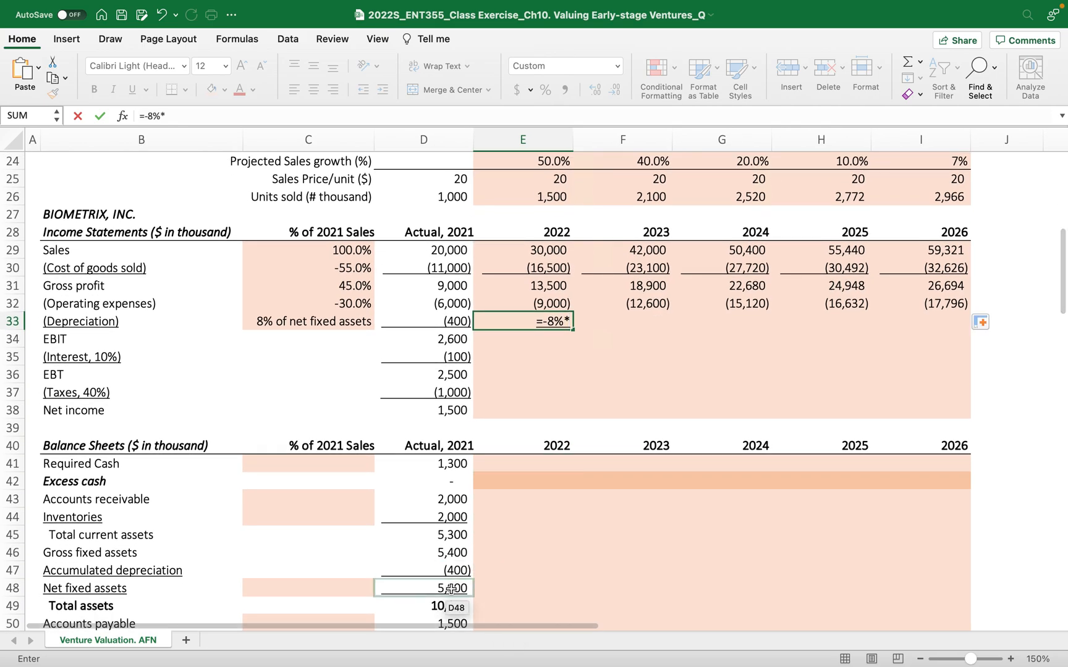
pyautogui.click(522, 587)
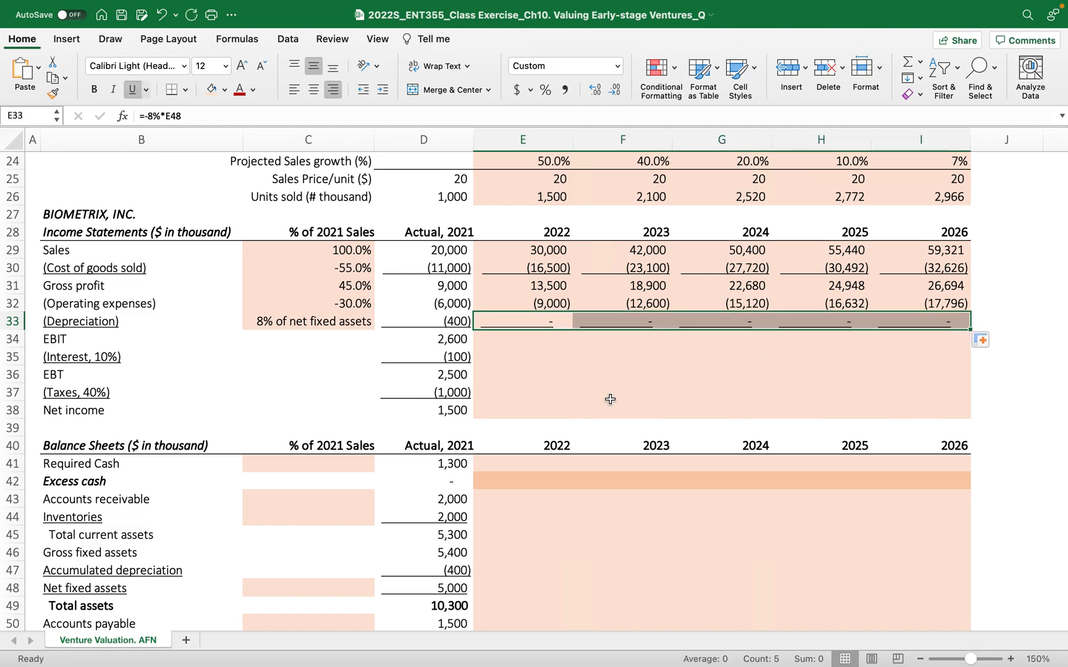
pyautogui.click(522, 339)
pyautogui.write('=')
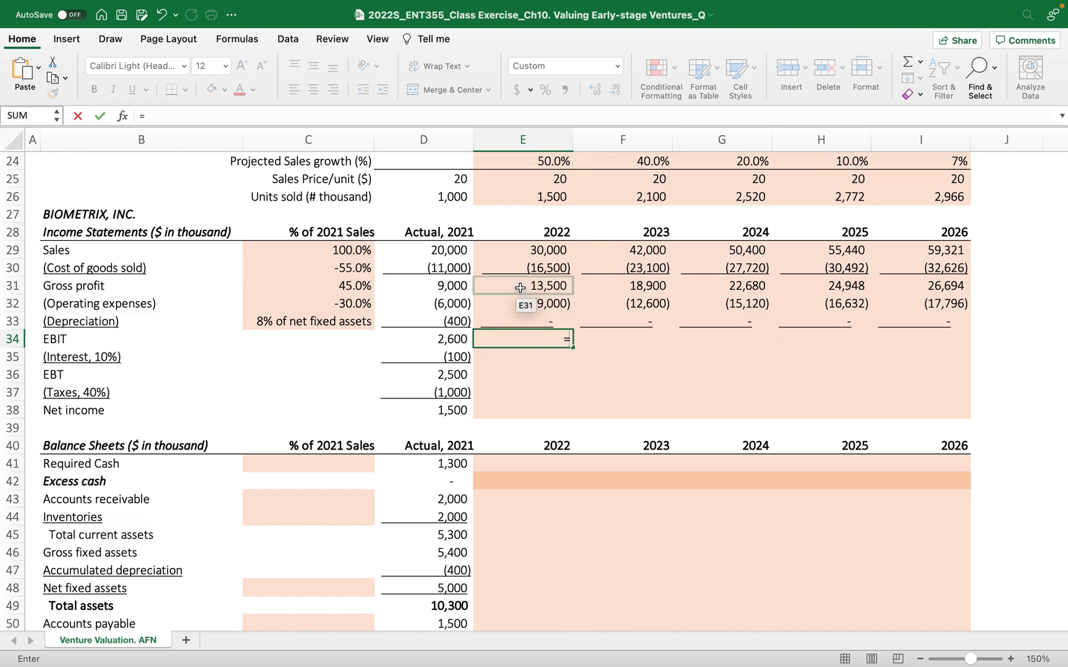
pyautogui.write('sum(')
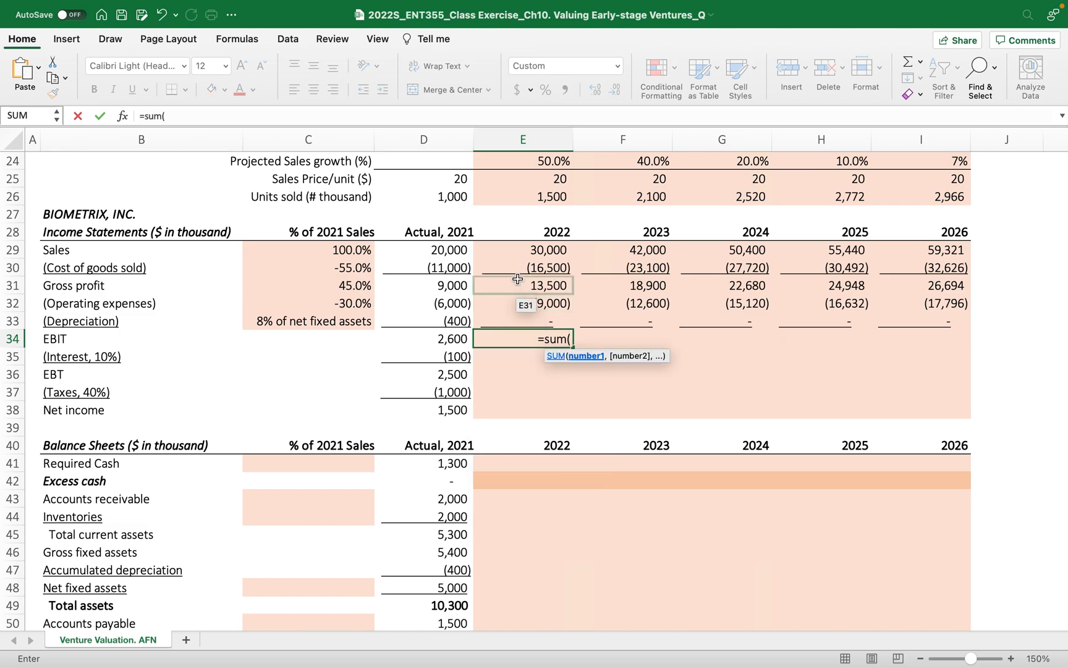
pyautogui.moveTo(522, 285); pyautogui.dragTo(522, 321)
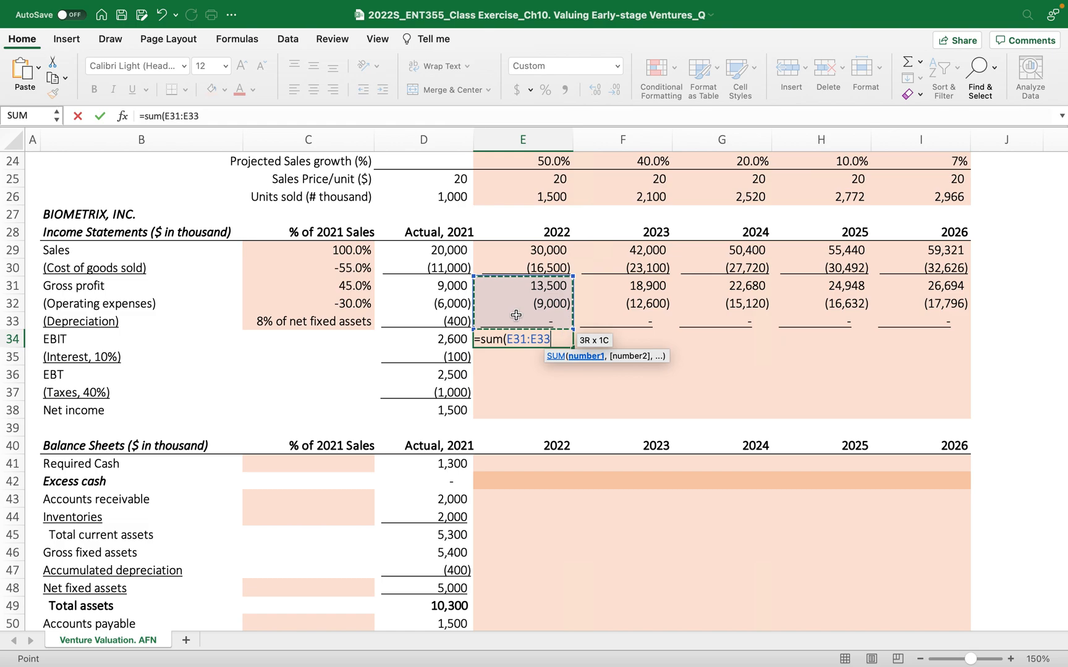
pyautogui.press('Enter')
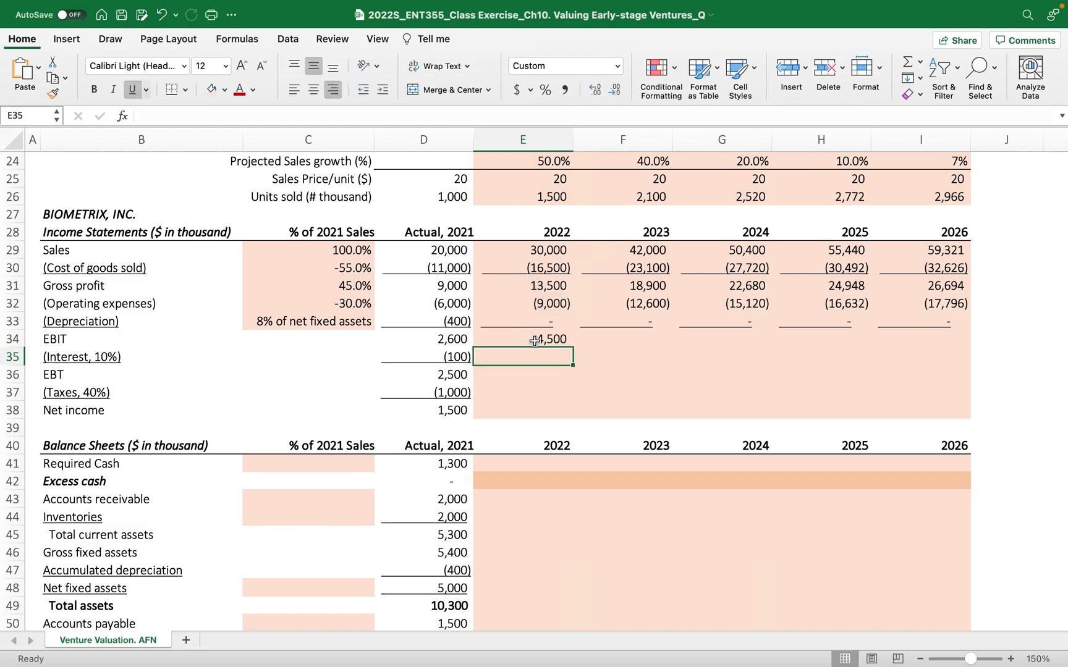
pyautogui.moveTo(574, 339); pyautogui.dragTo(960, 339)
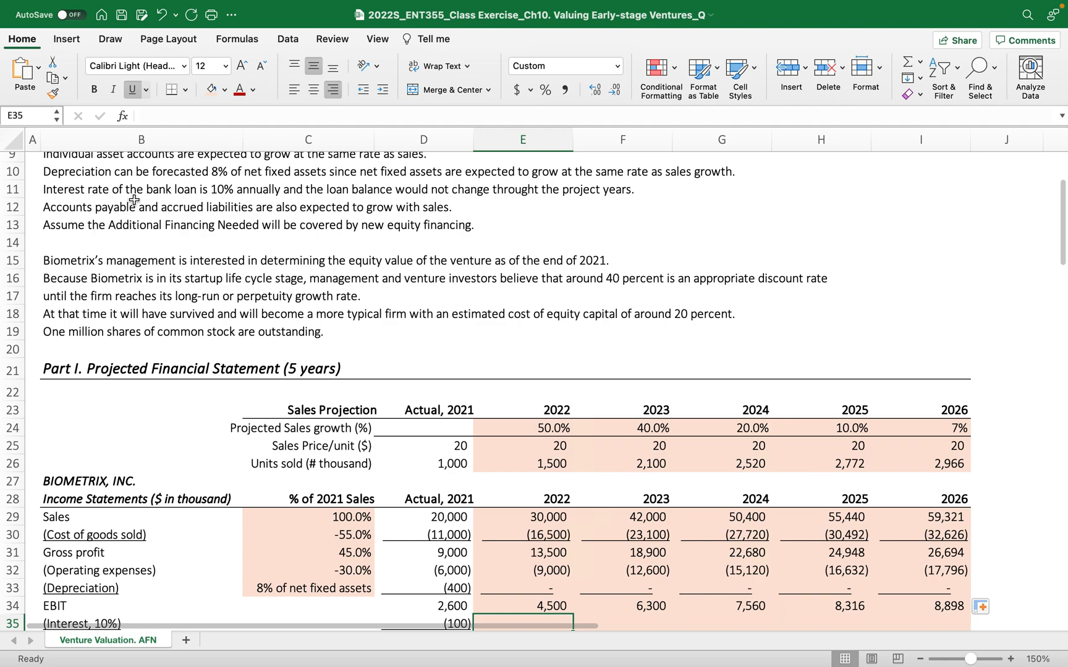
pyautogui.moveTo(213, 198)
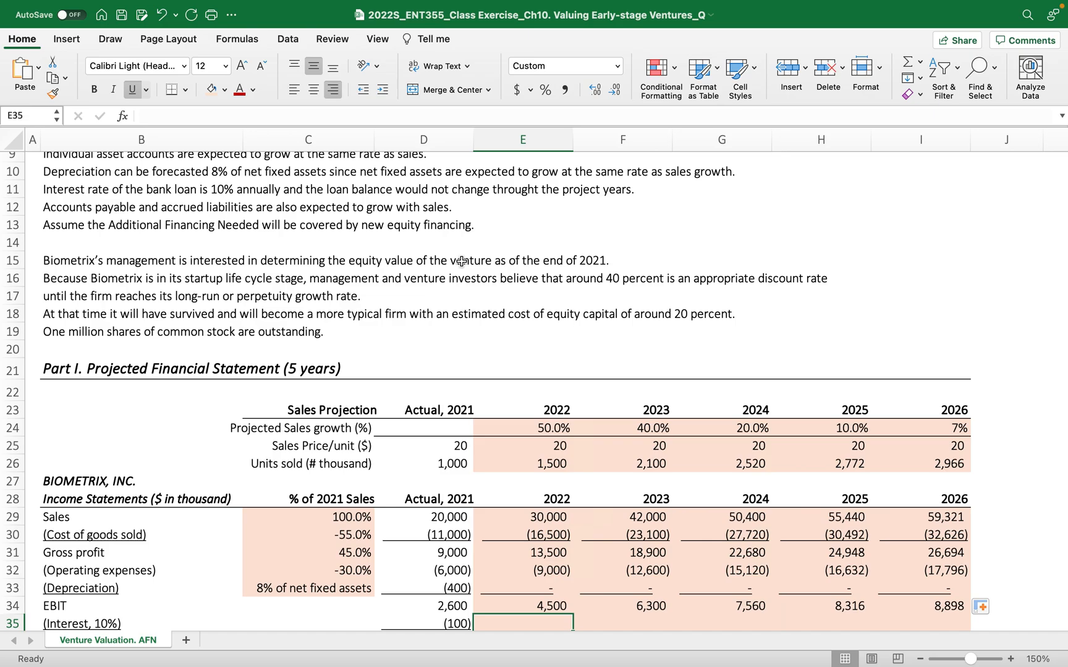
pyautogui.scroll(-3)
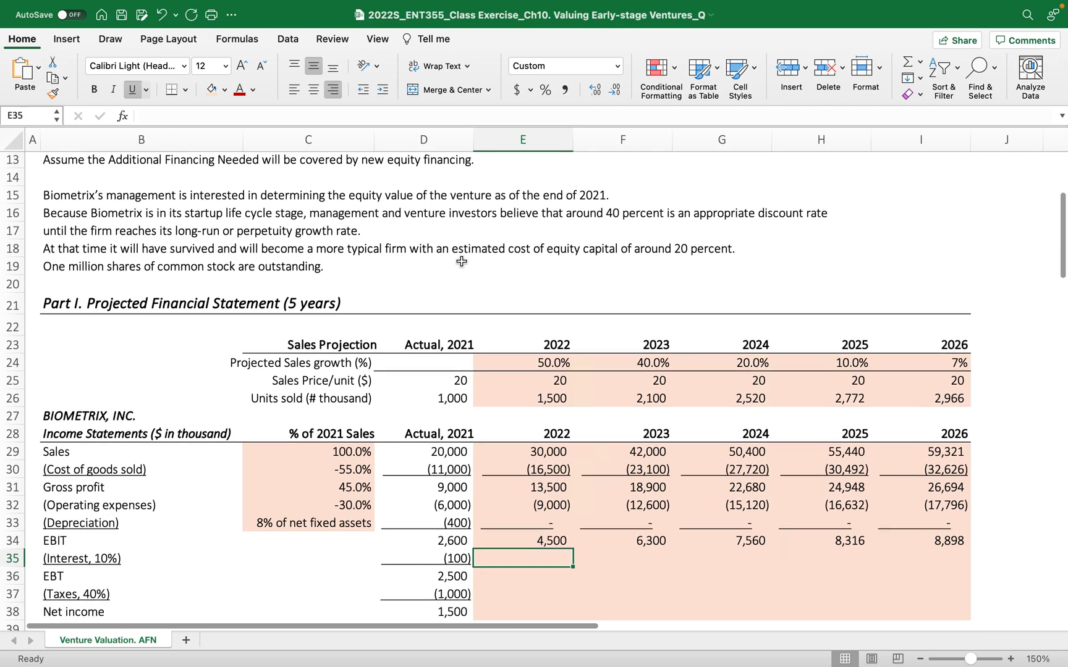
pyautogui.scroll(-3)
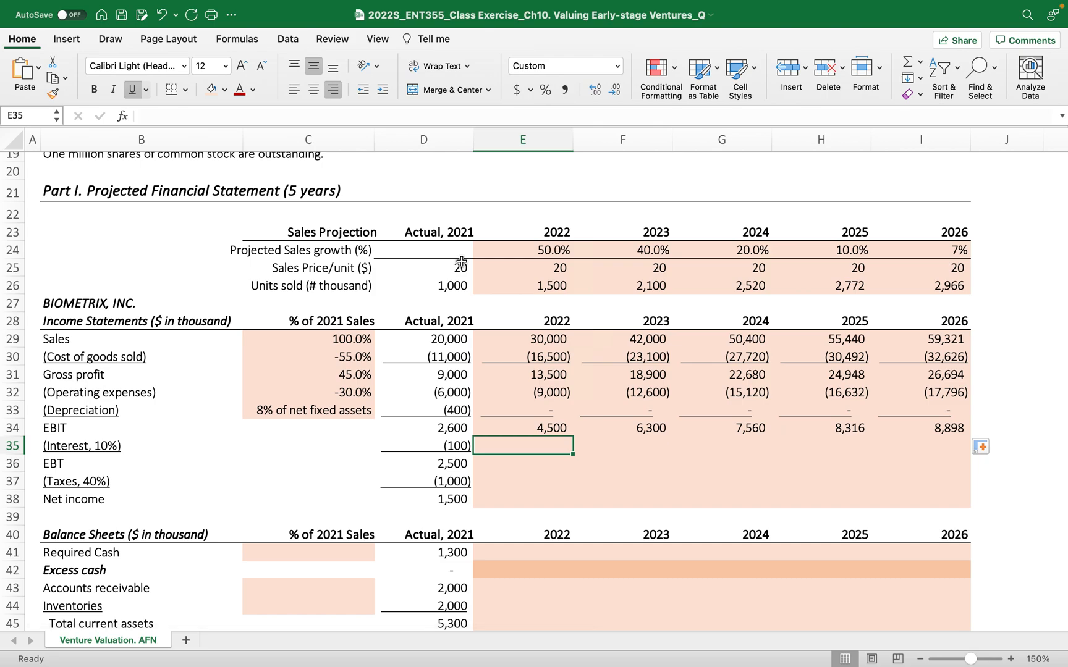
pyautogui.scroll(-3)
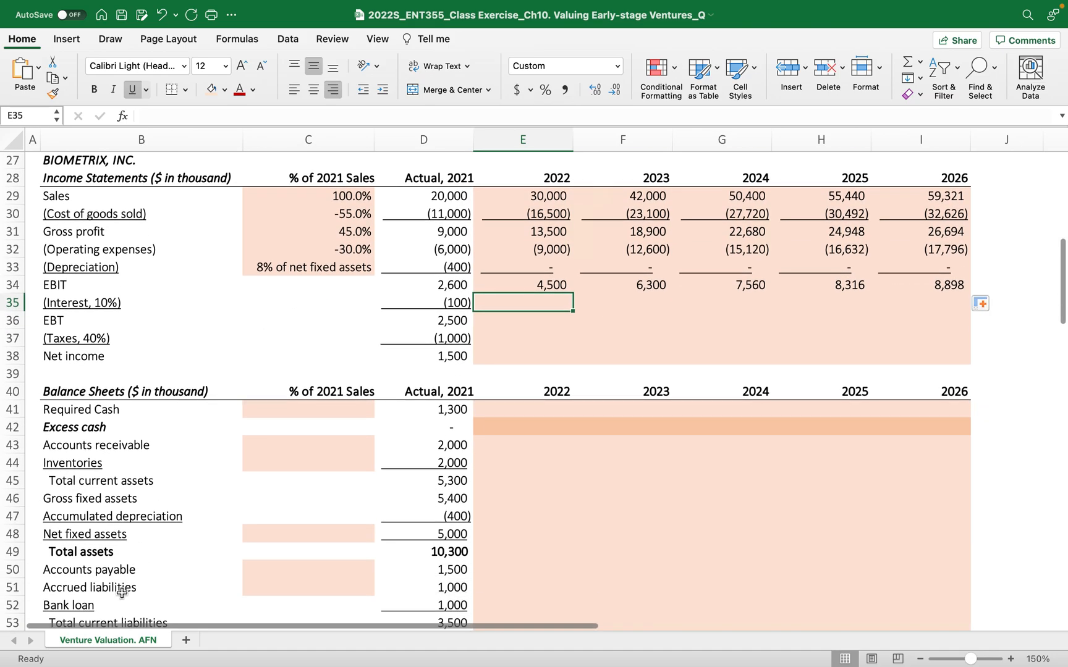
pyautogui.scroll(-3)
pyautogui.write('=')
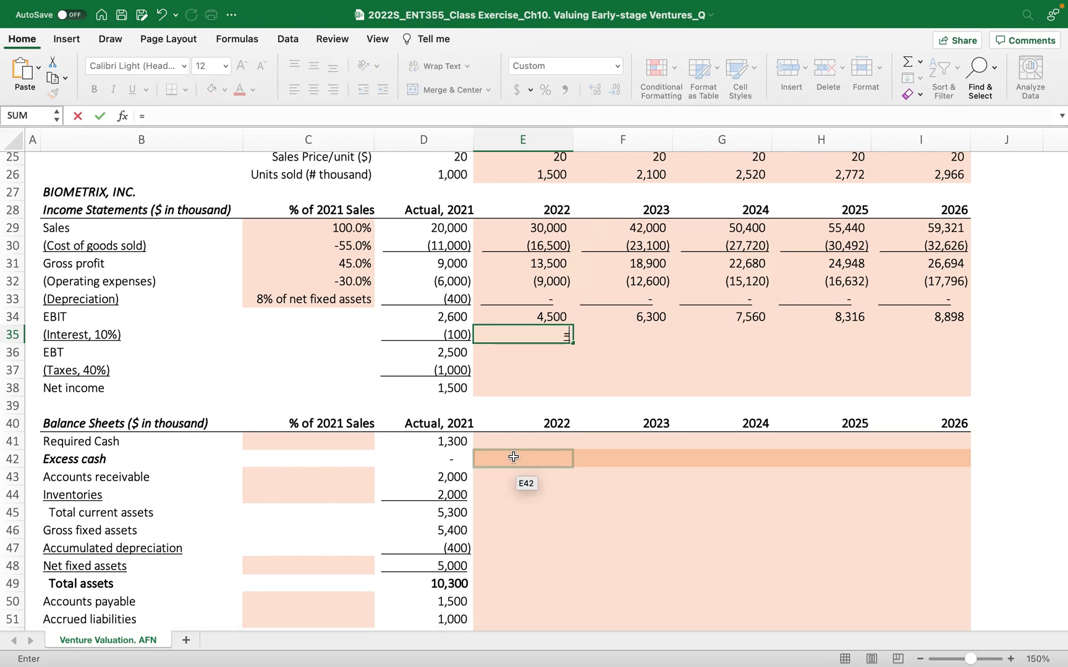
# - Enter 2022 interest as 10% of the bank loan and fill it through 2026
pyautogui.write('10%')
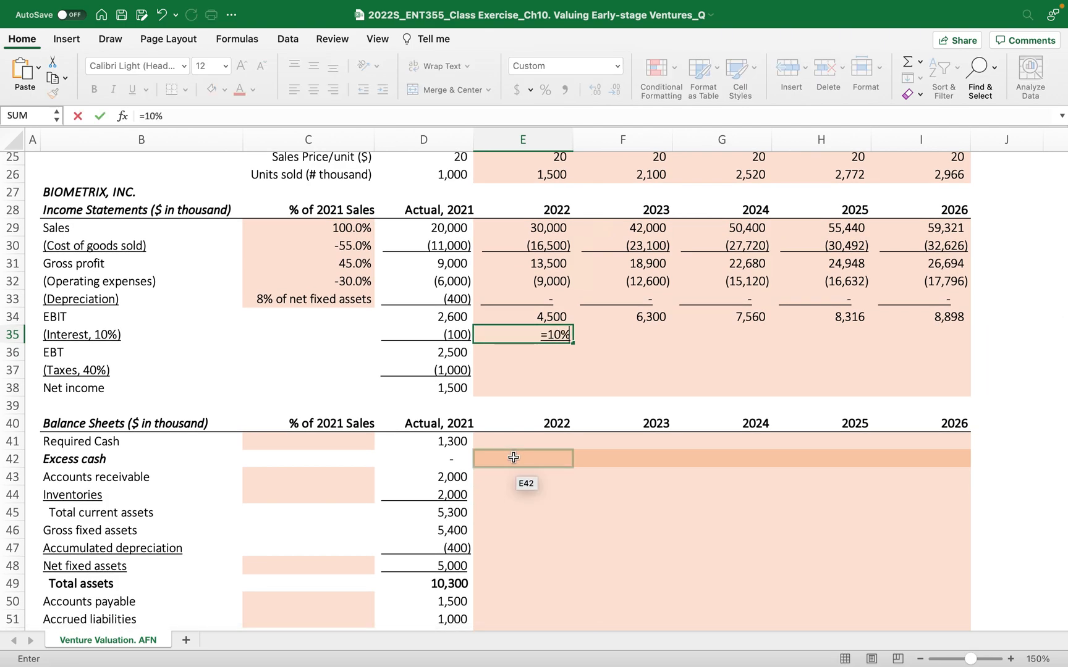
pyautogui.write('*')
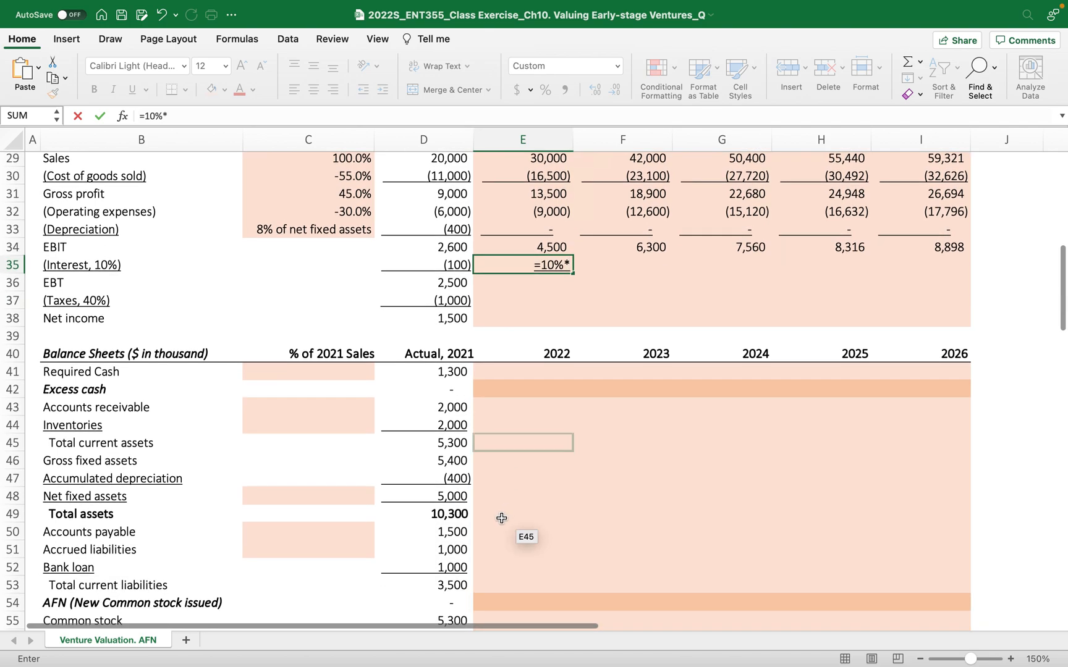
pyautogui.click(523, 567)
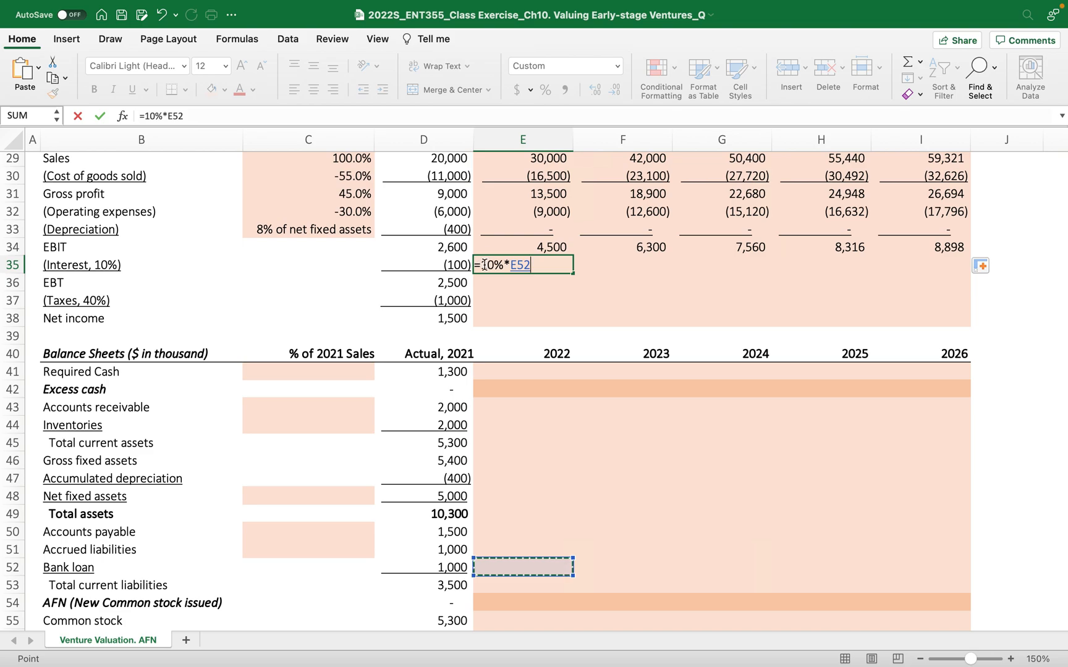
pyautogui.press('Enter')
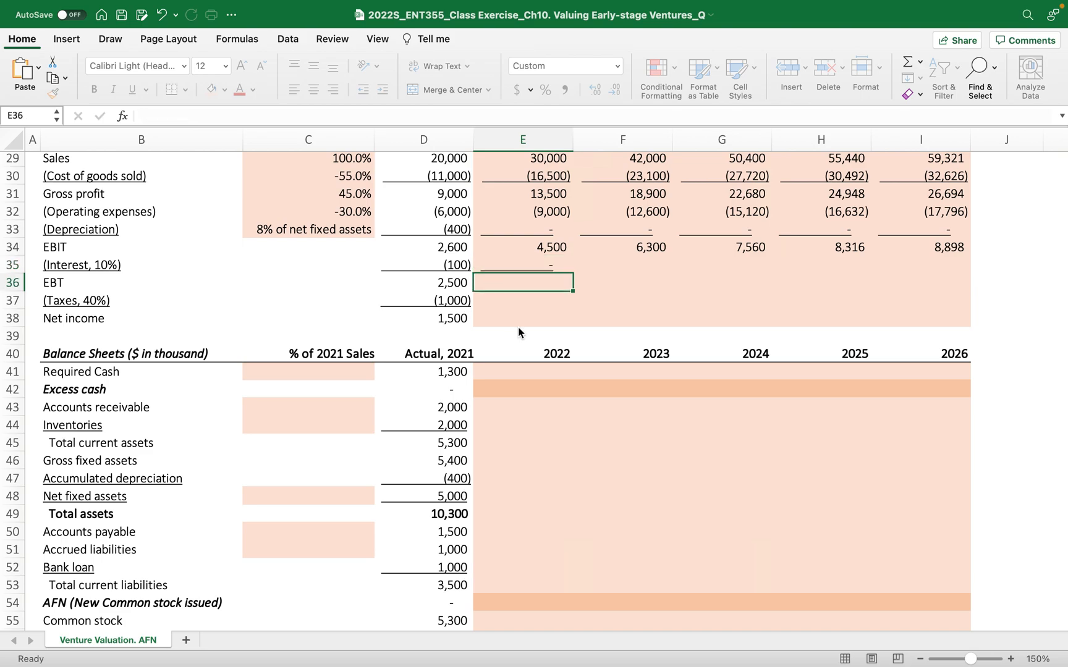
pyautogui.click(522, 265)
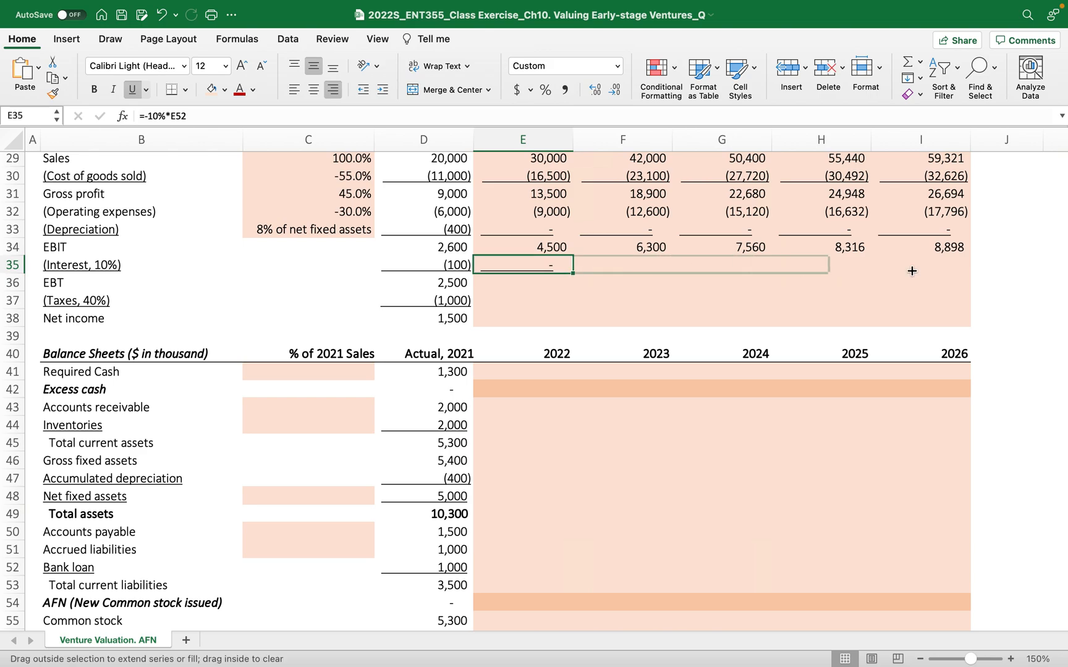
pyautogui.moveTo(550, 264); pyautogui.dragTo(939, 265)
pyautogui.write('=E34')
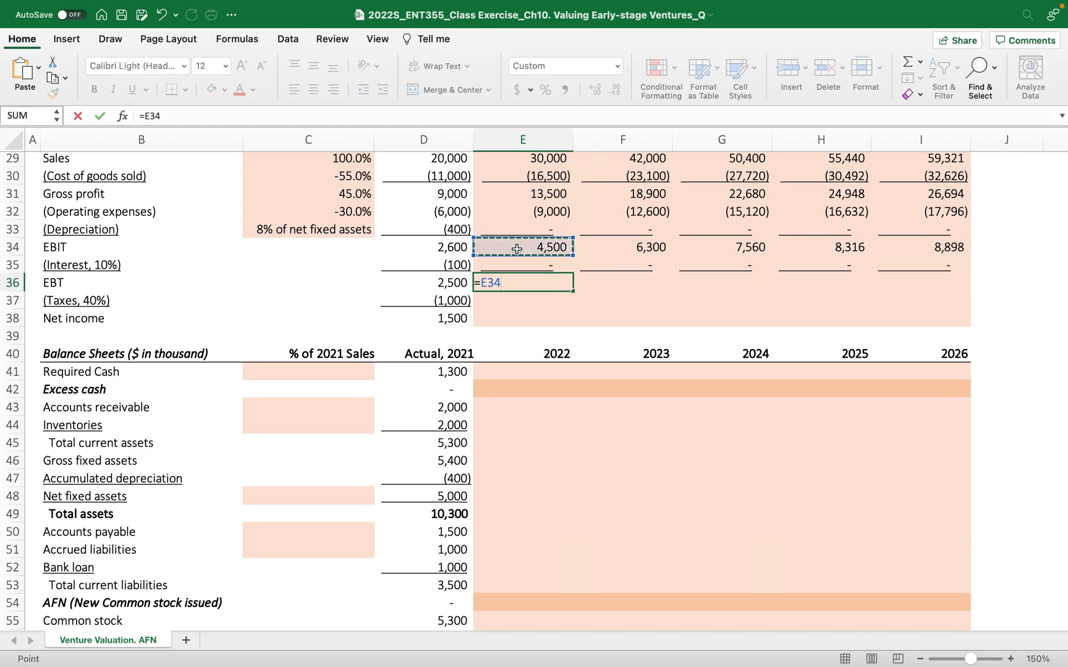
# - Set 2022 EBT equal to EBIT and revise interest to =-10%*E52
pyautogui.press('enter')
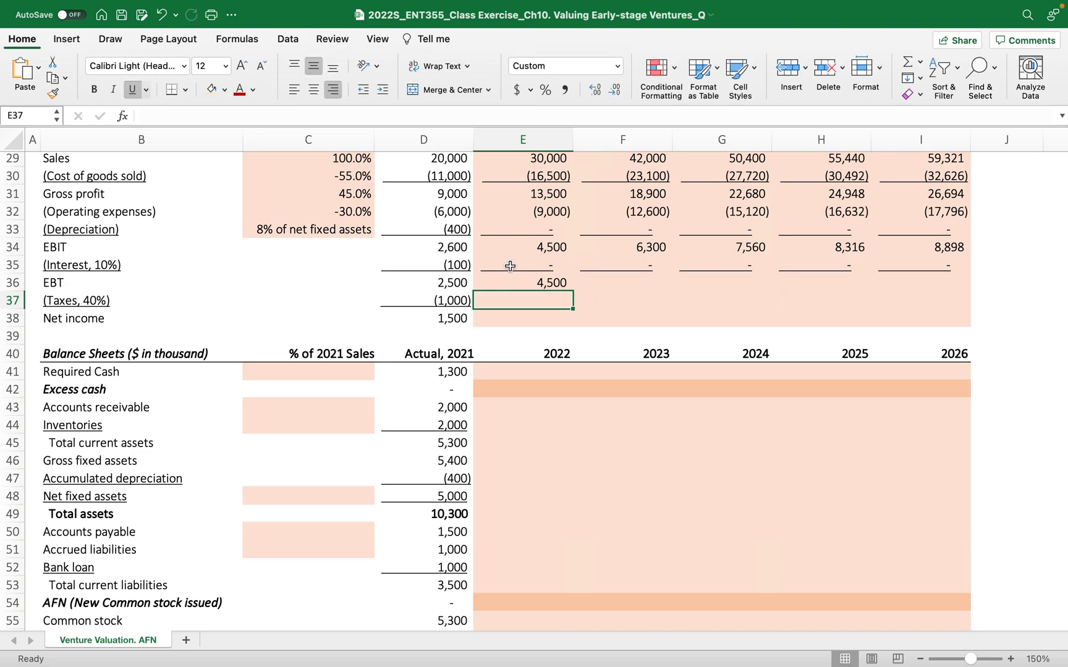
pyautogui.write('=-10%*E52')
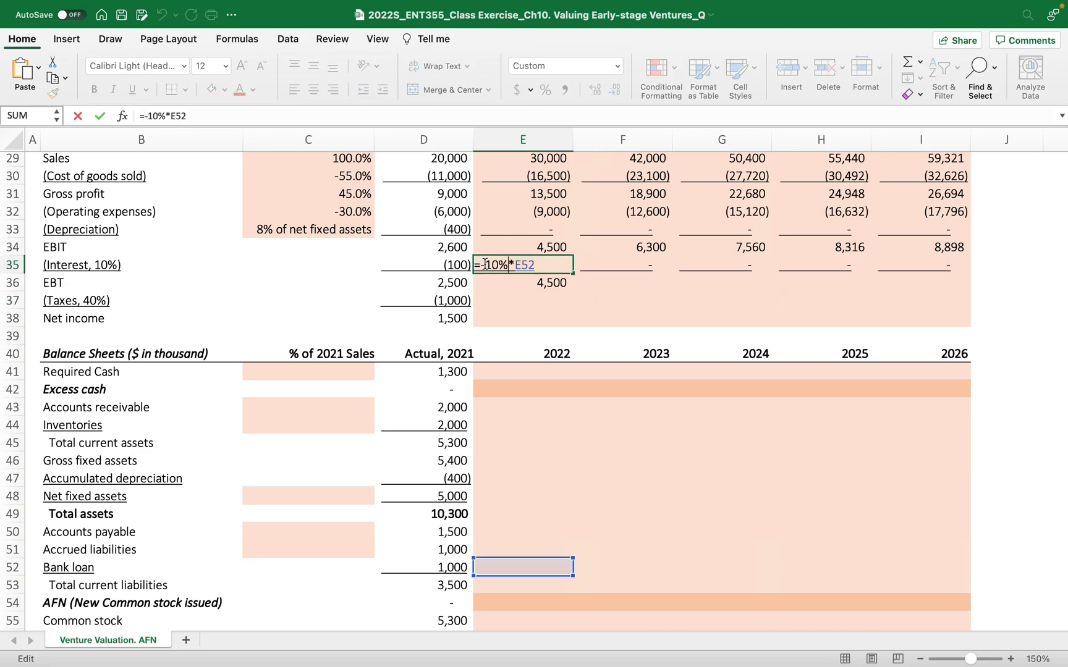
pyautogui.press('enter')
pyautogui.write('=')
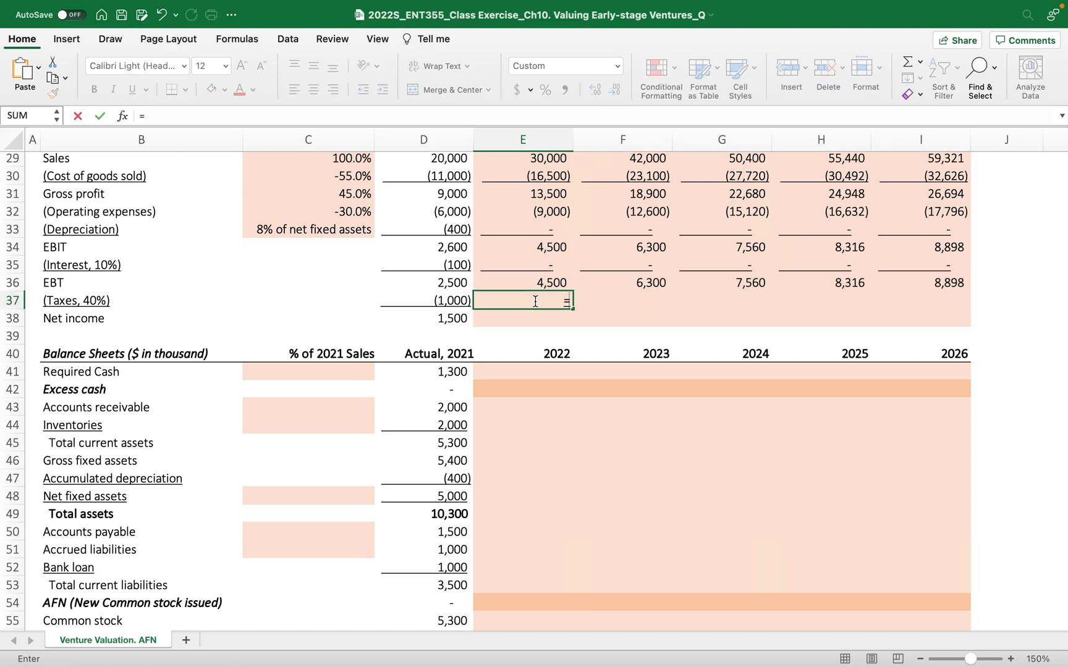
# - Enter 2022 taxes as -40% of EBT and start the net income SUM formula
pyautogui.write('-40%')
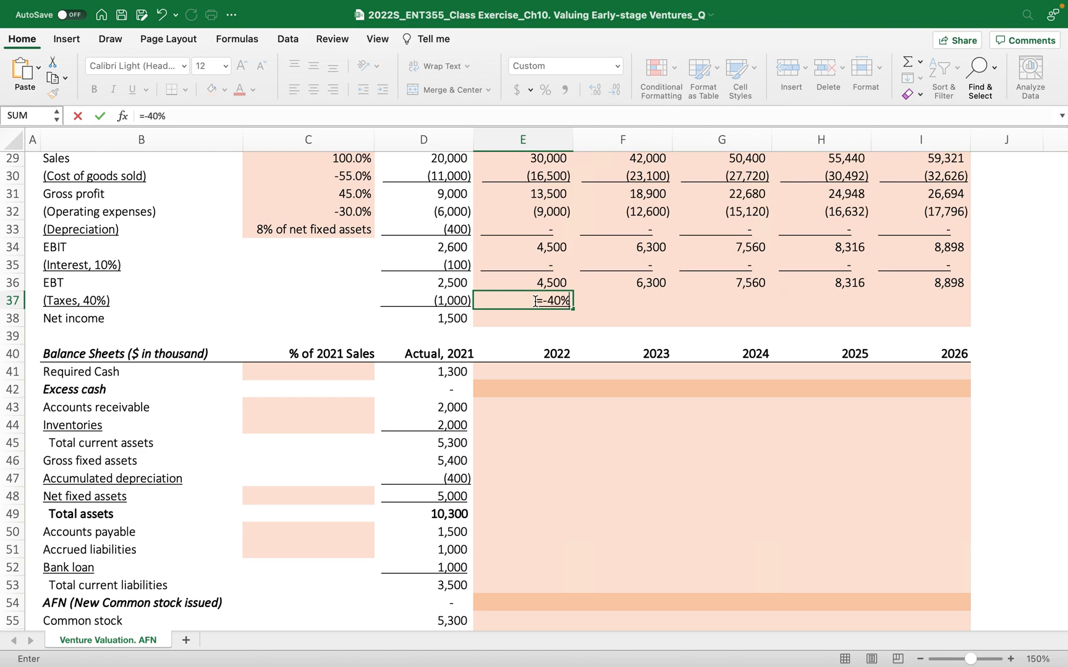
pyautogui.click(522, 283)
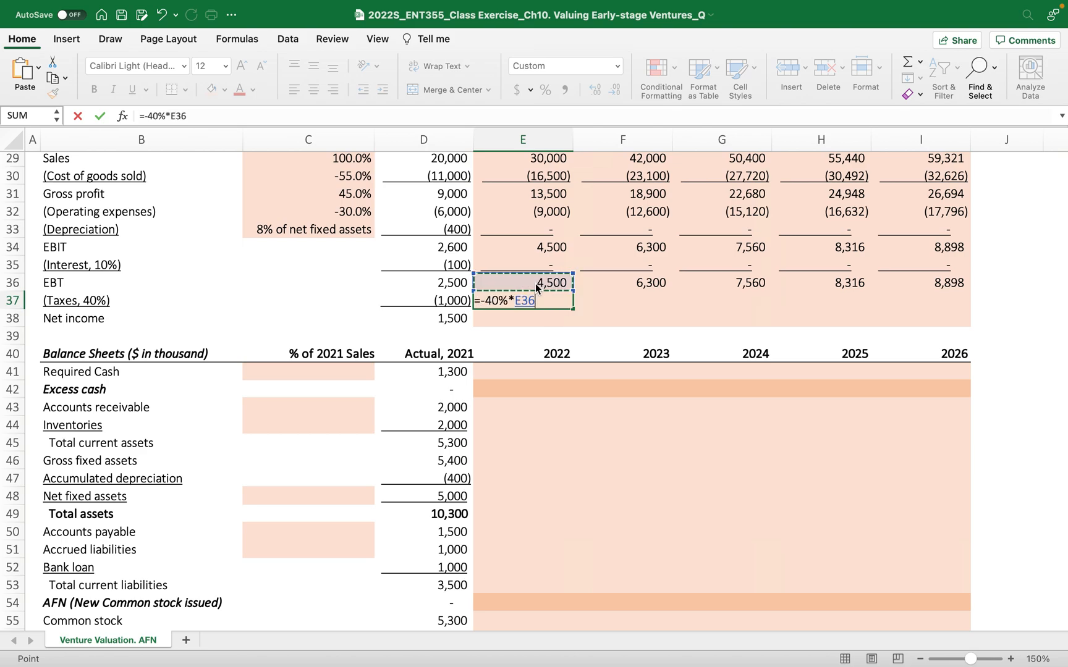
pyautogui.press('enter')
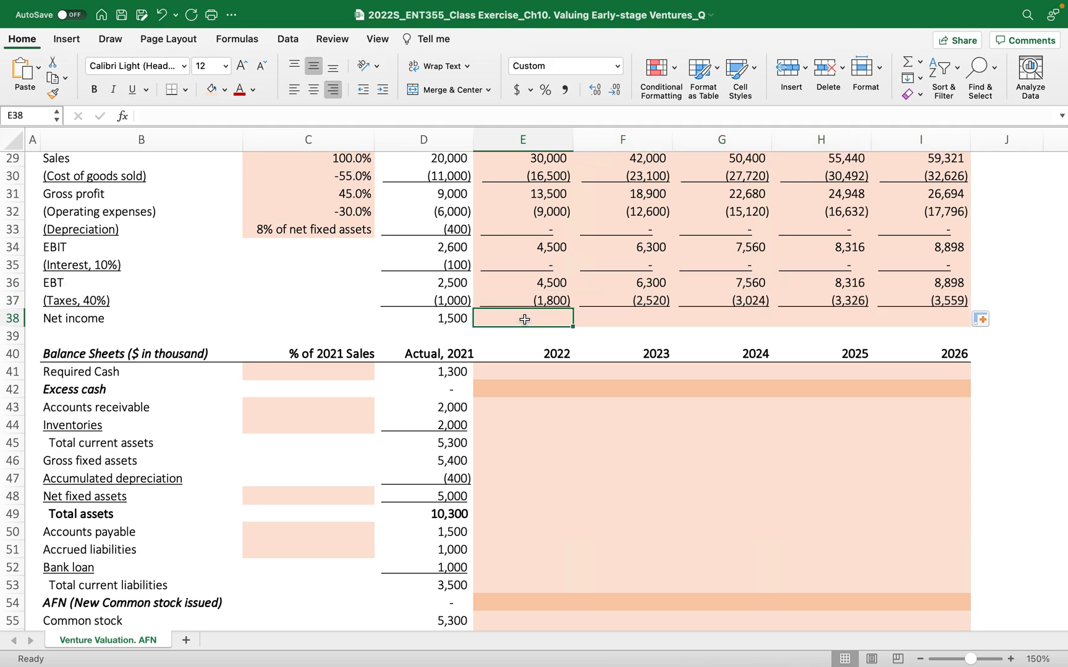
pyautogui.write('=sum(')
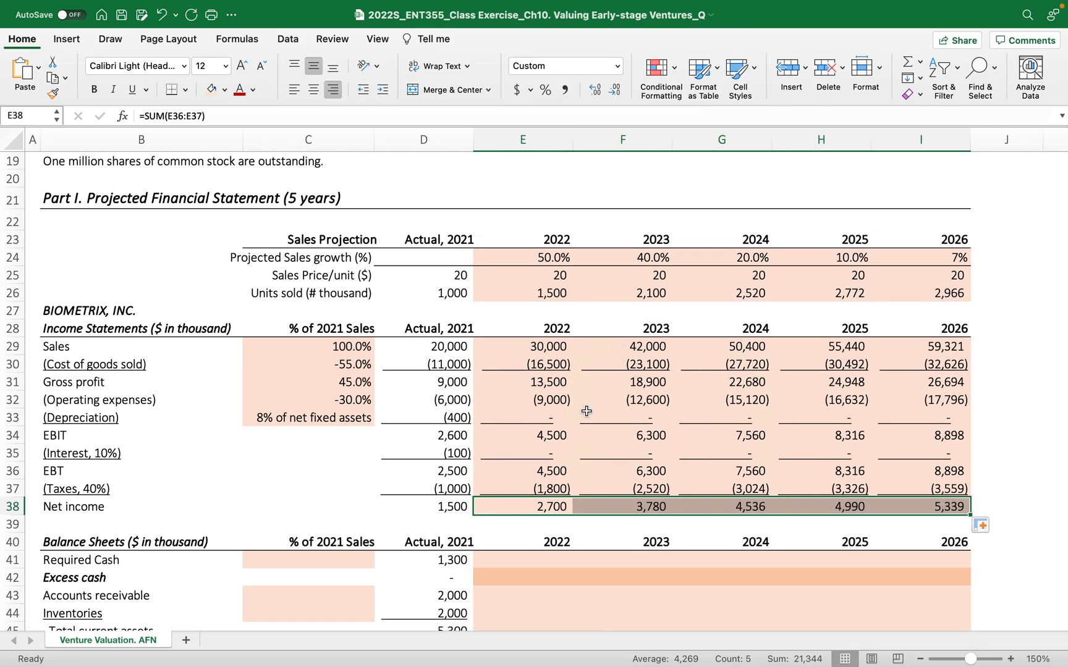
pyautogui.moveTo(545, 418)
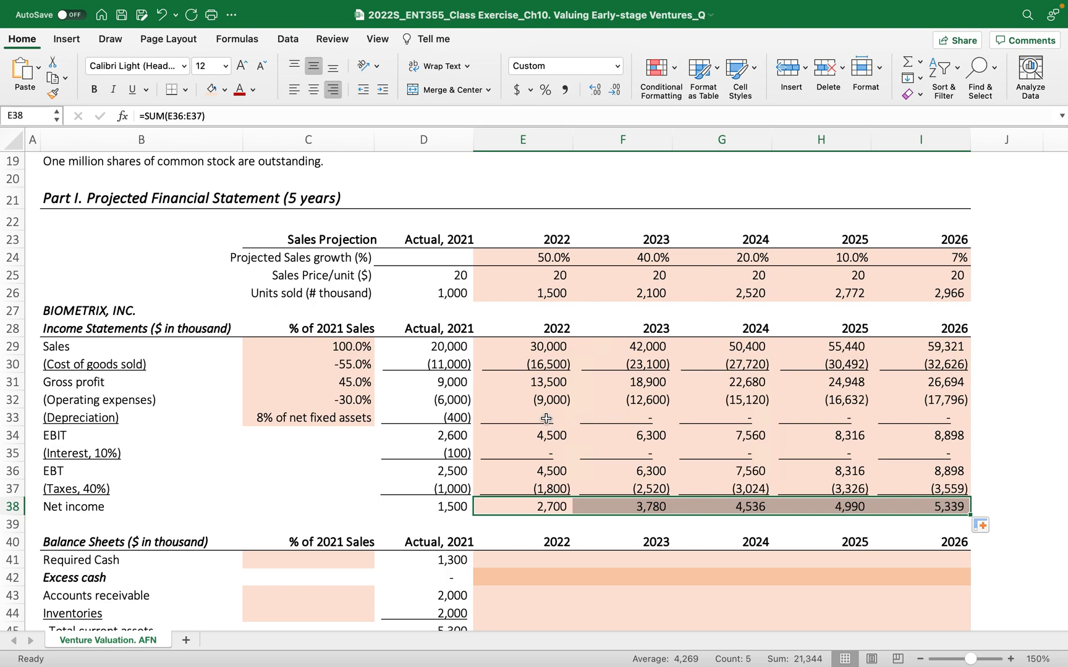
pyautogui.moveTo(550, 417)
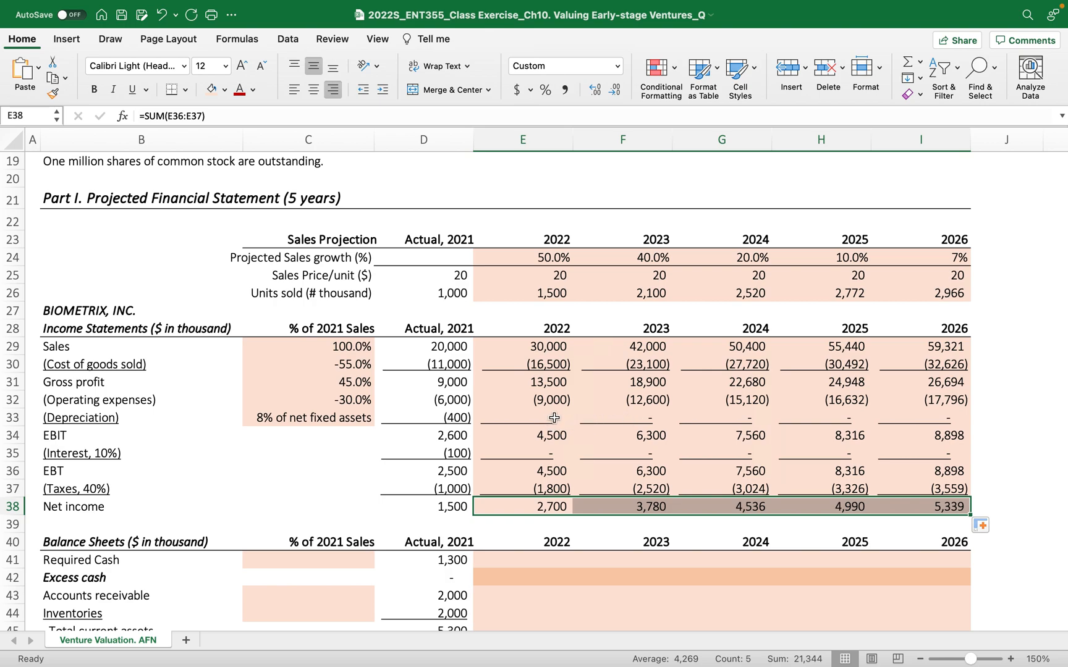
pyautogui.moveTo(526, 453)
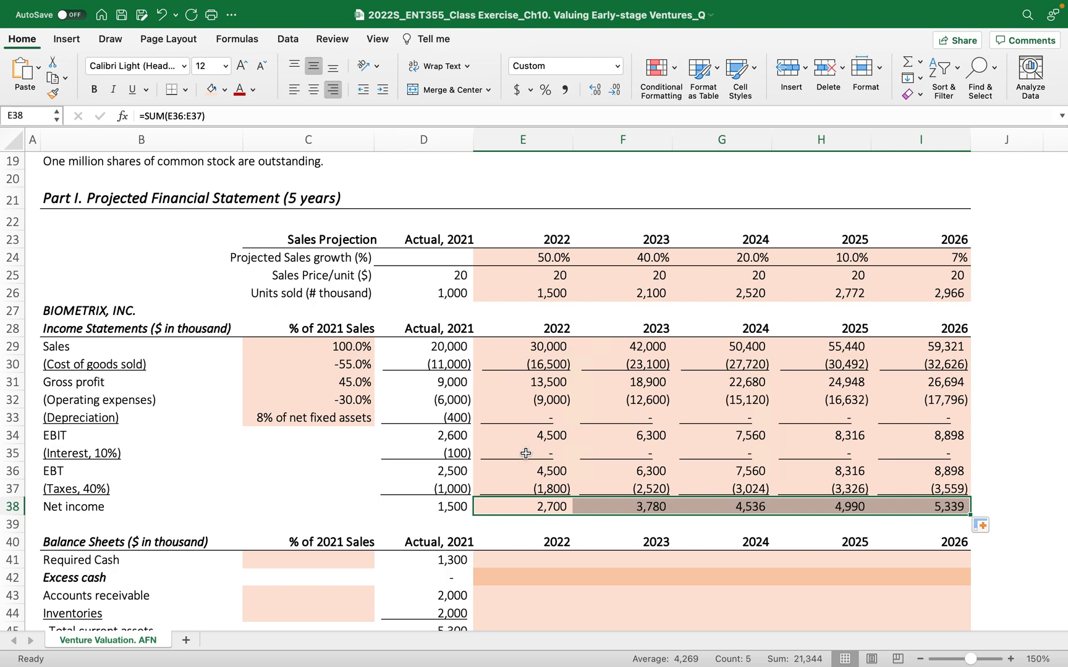
pyautogui.moveTo(523, 448)
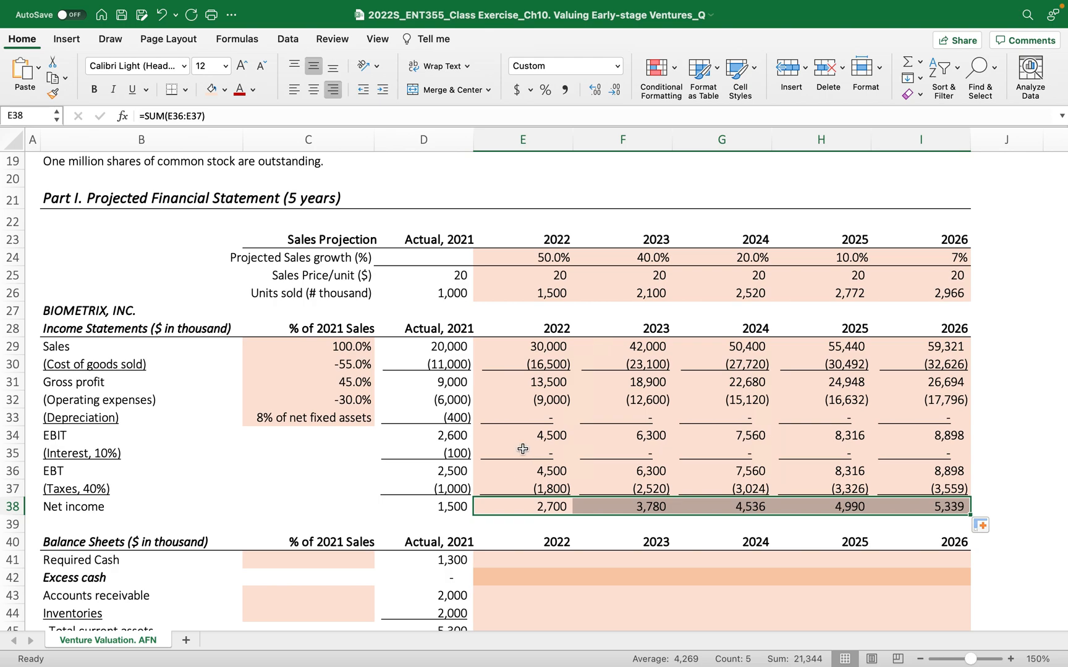
pyautogui.moveTo(508, 470)
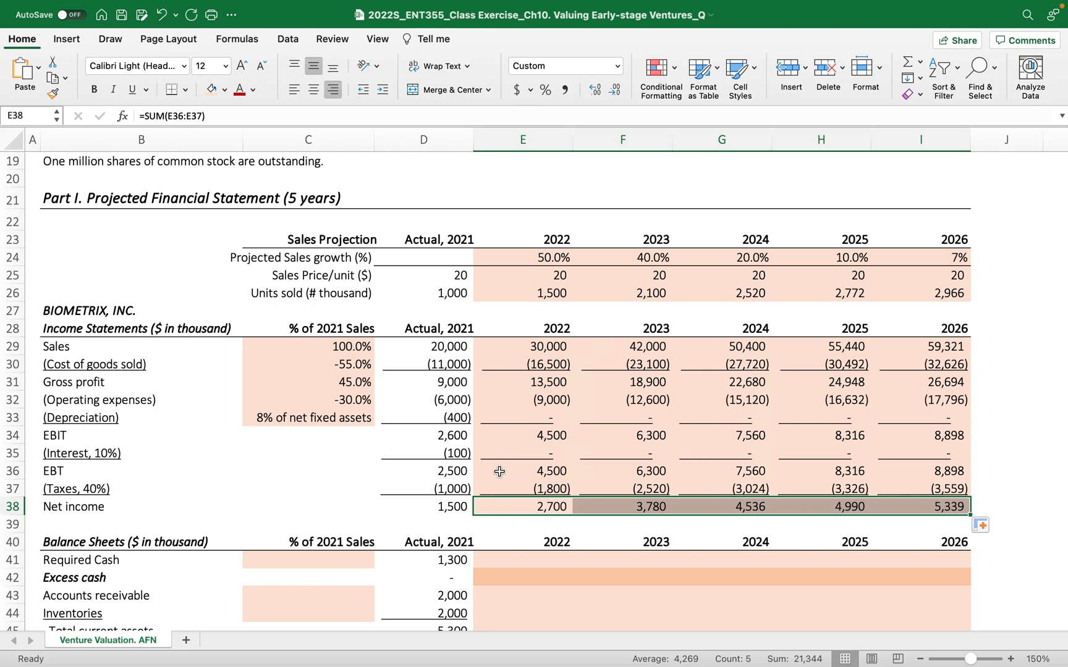
pyautogui.moveTo(495, 489)
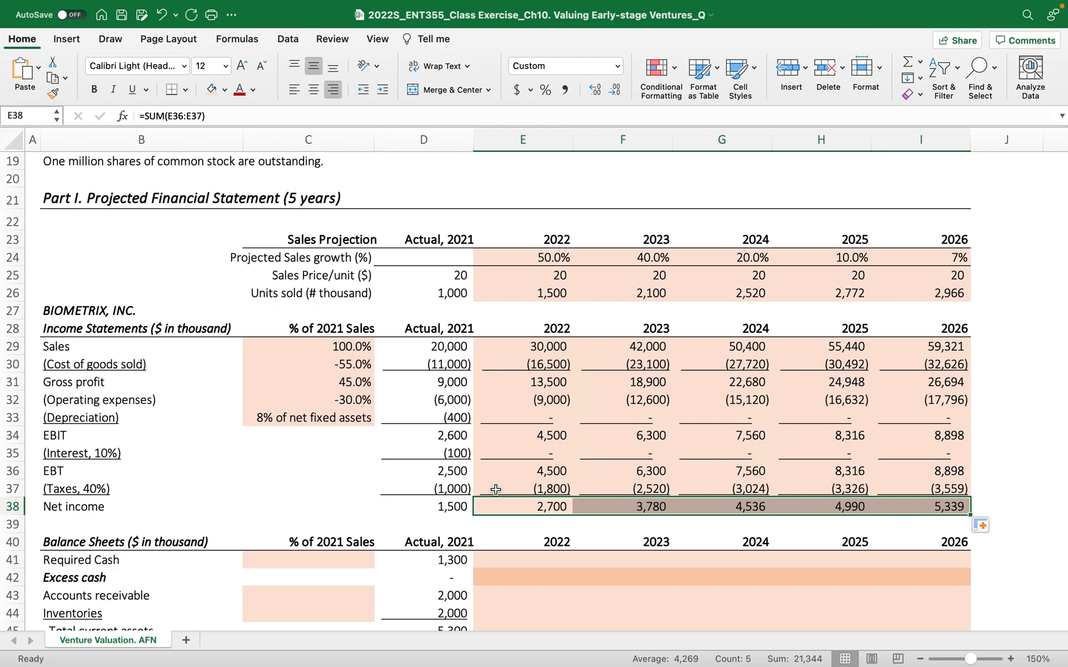
# - Scroll down to the blank 2022–2026 balance sheet and cash flow statement sections
pyautogui.scroll(-3)
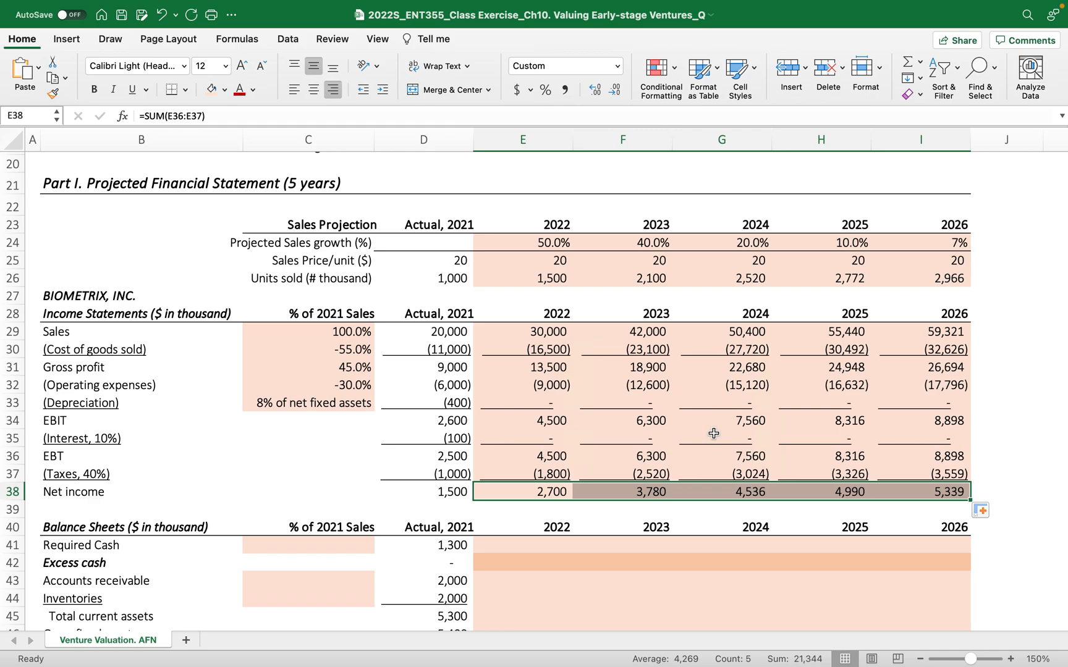
pyautogui.moveTo(688, 437)
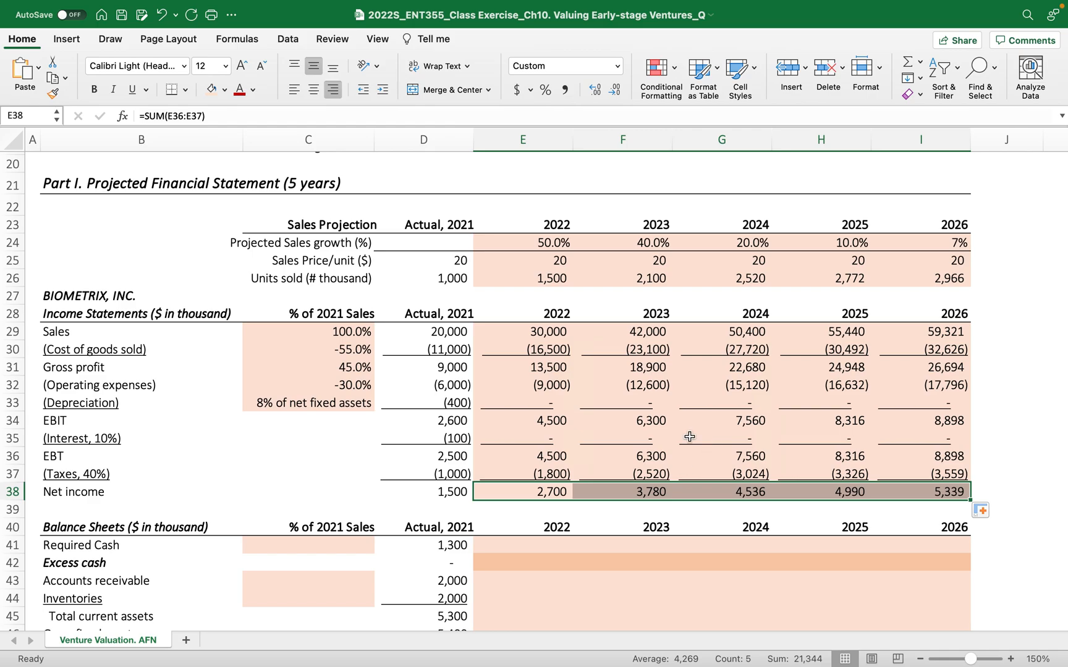
pyautogui.scroll(-3)
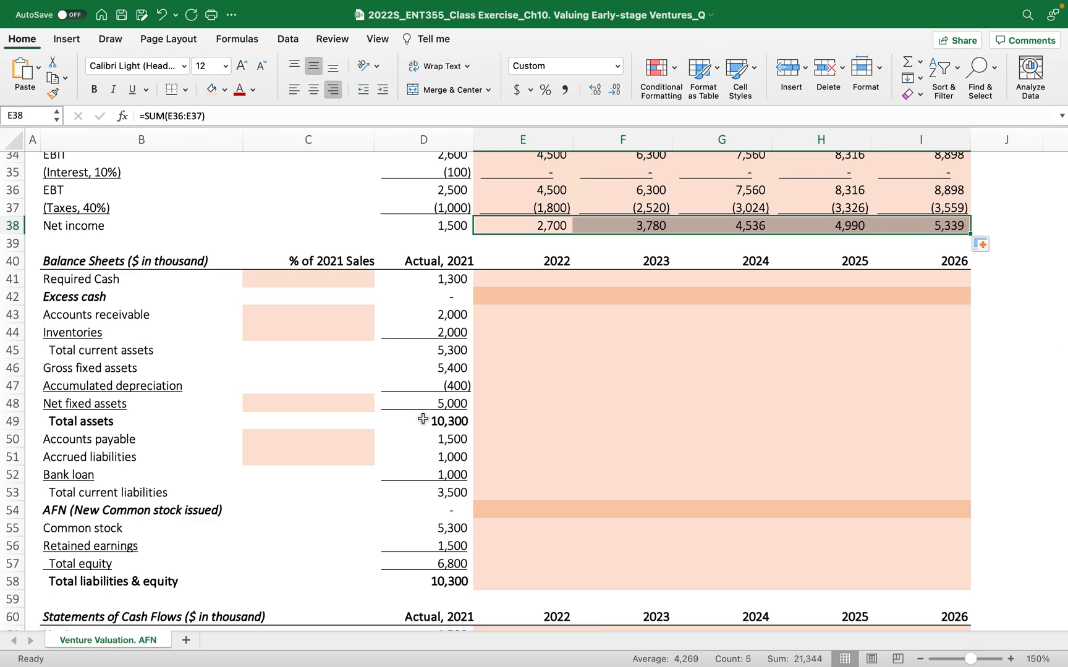
pyautogui.scroll(-3)
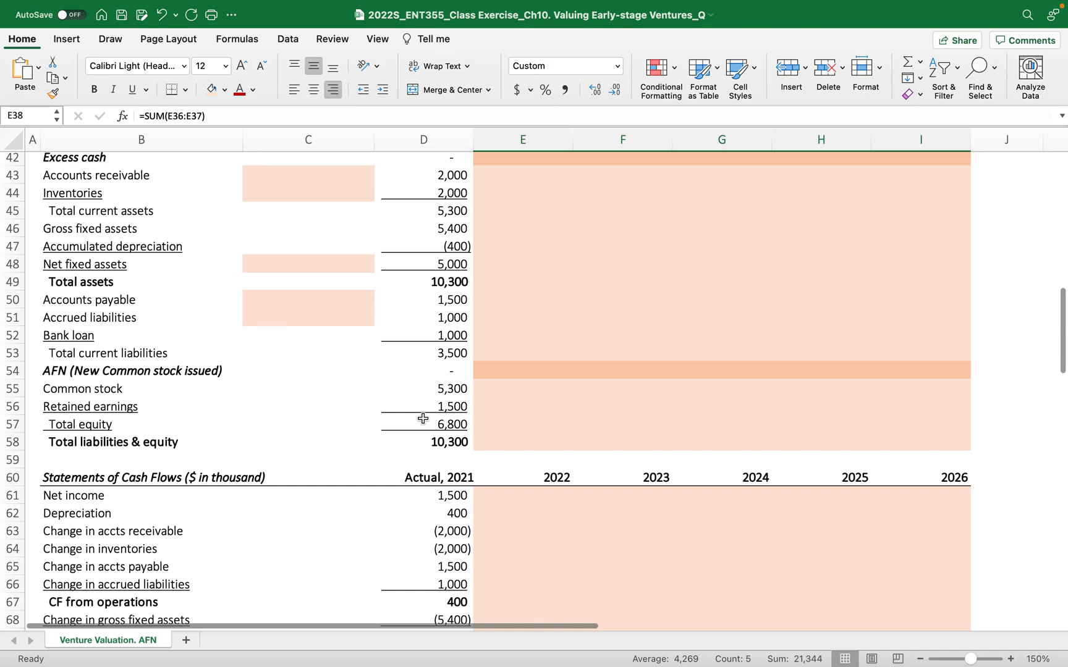